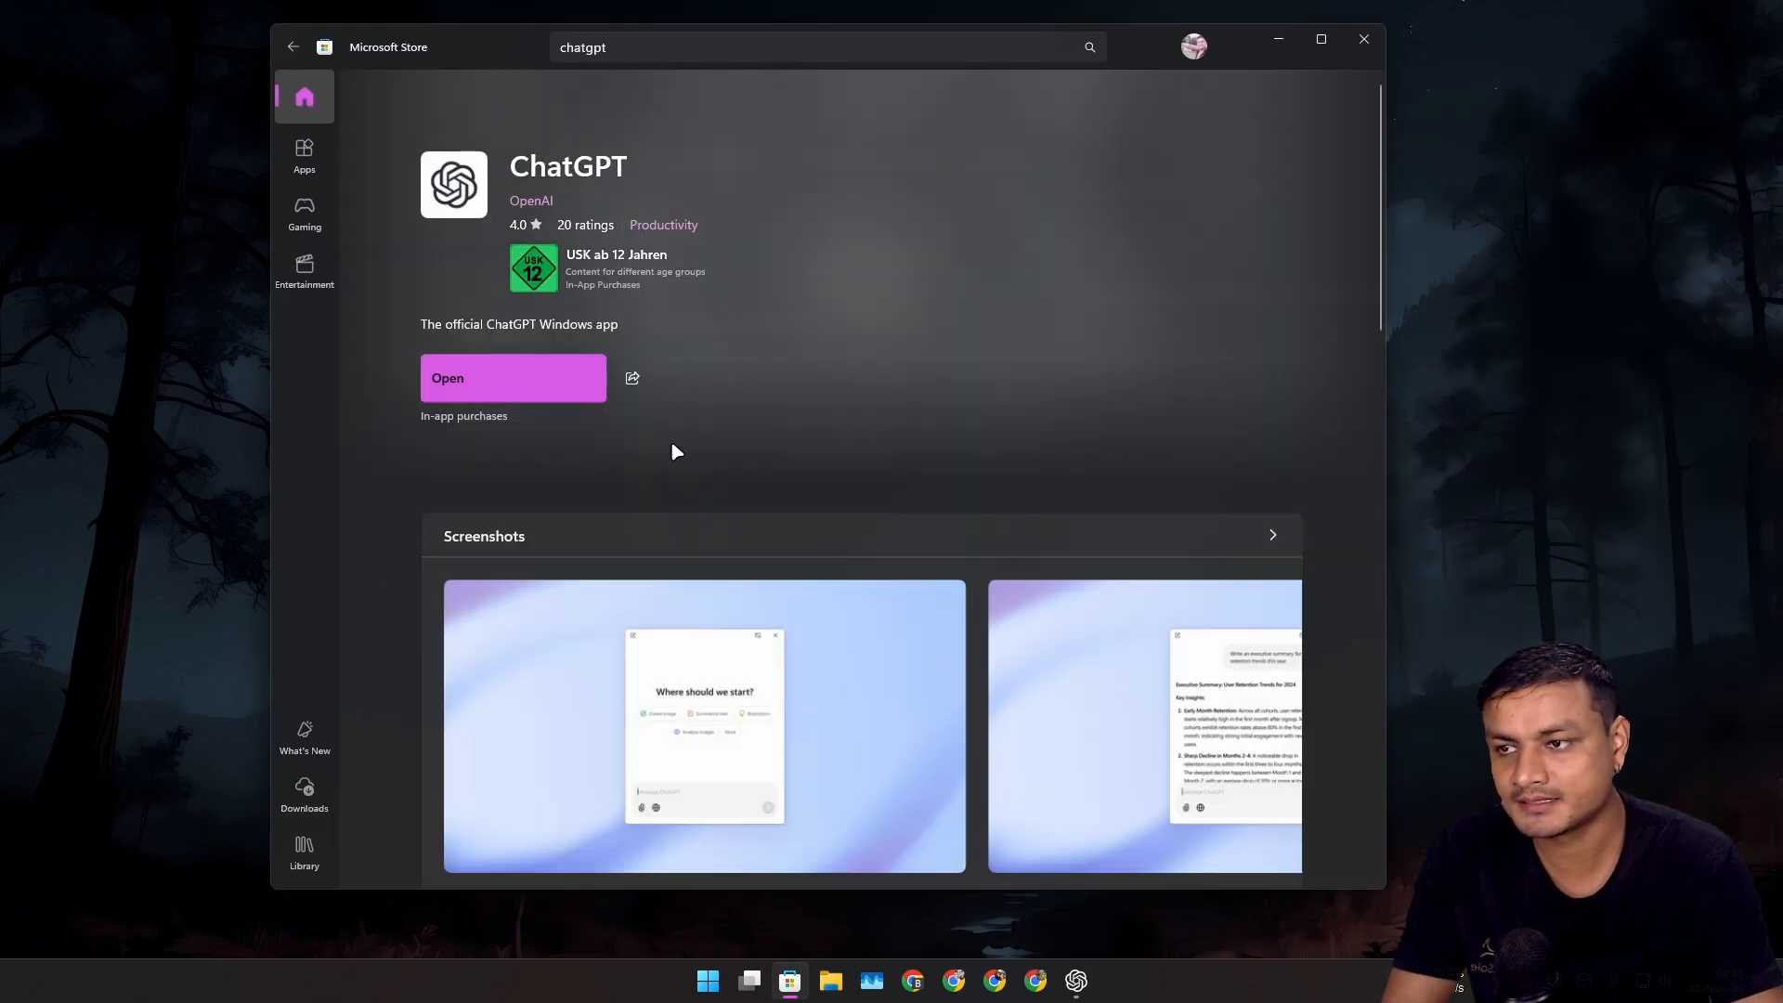
- Open the installed ChatGPT app from its Microsoft Store page
click(512, 378)
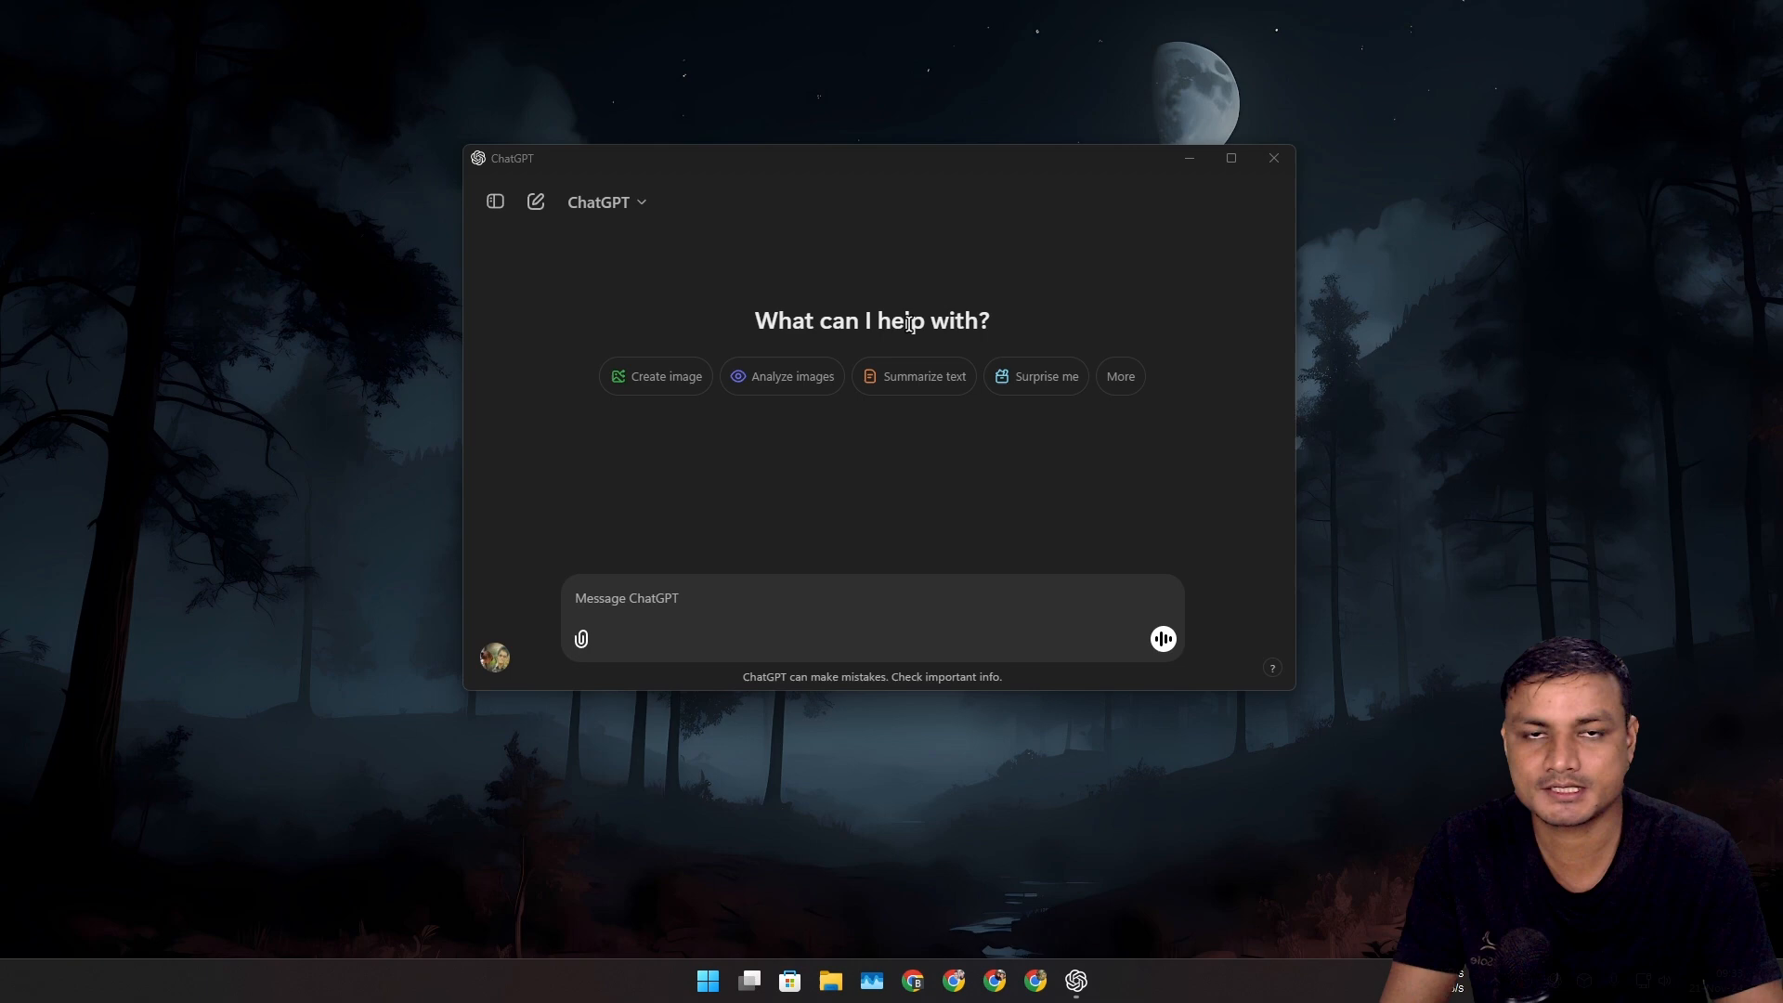
mouse_move(1114, 247)
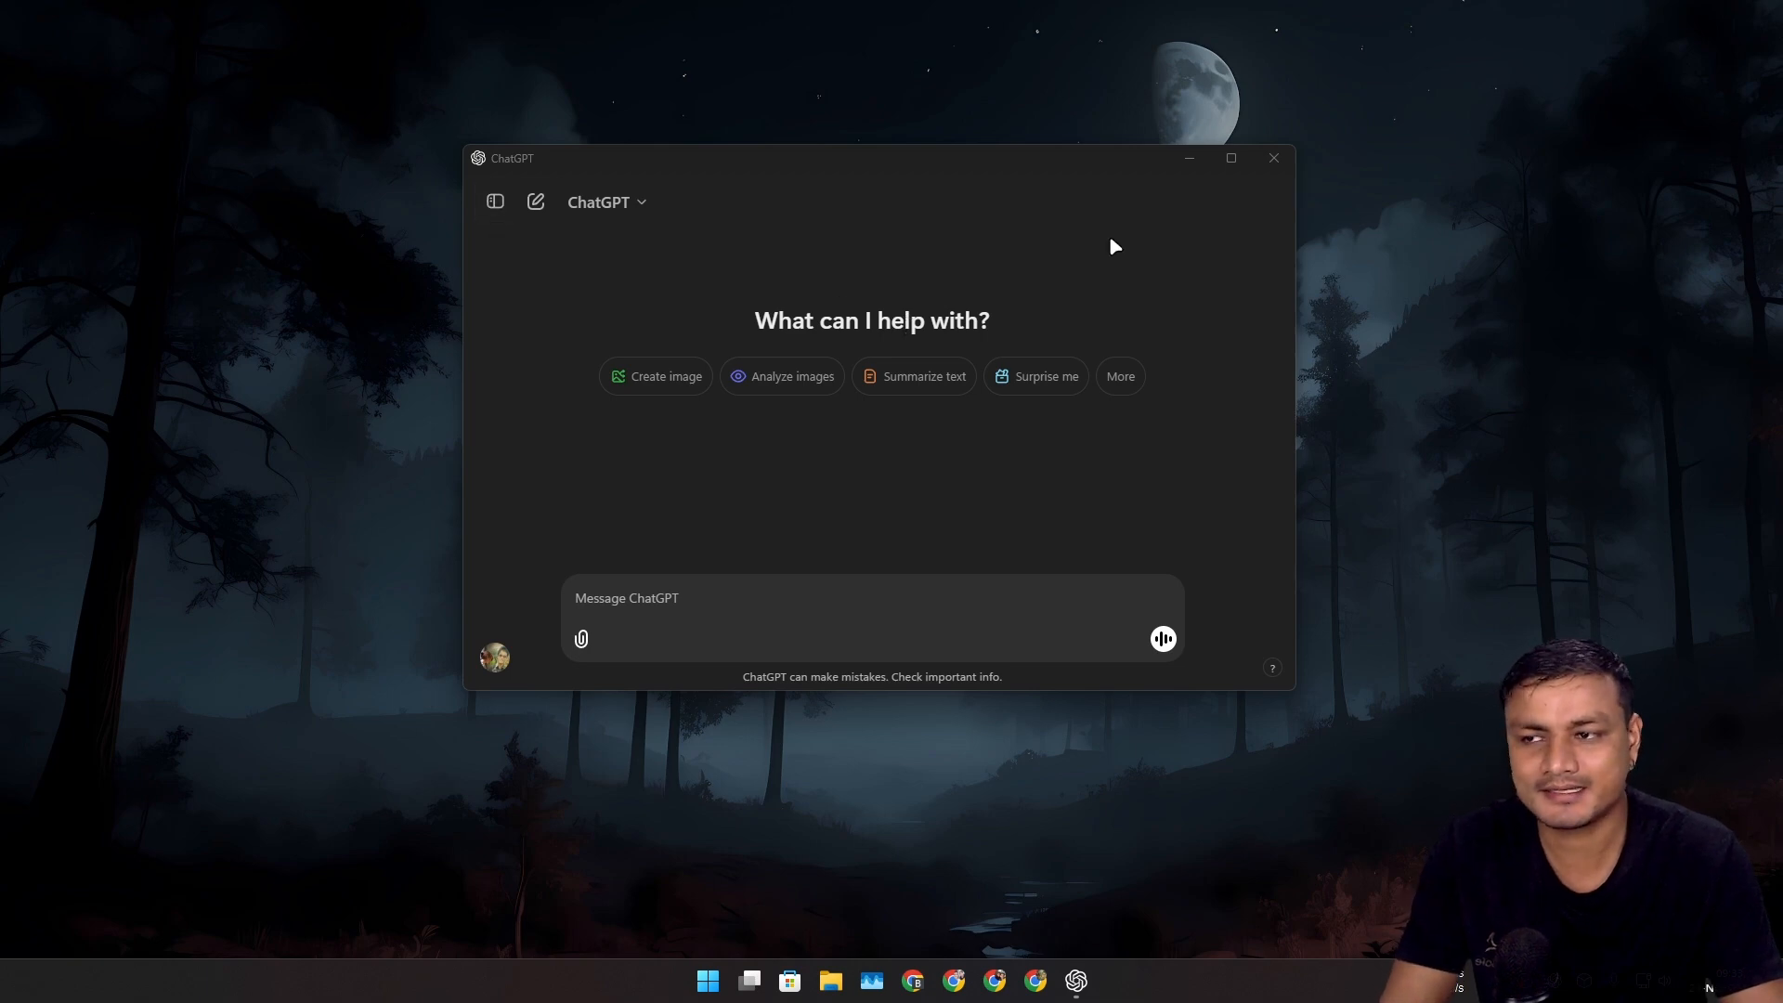
mouse_move(1210, 515)
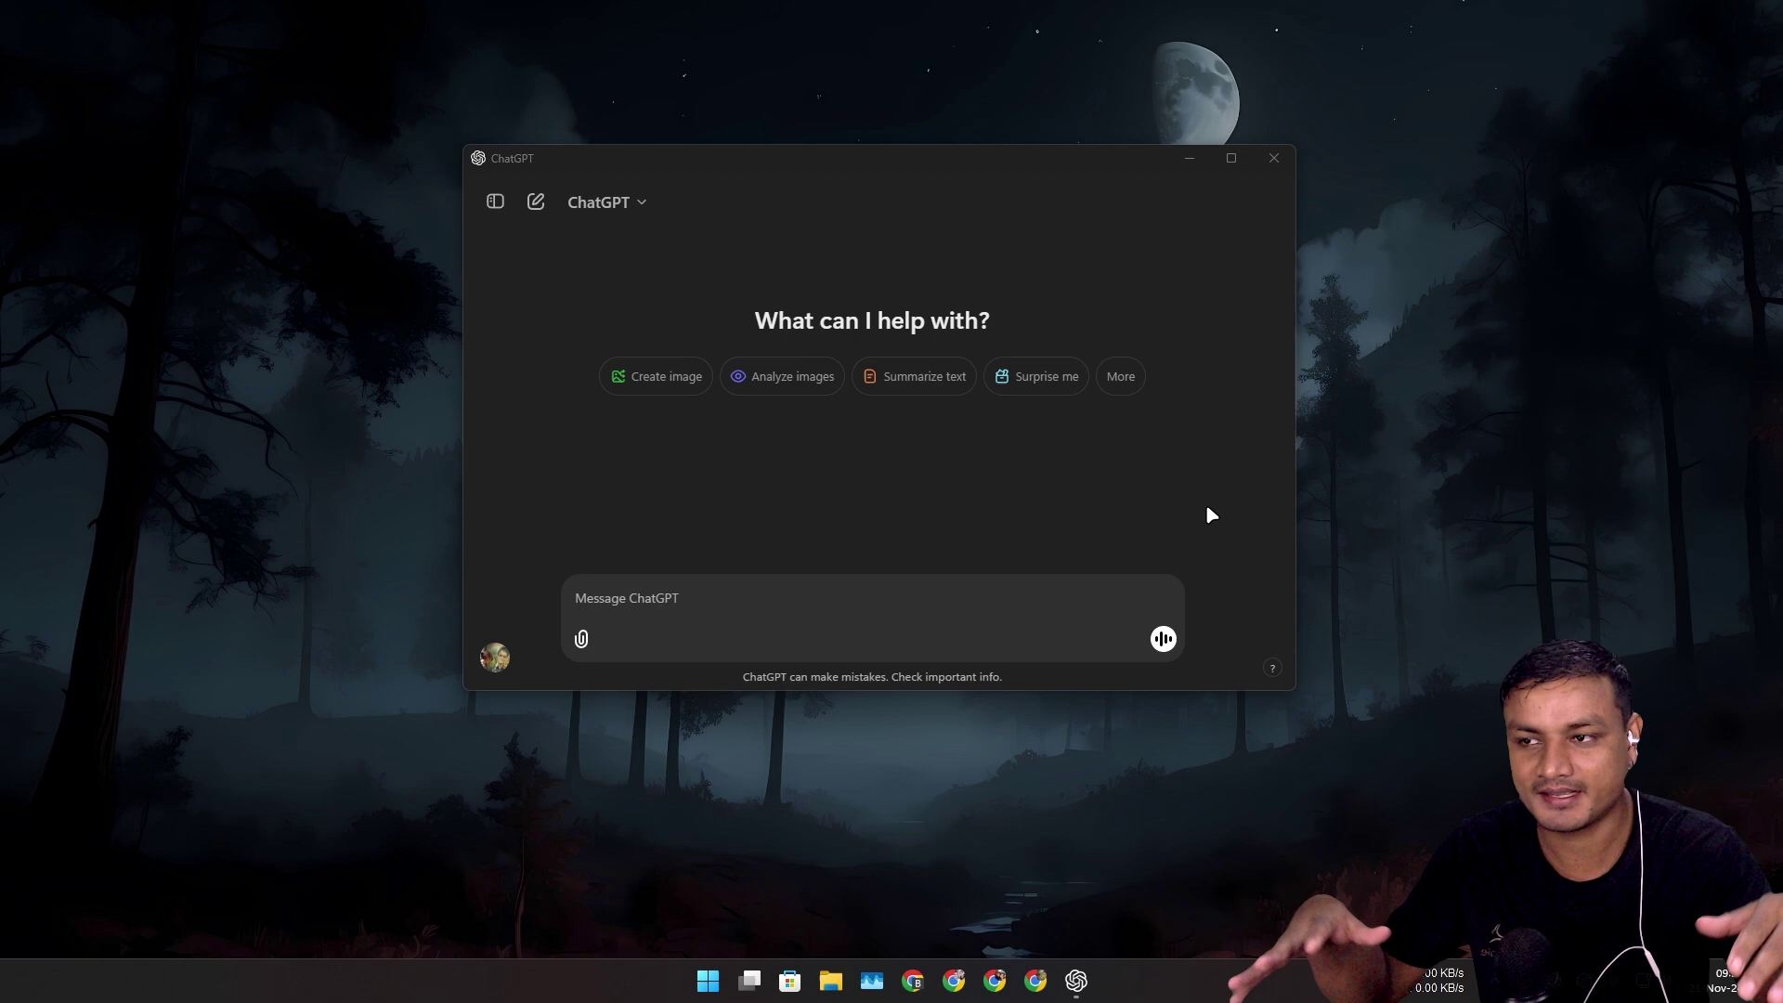
mouse_move(1203, 532)
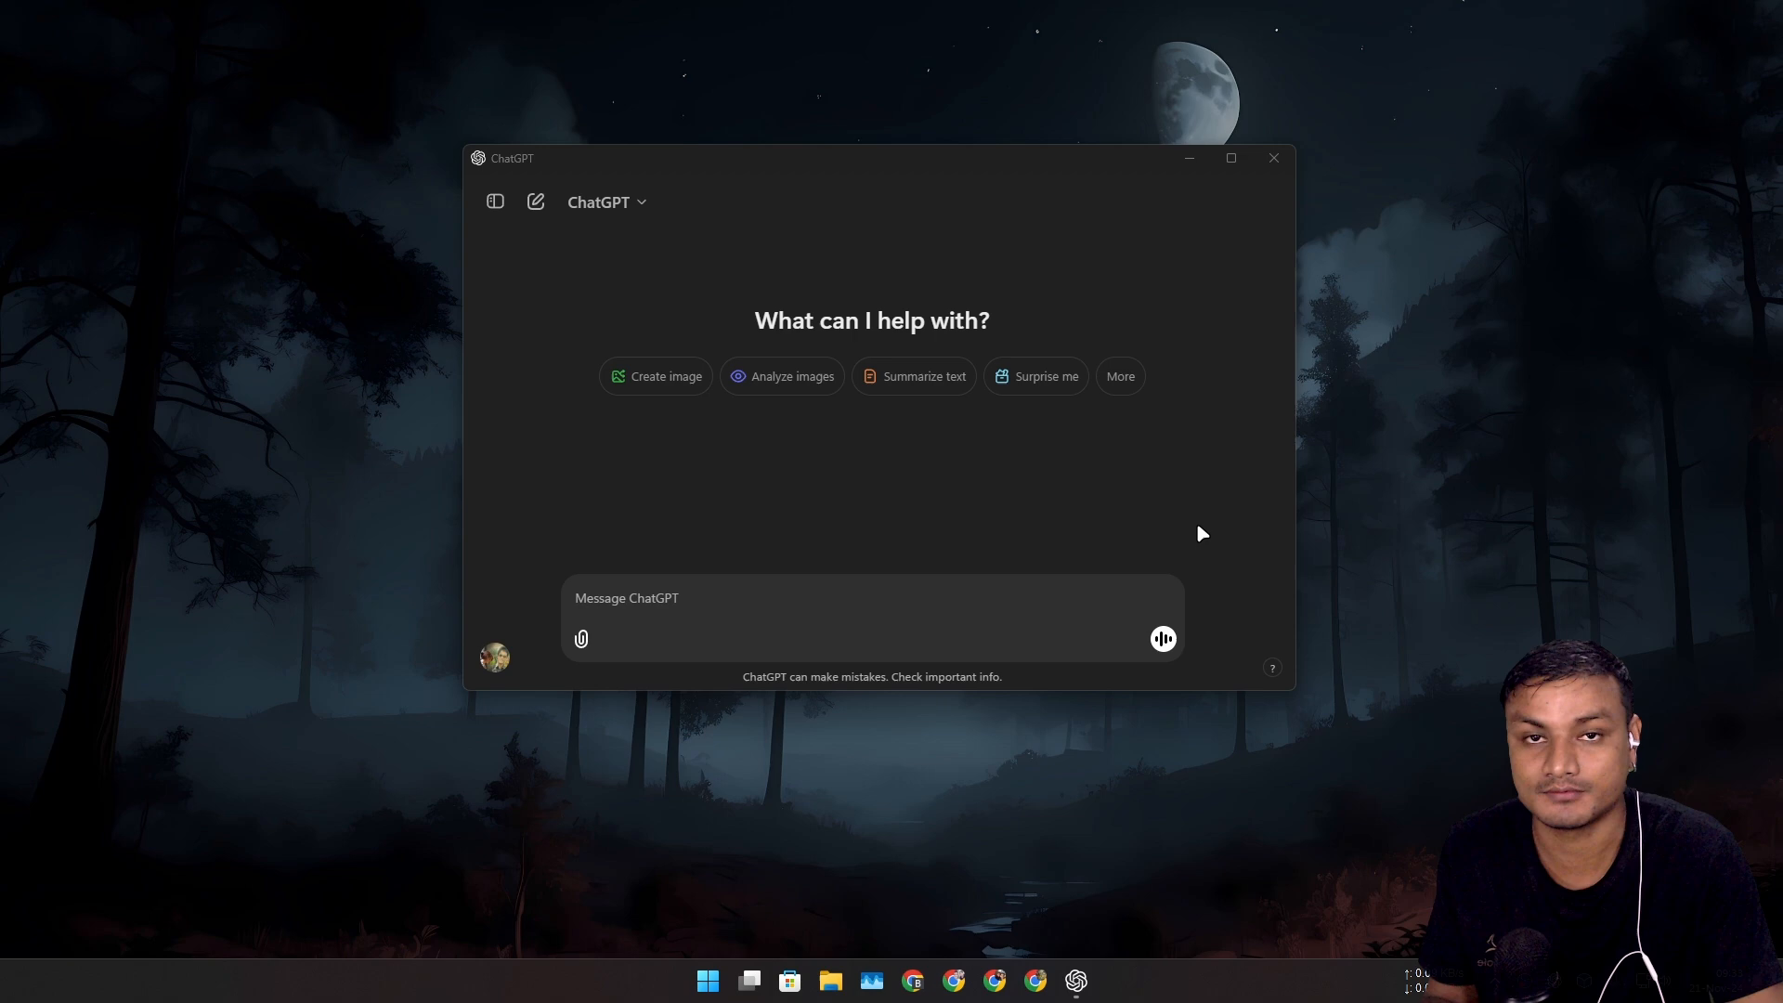
mouse_move(1209, 557)
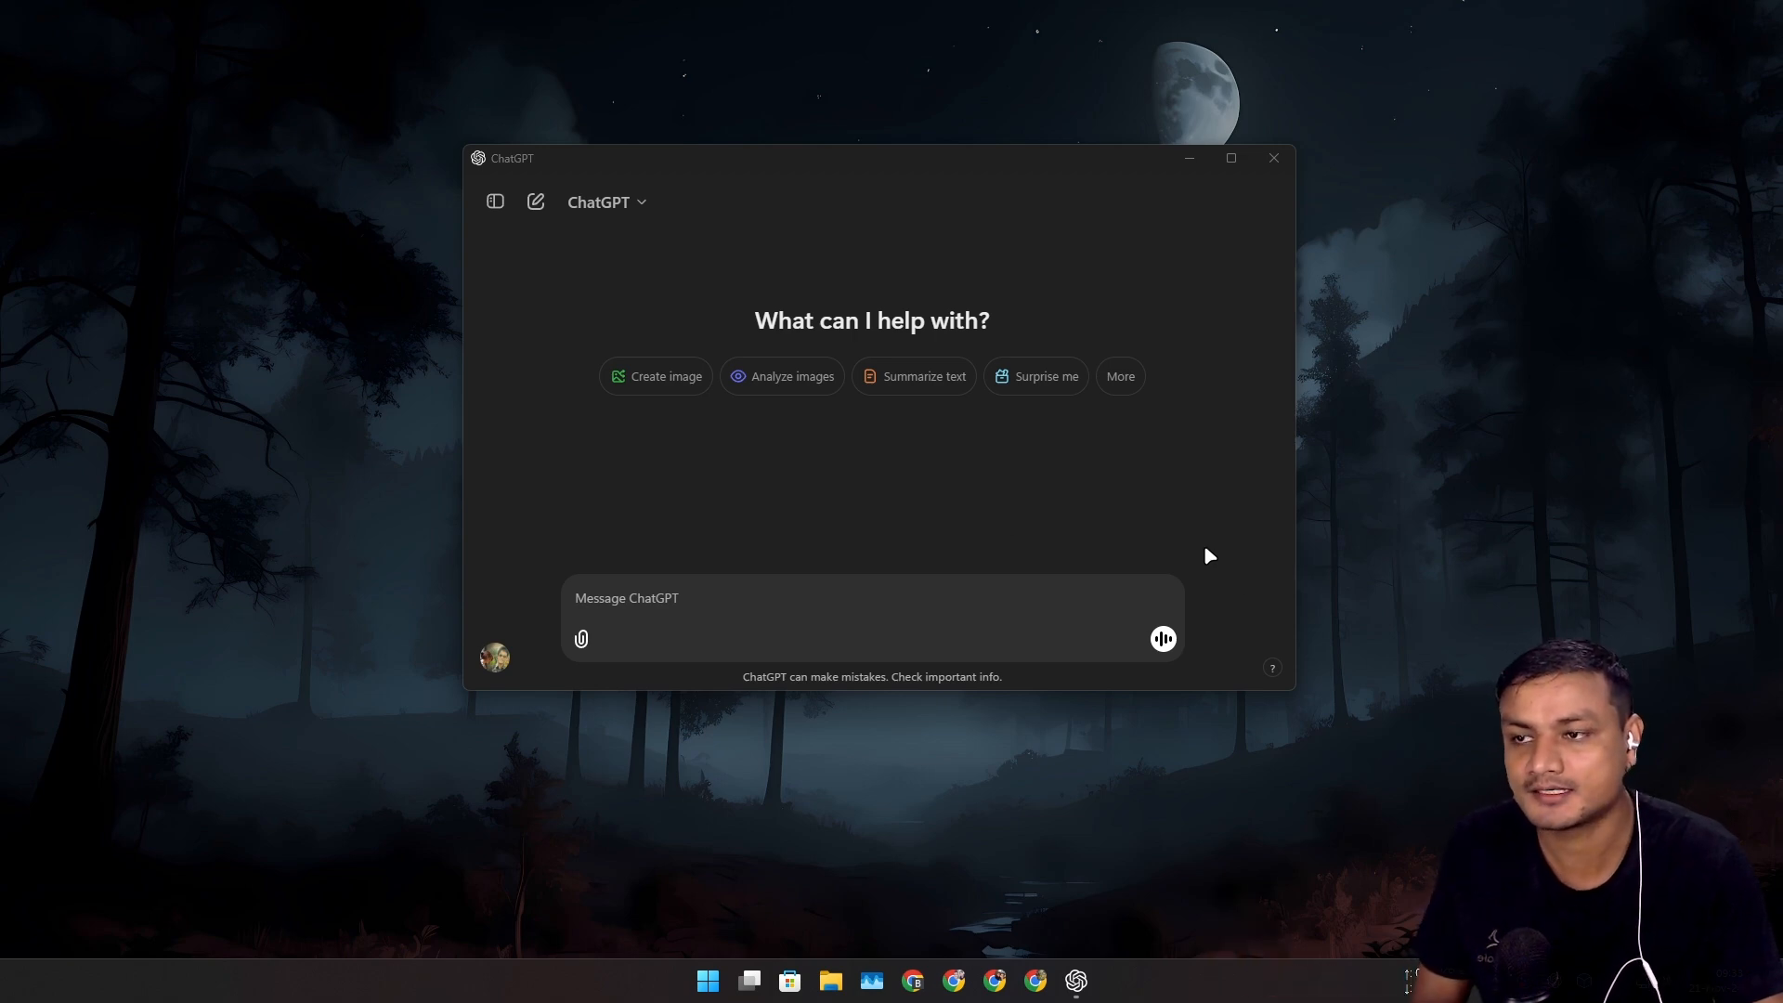
- Run a brief ChatGPT voice chat with the mic unmuted, end it, and scroll up the transcript
click(1161, 638)
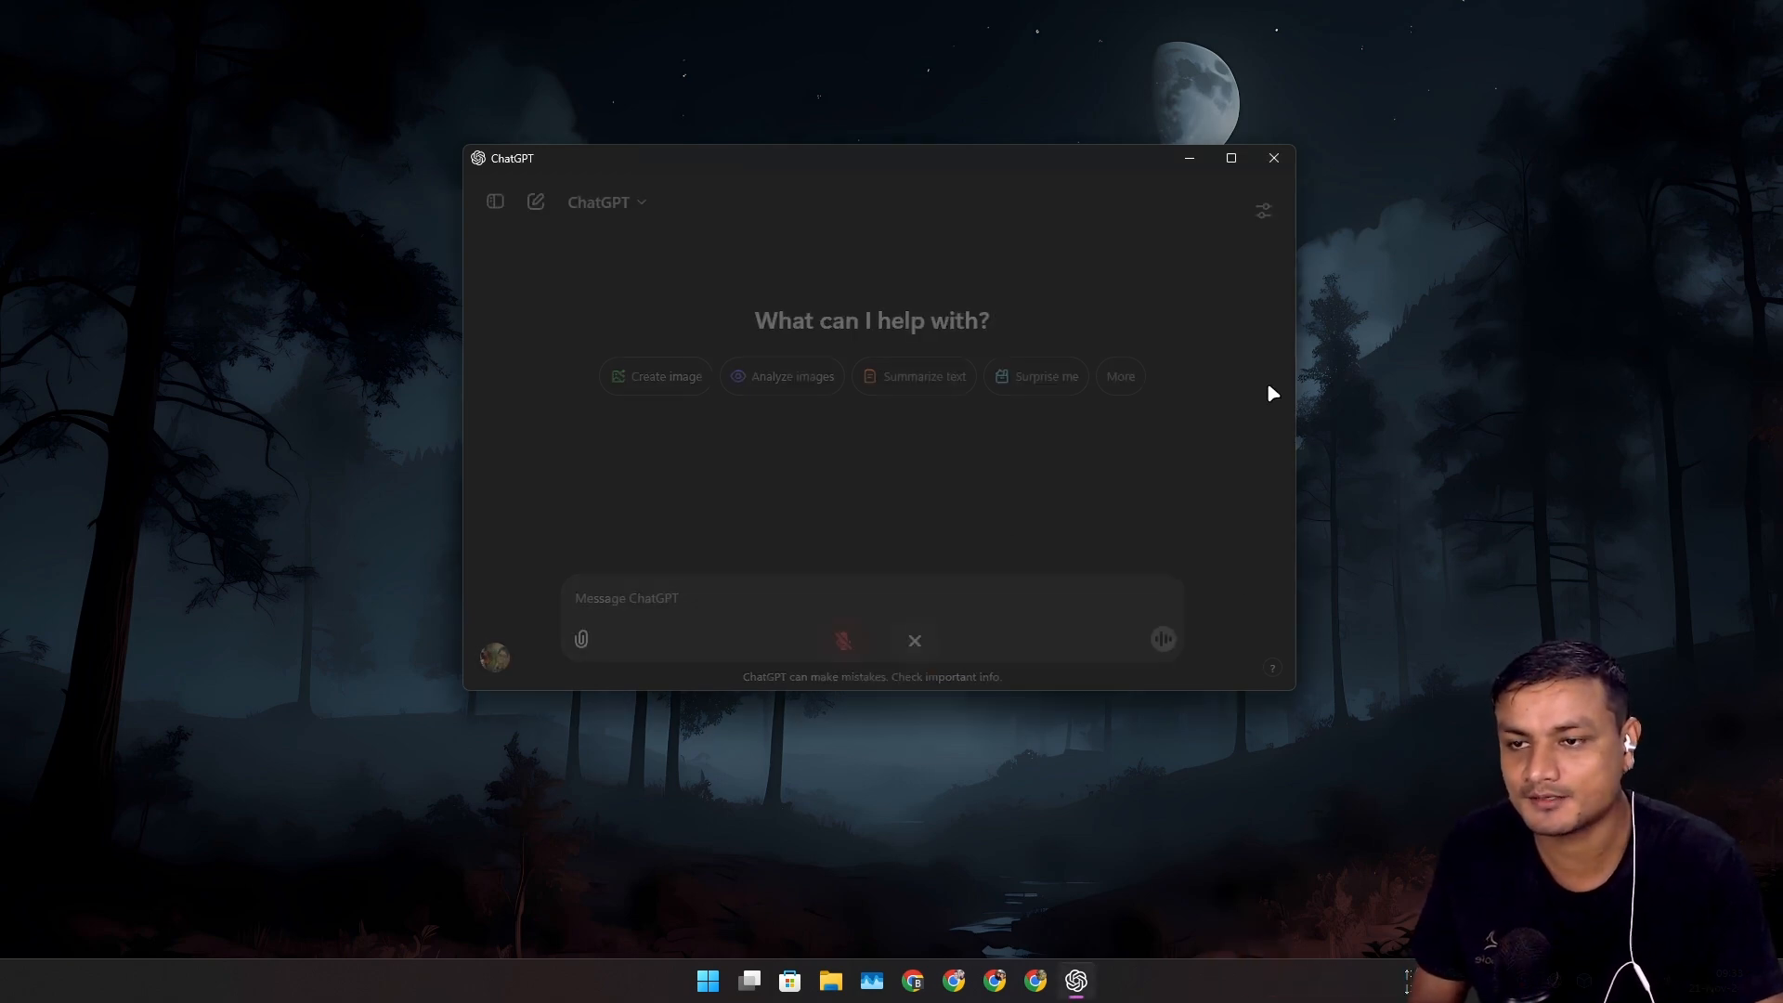
click(1161, 638)
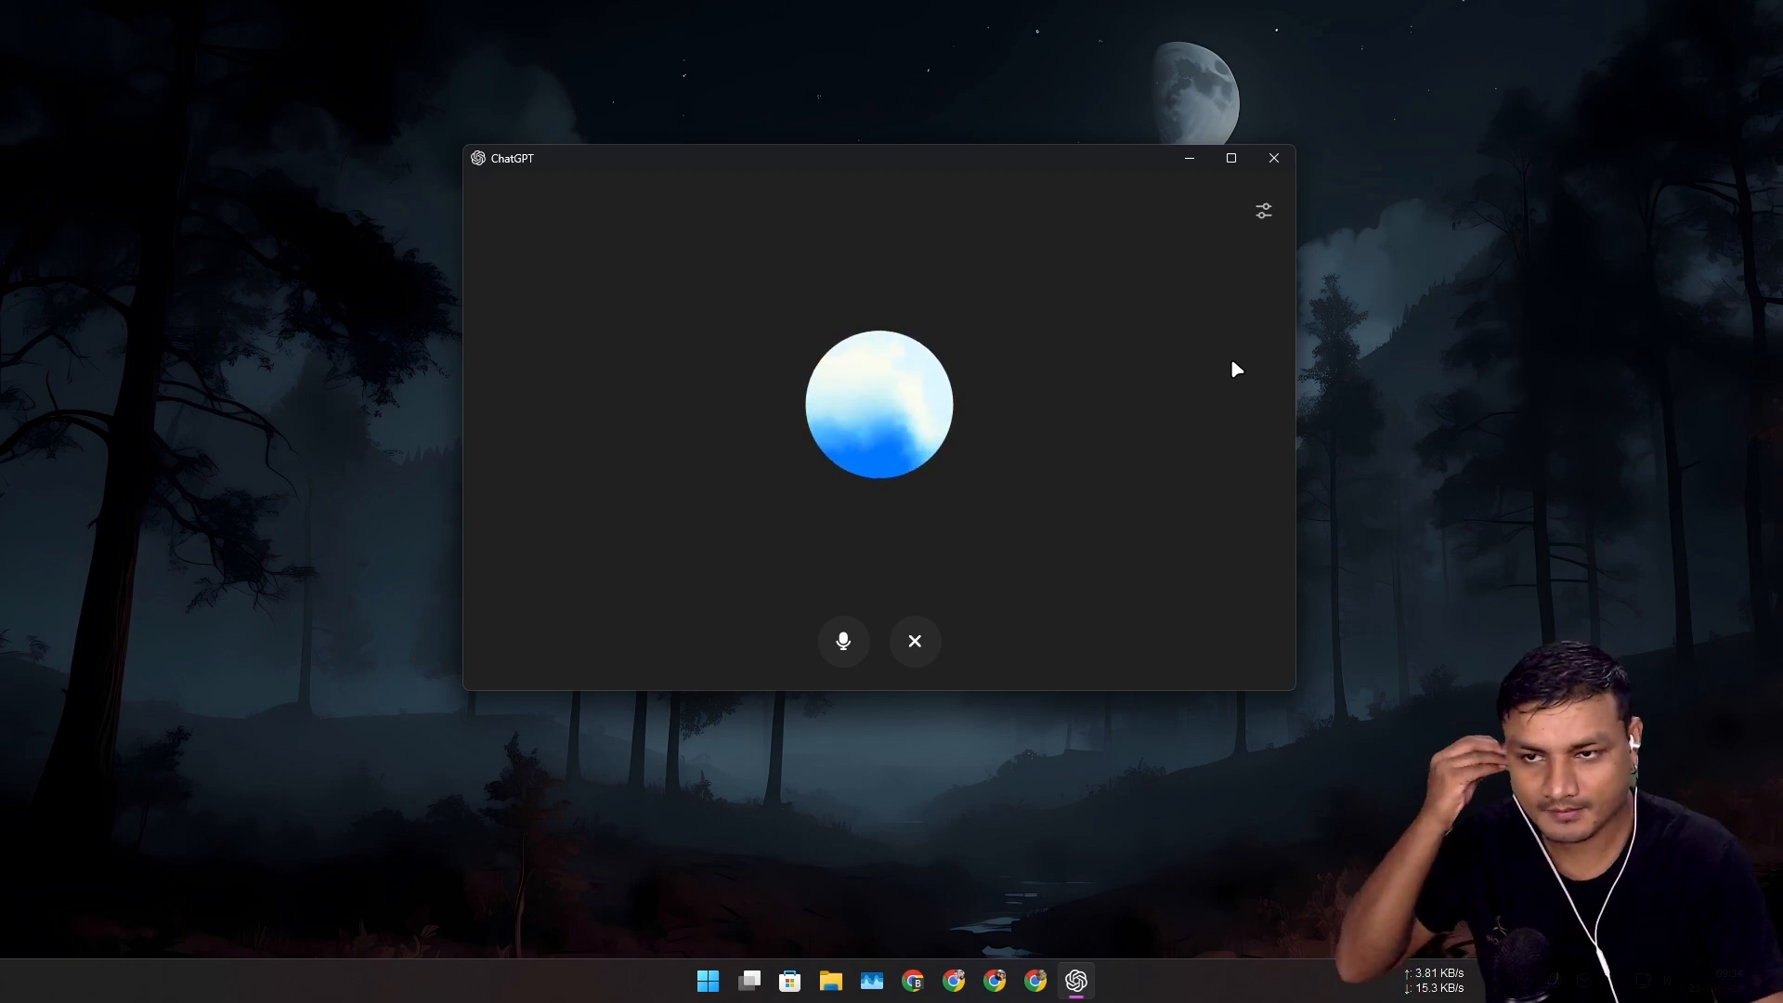
mouse_move(1080, 402)
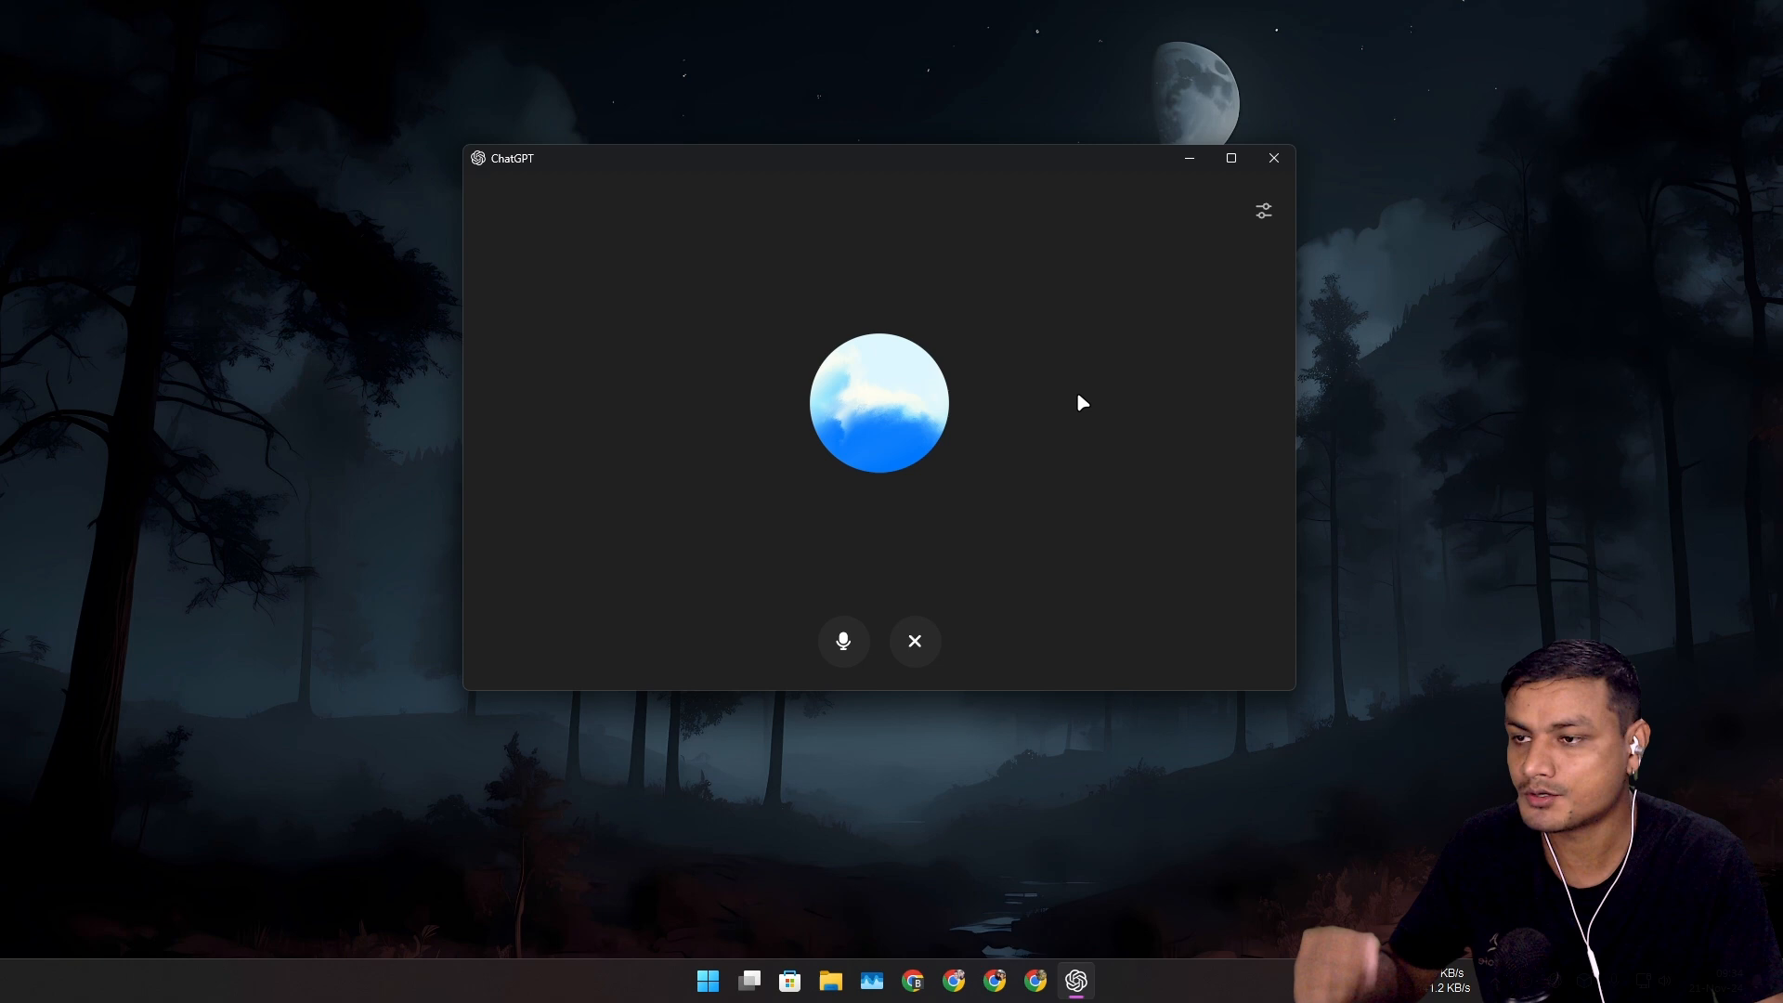
mouse_move(1048, 330)
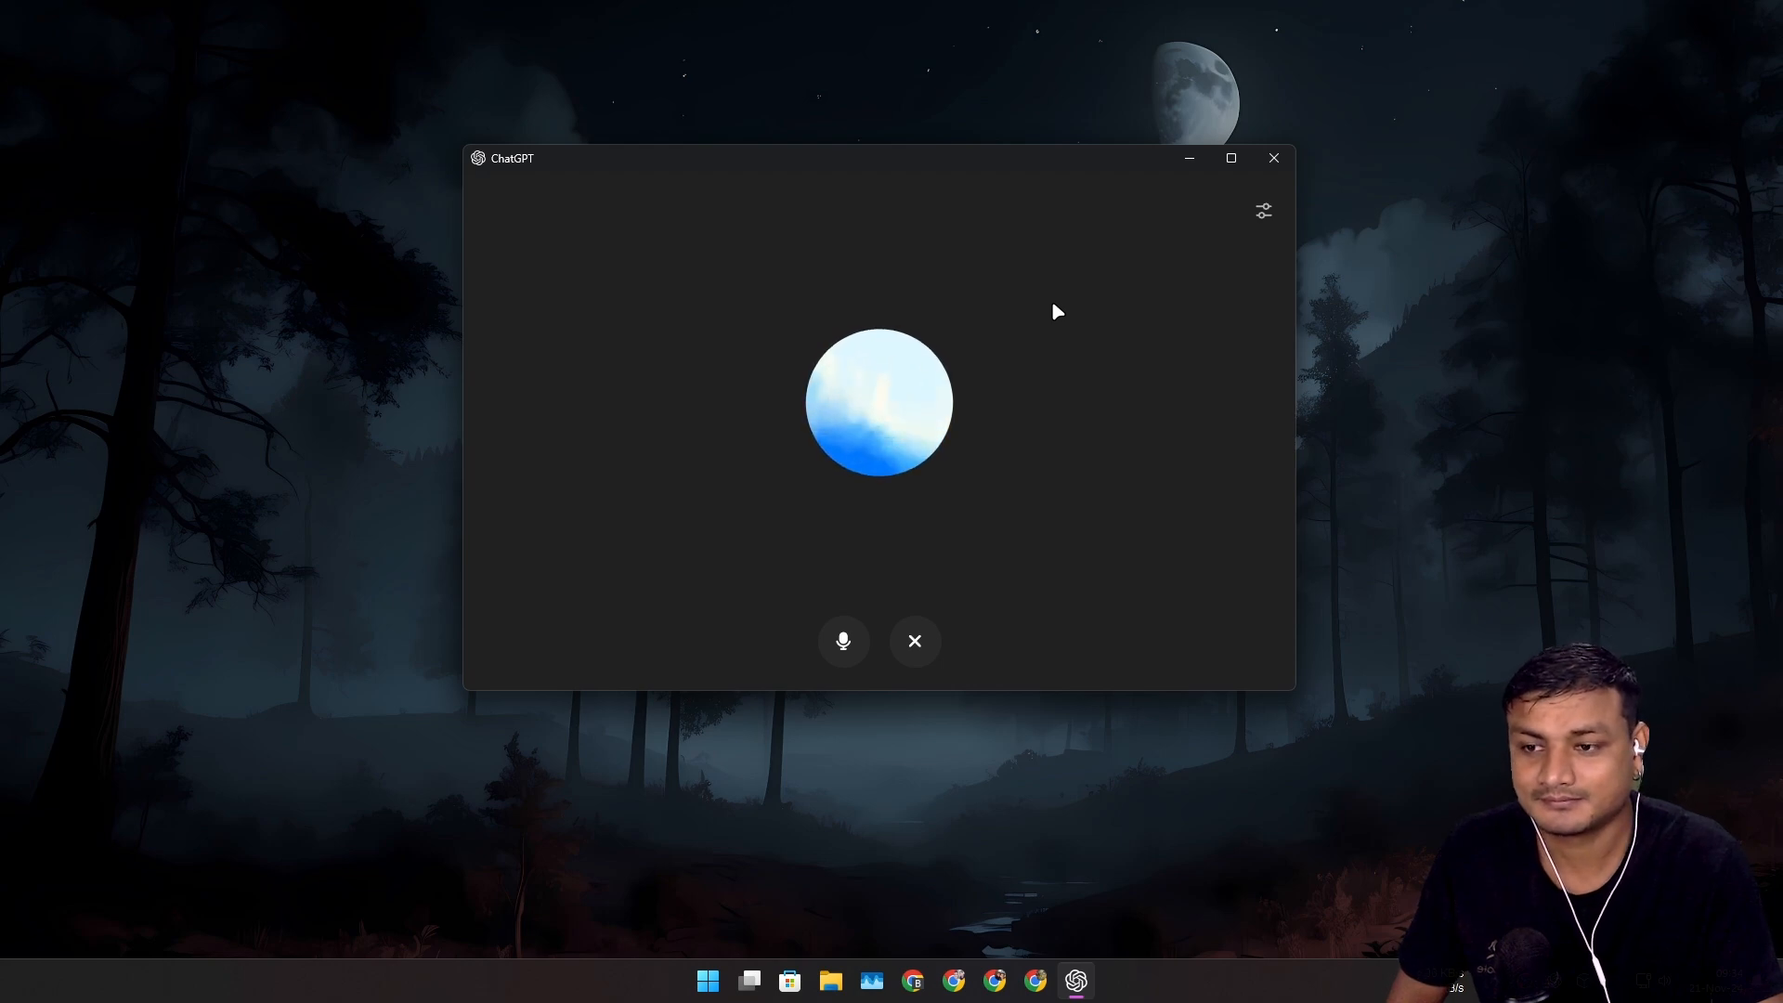
click(914, 640)
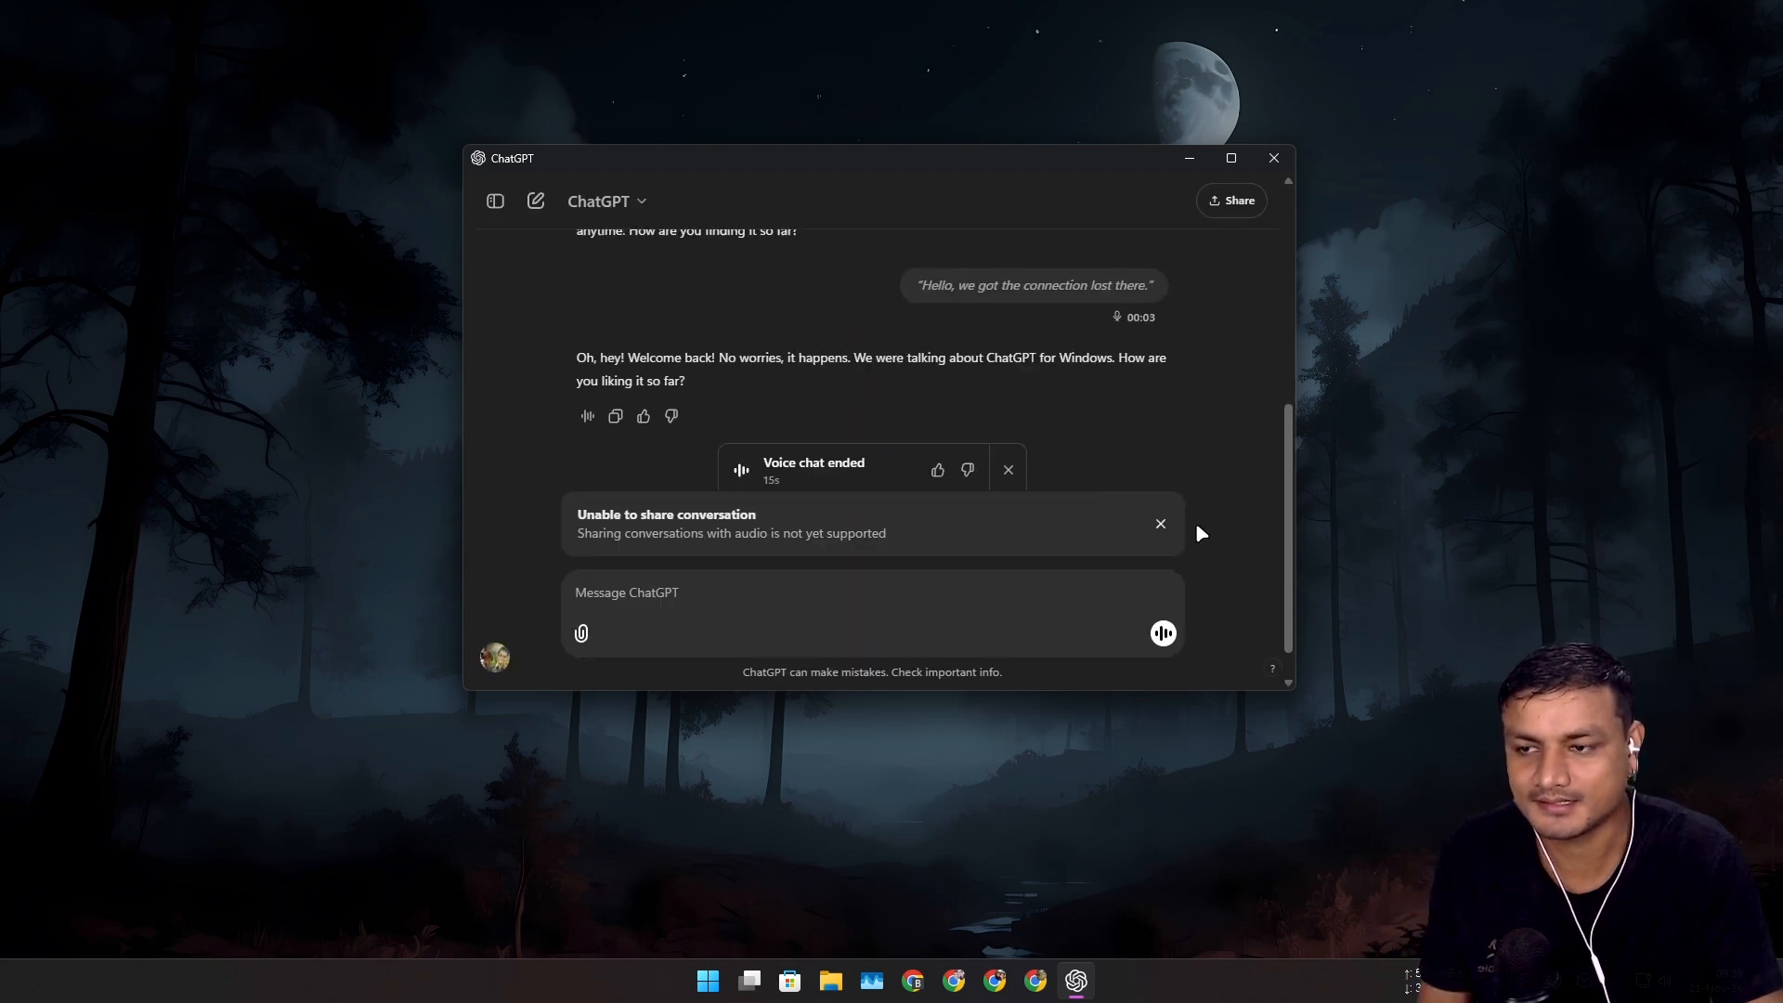
scroll(up, 3)
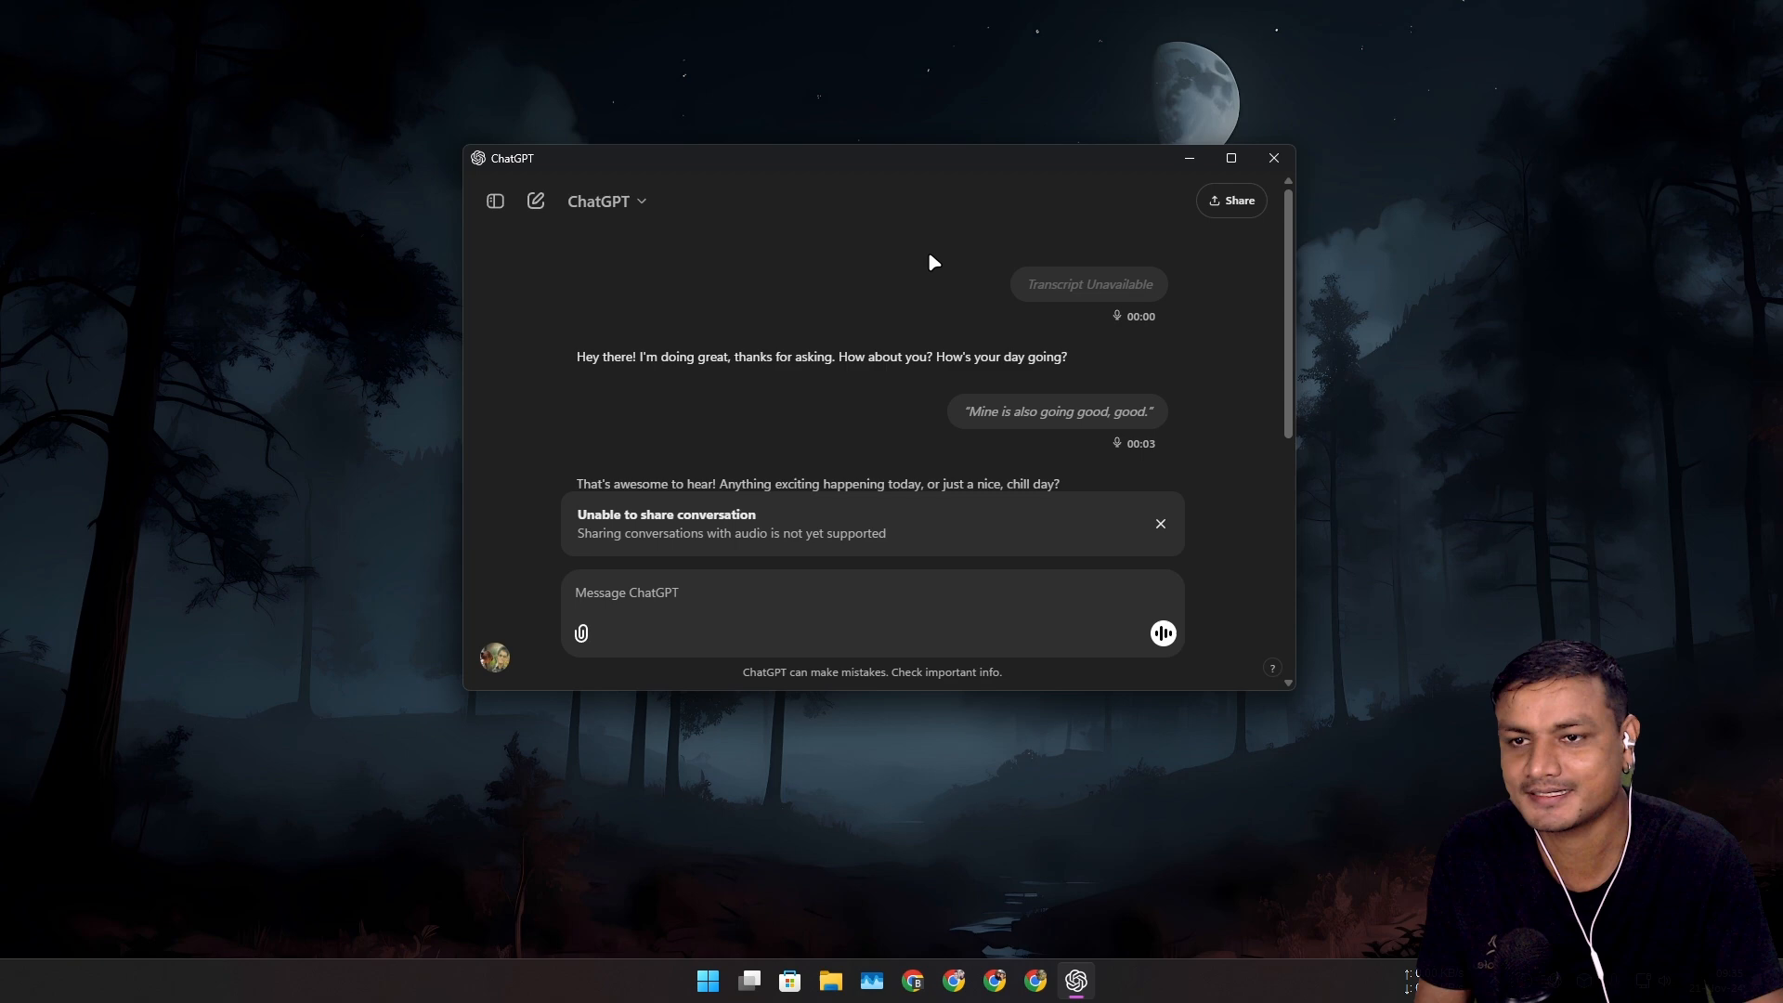
mouse_move(495, 202)
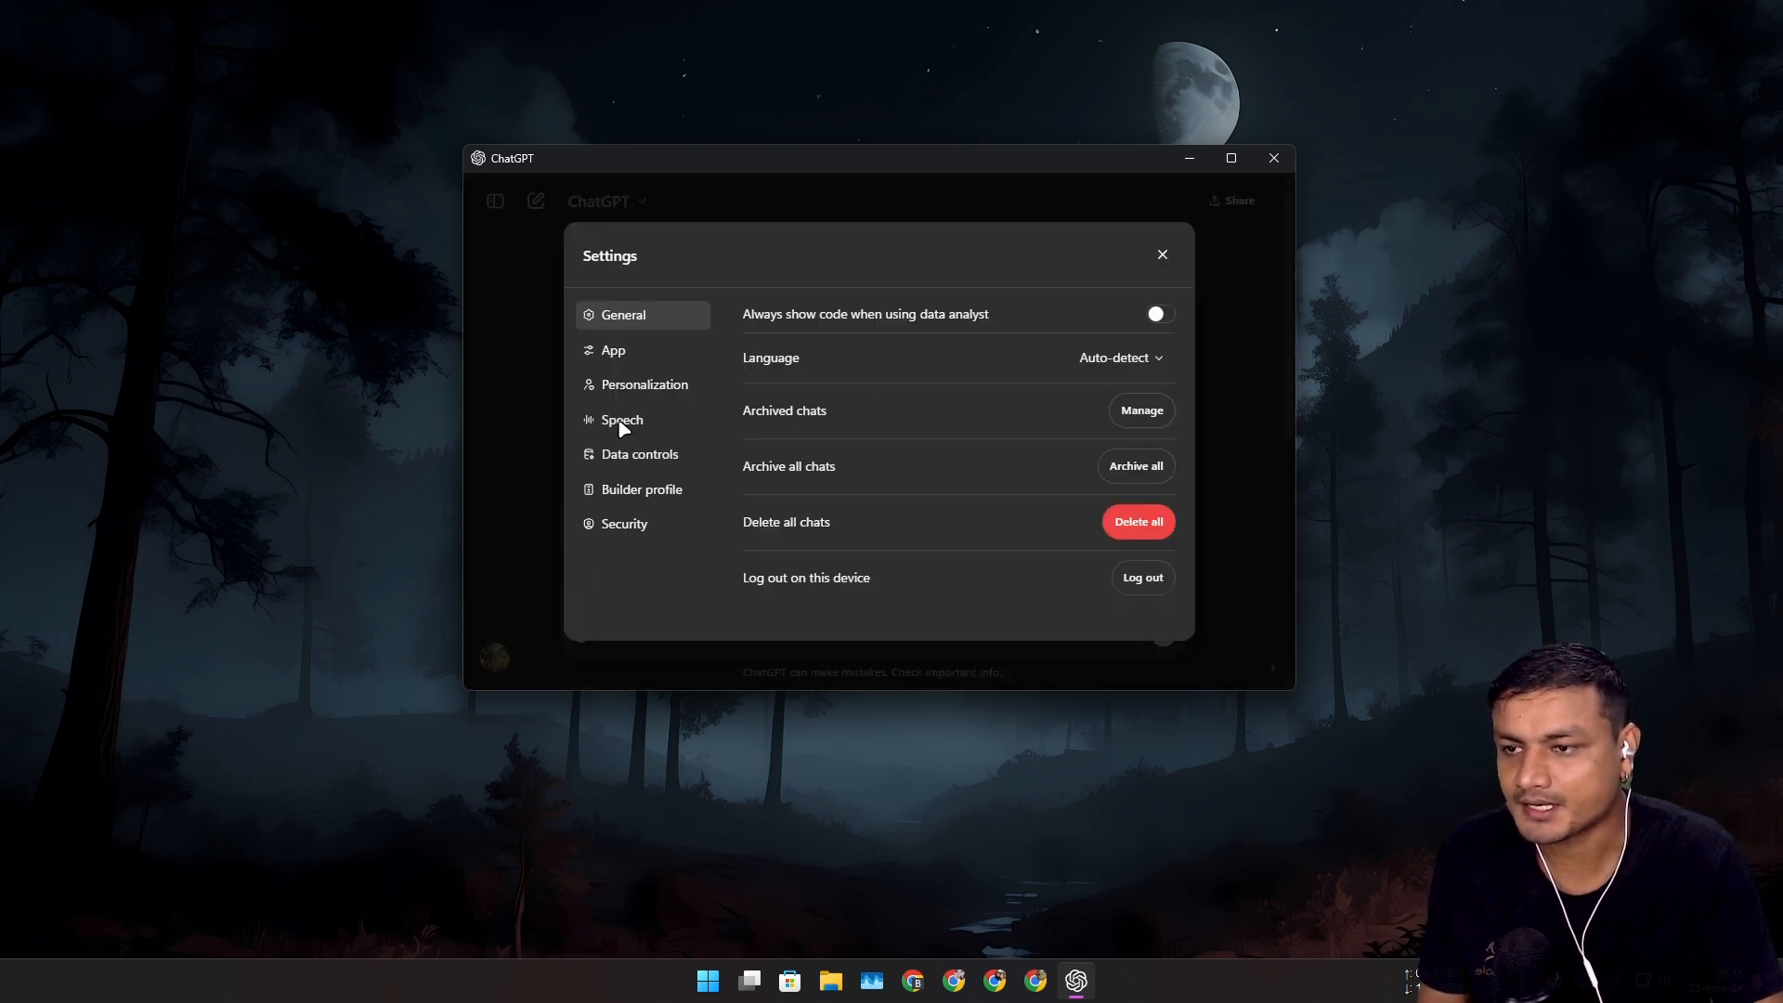
- In Speech settings, sample the Cove and Sol voices, select Sol, and close Settings
click(623, 420)
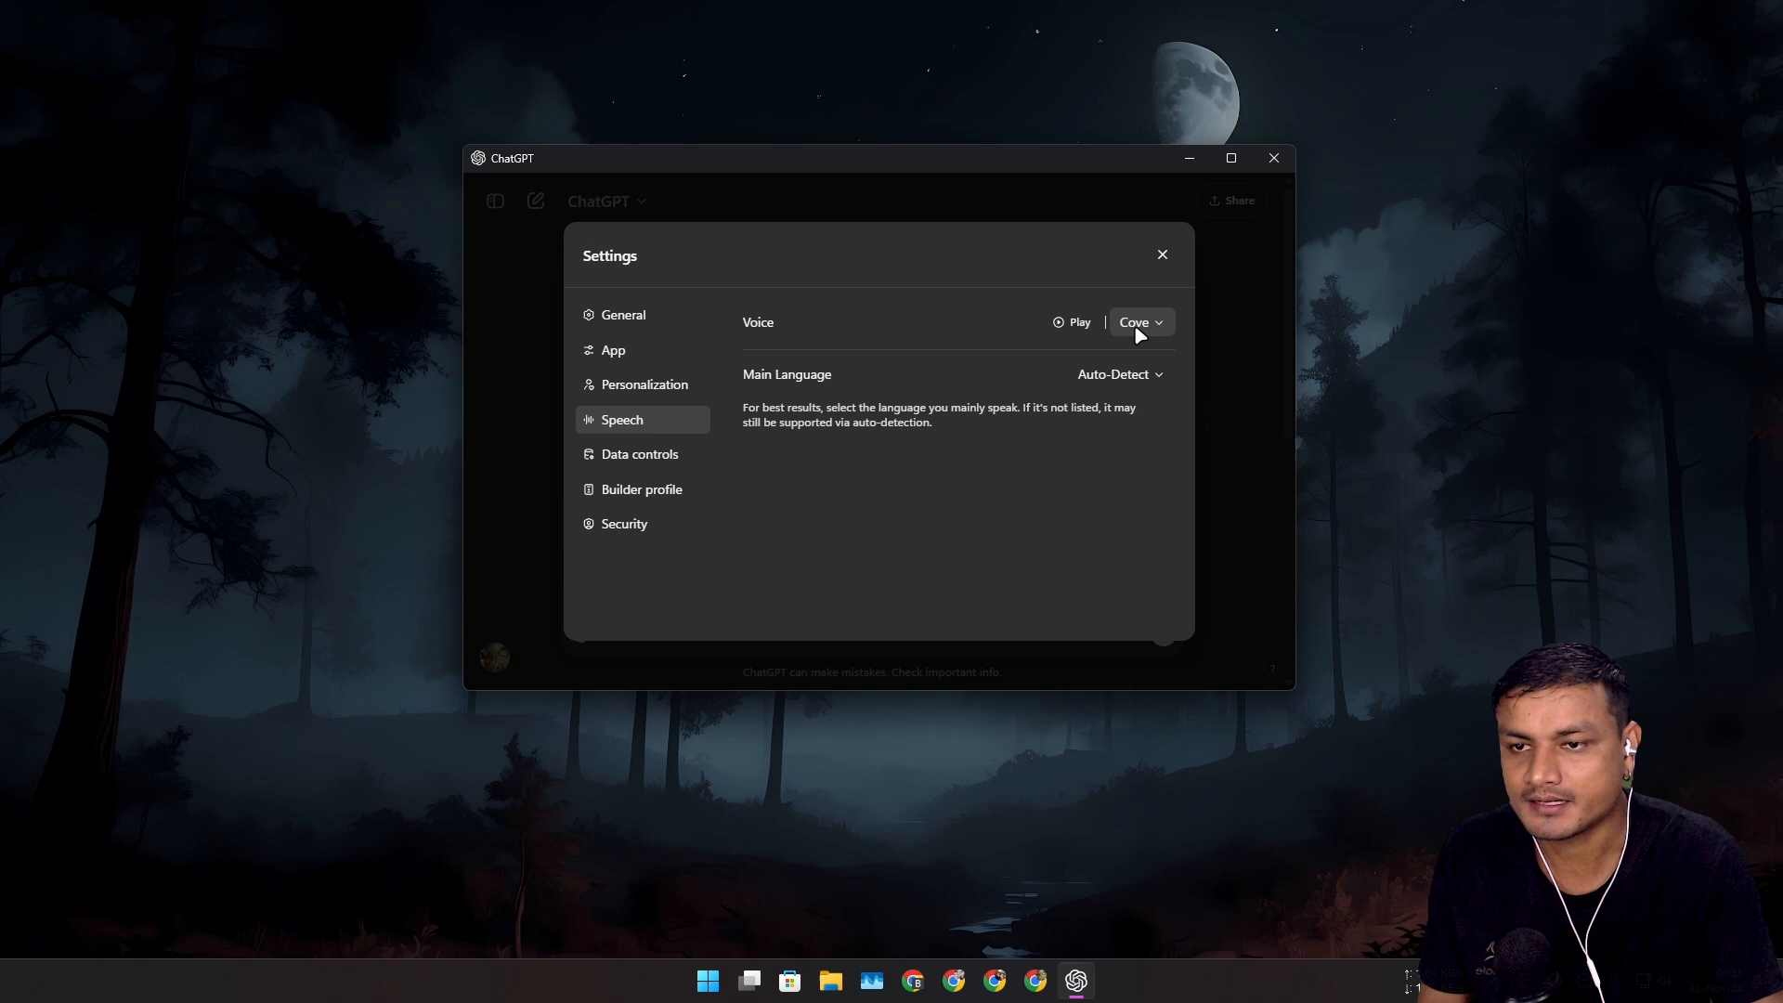
click(1140, 322)
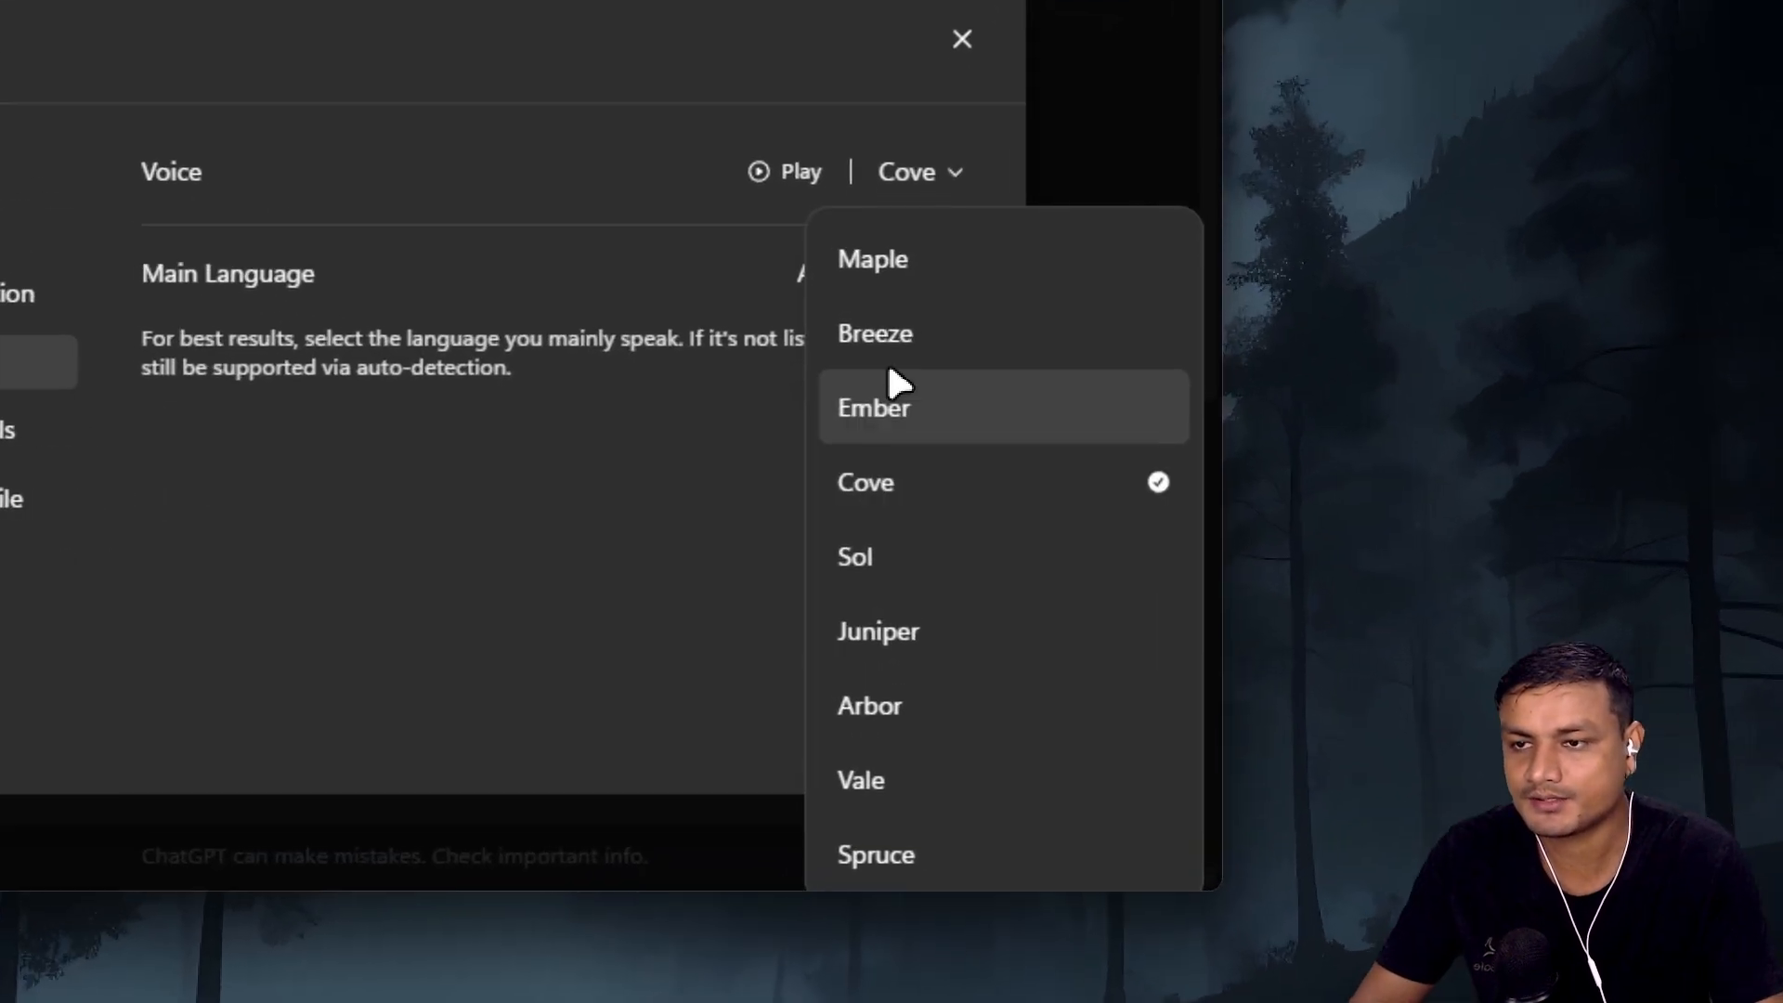
click(785, 172)
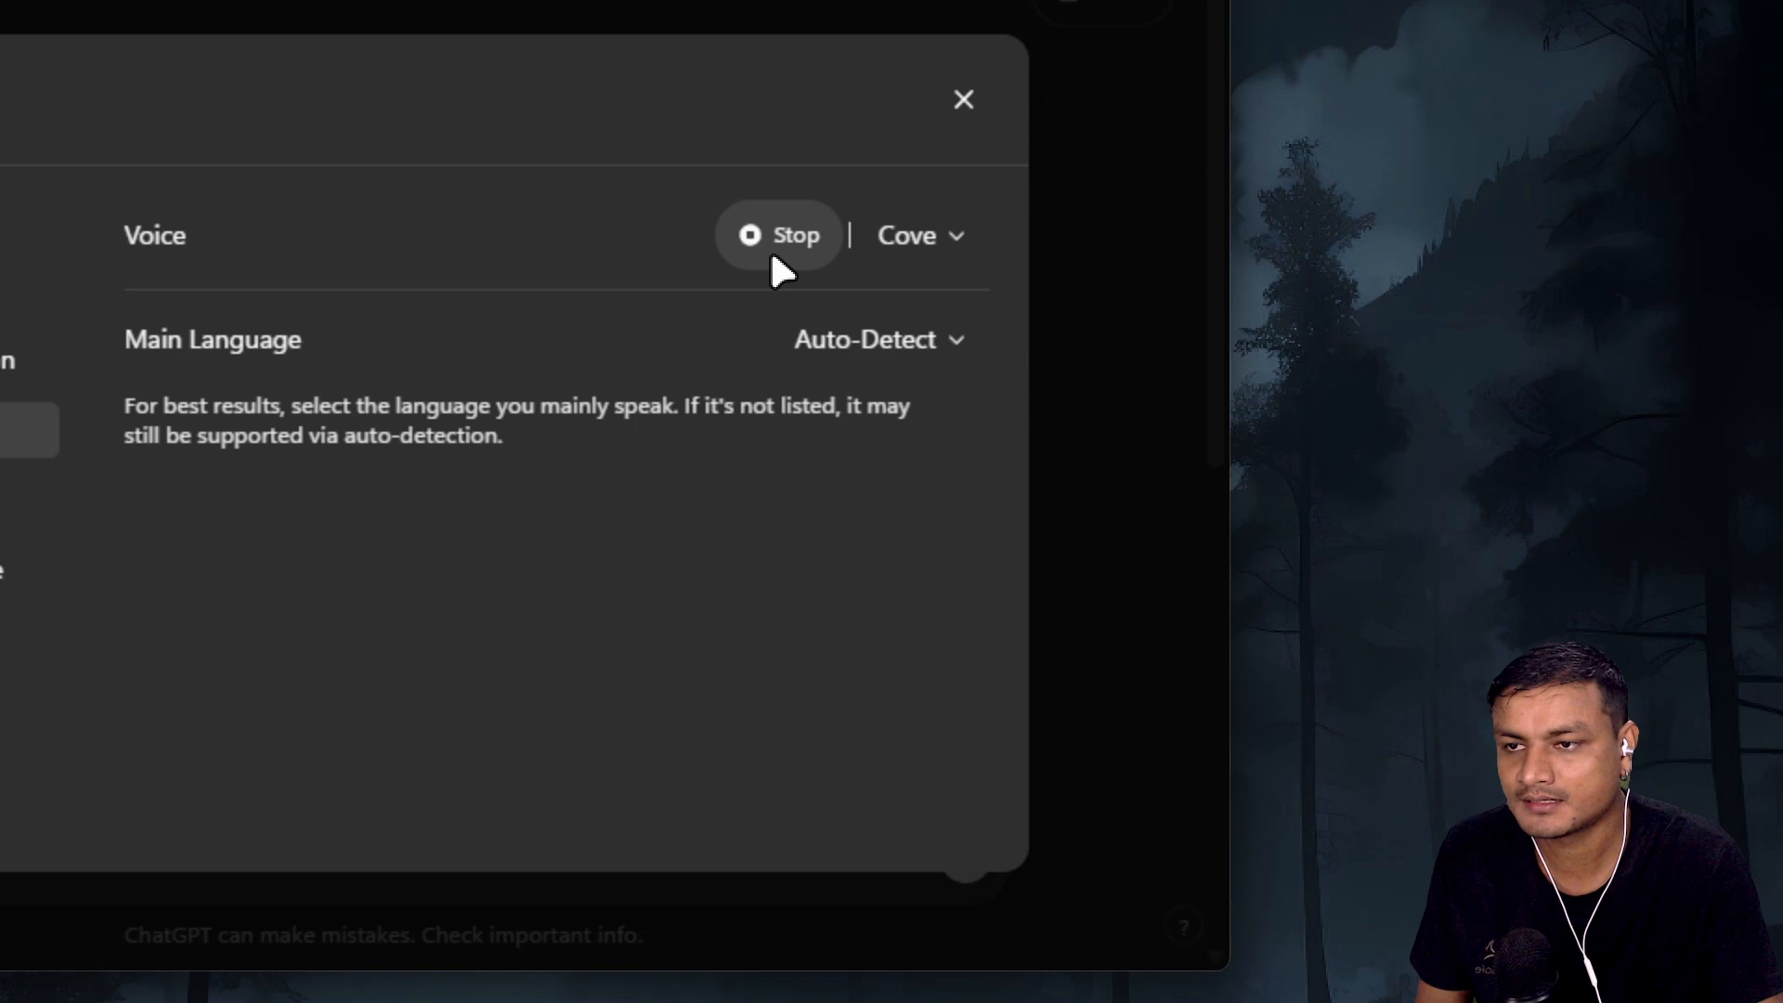
click(920, 235)
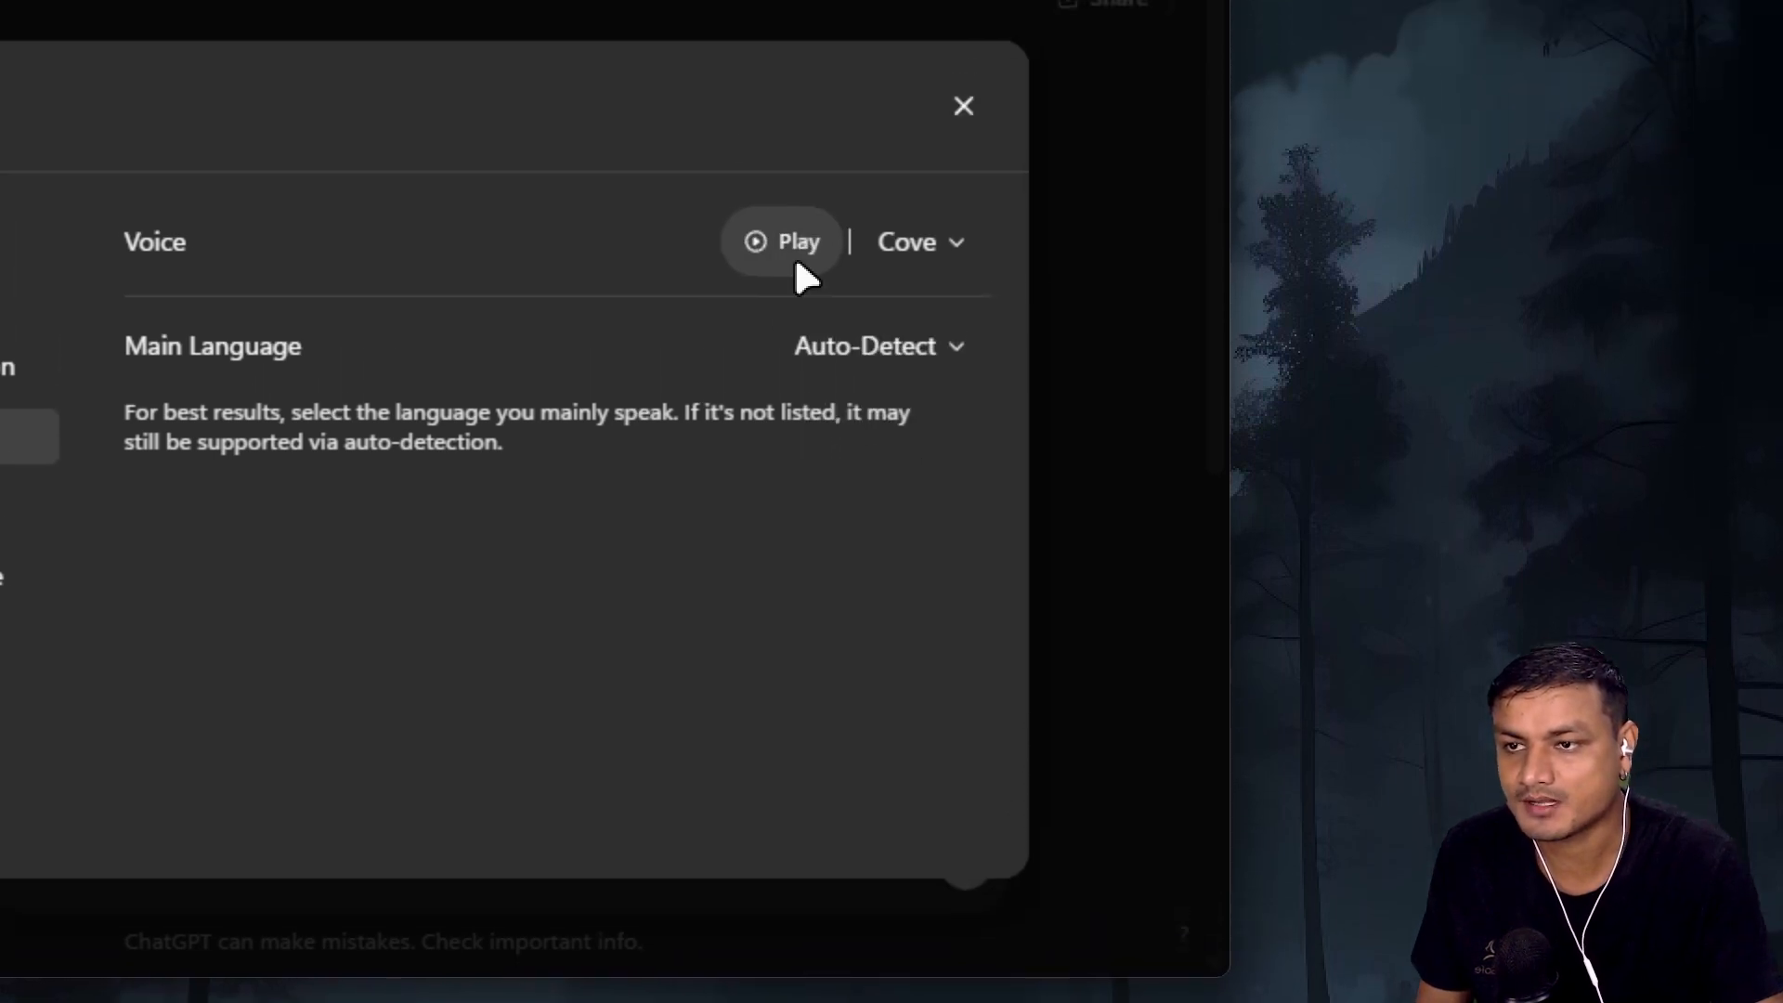
click(781, 241)
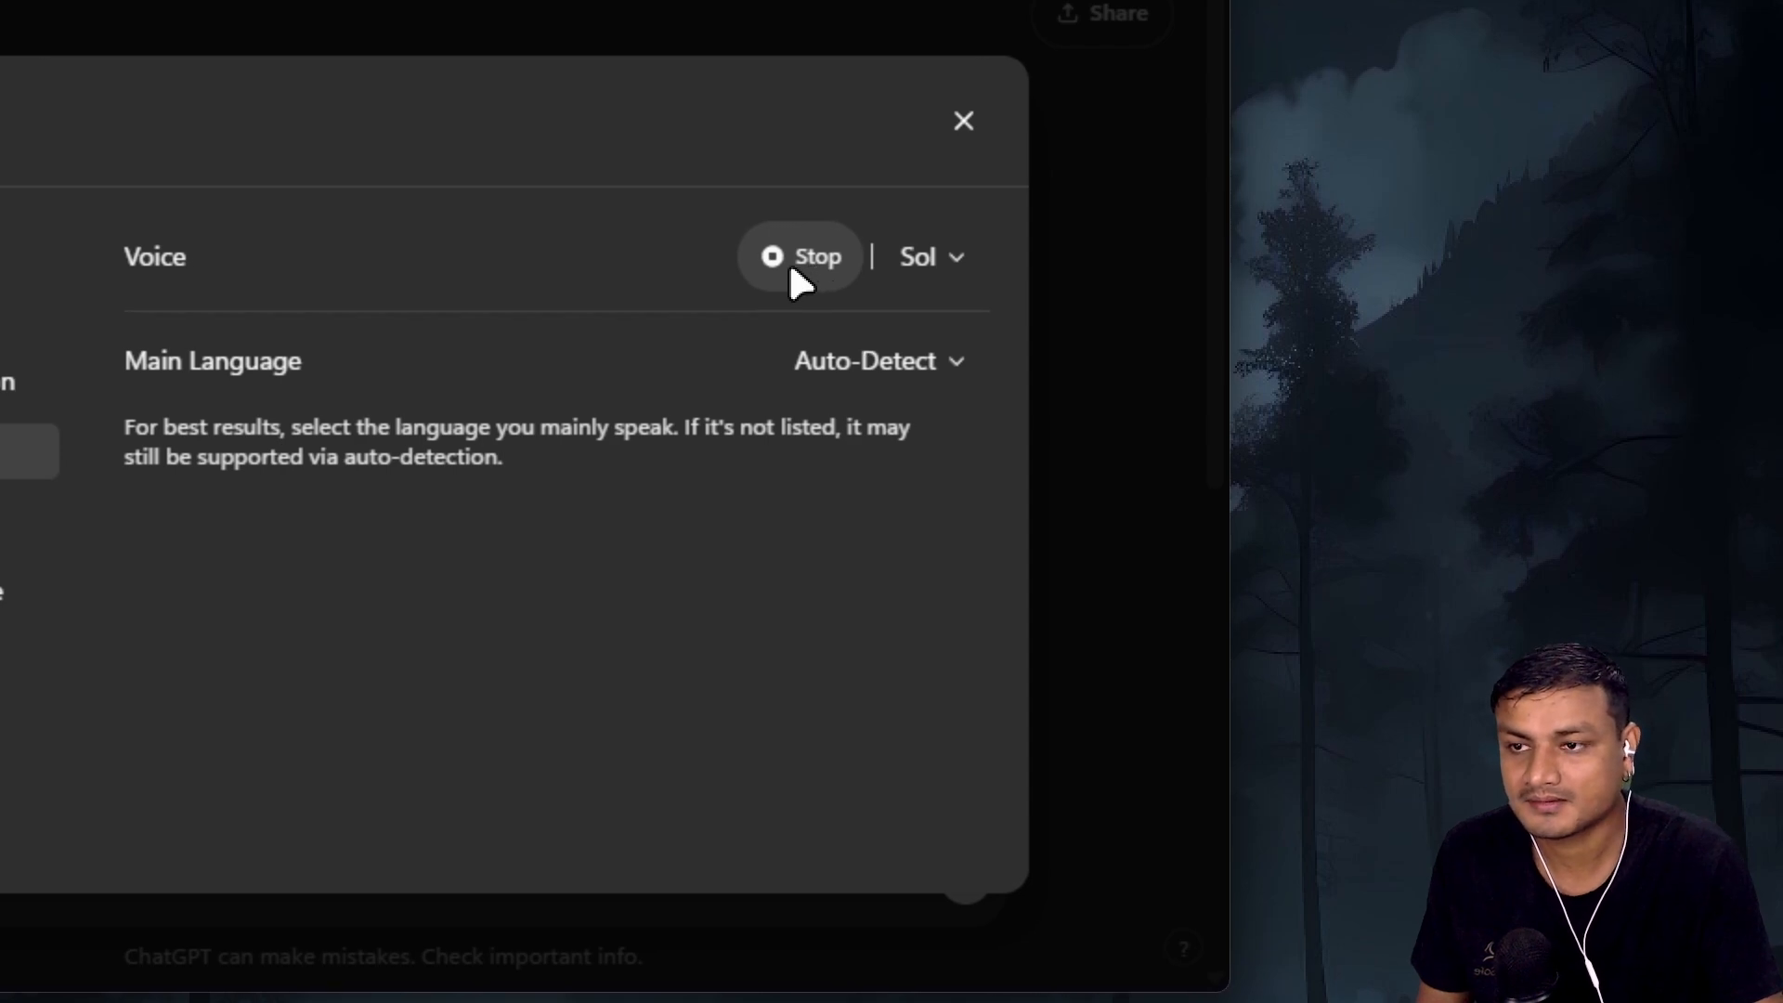
click(799, 256)
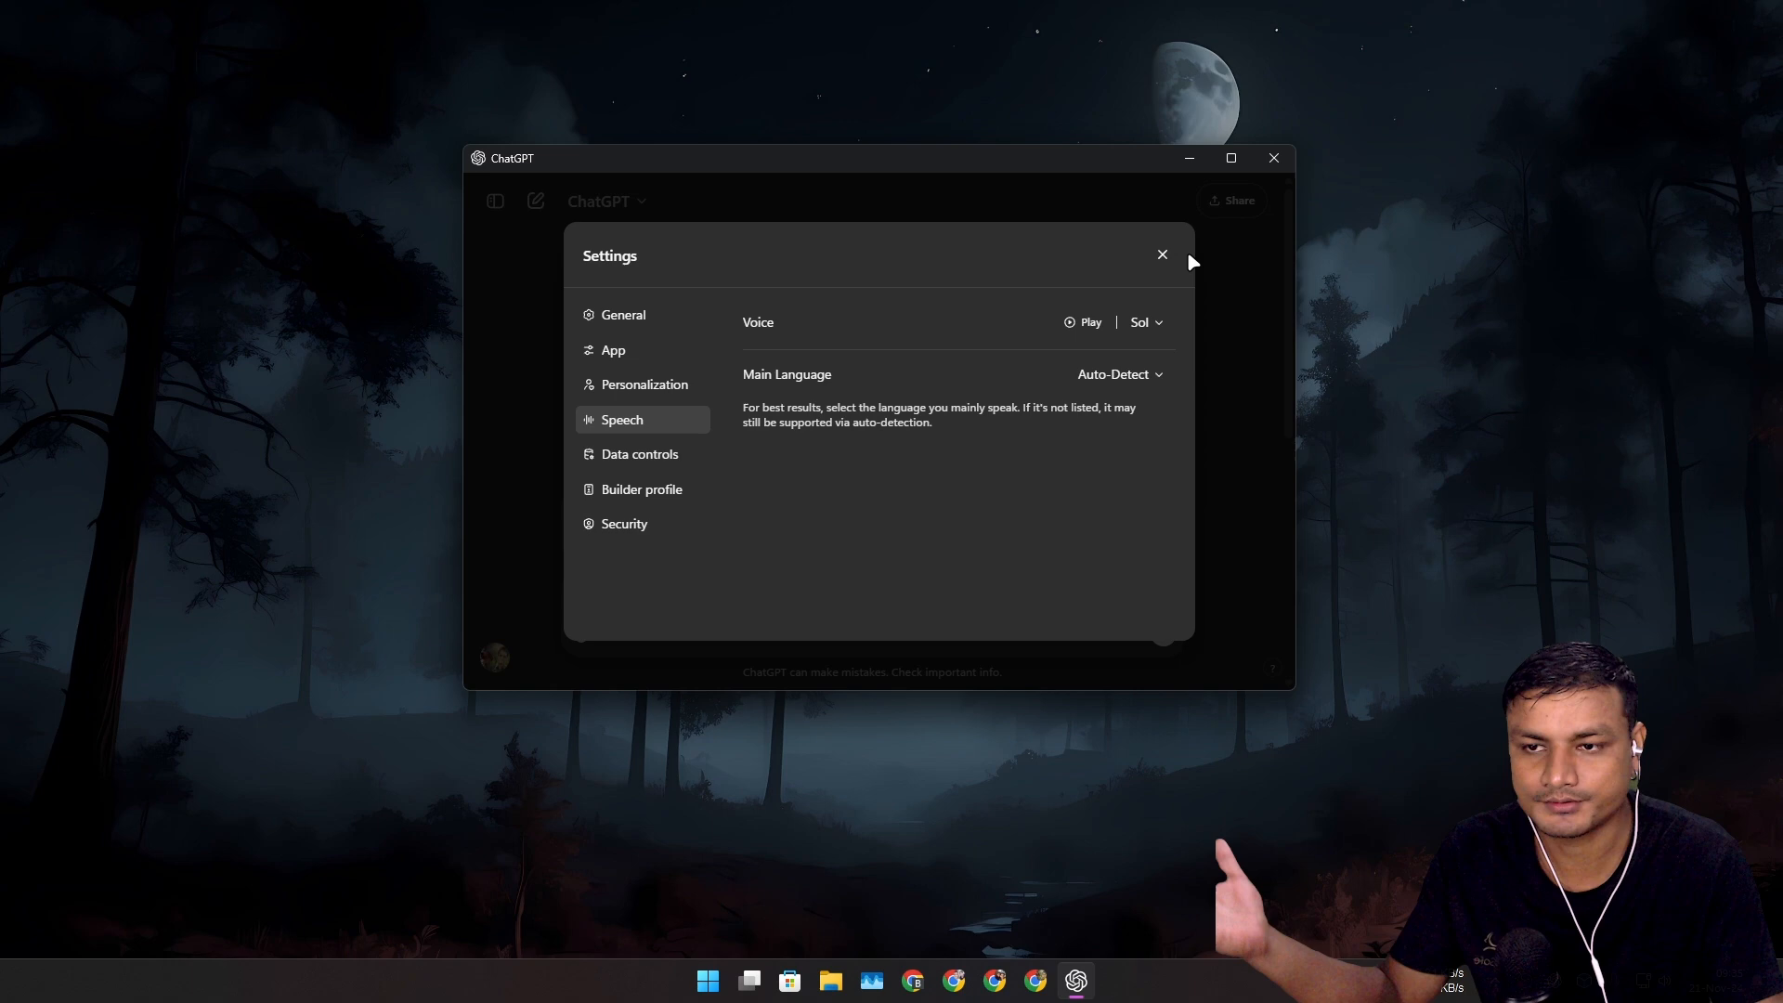
click(1161, 253)
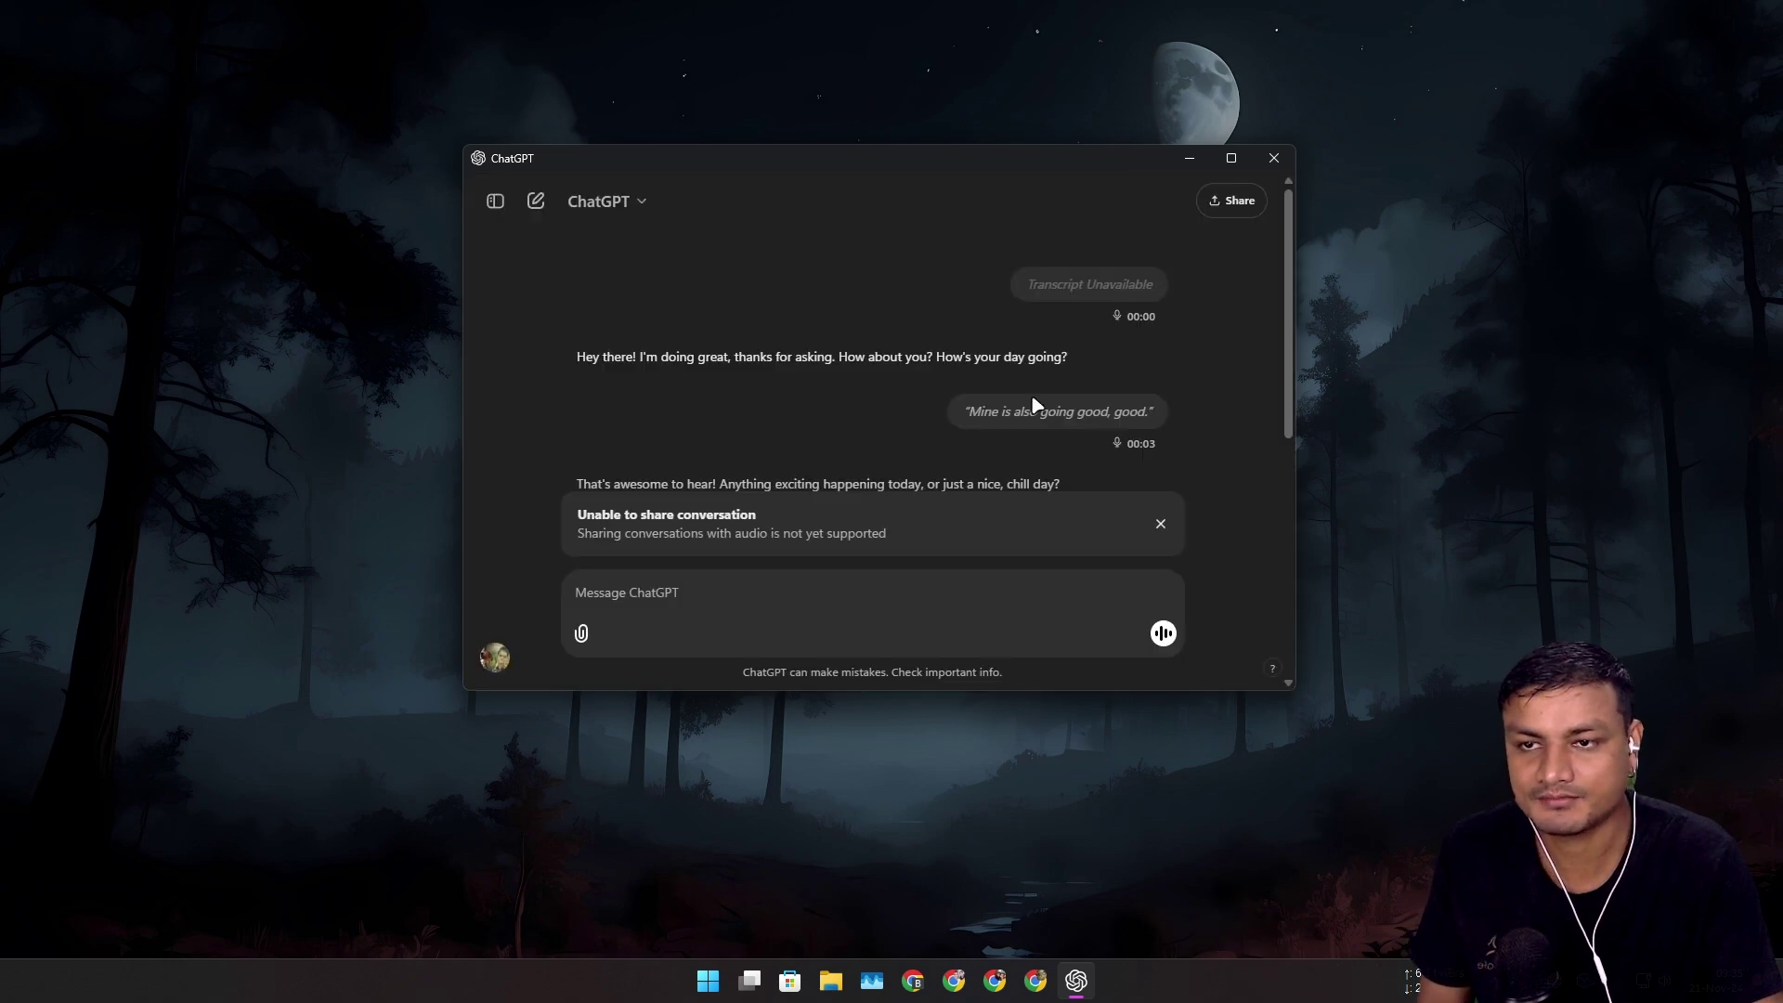
mouse_move(736, 386)
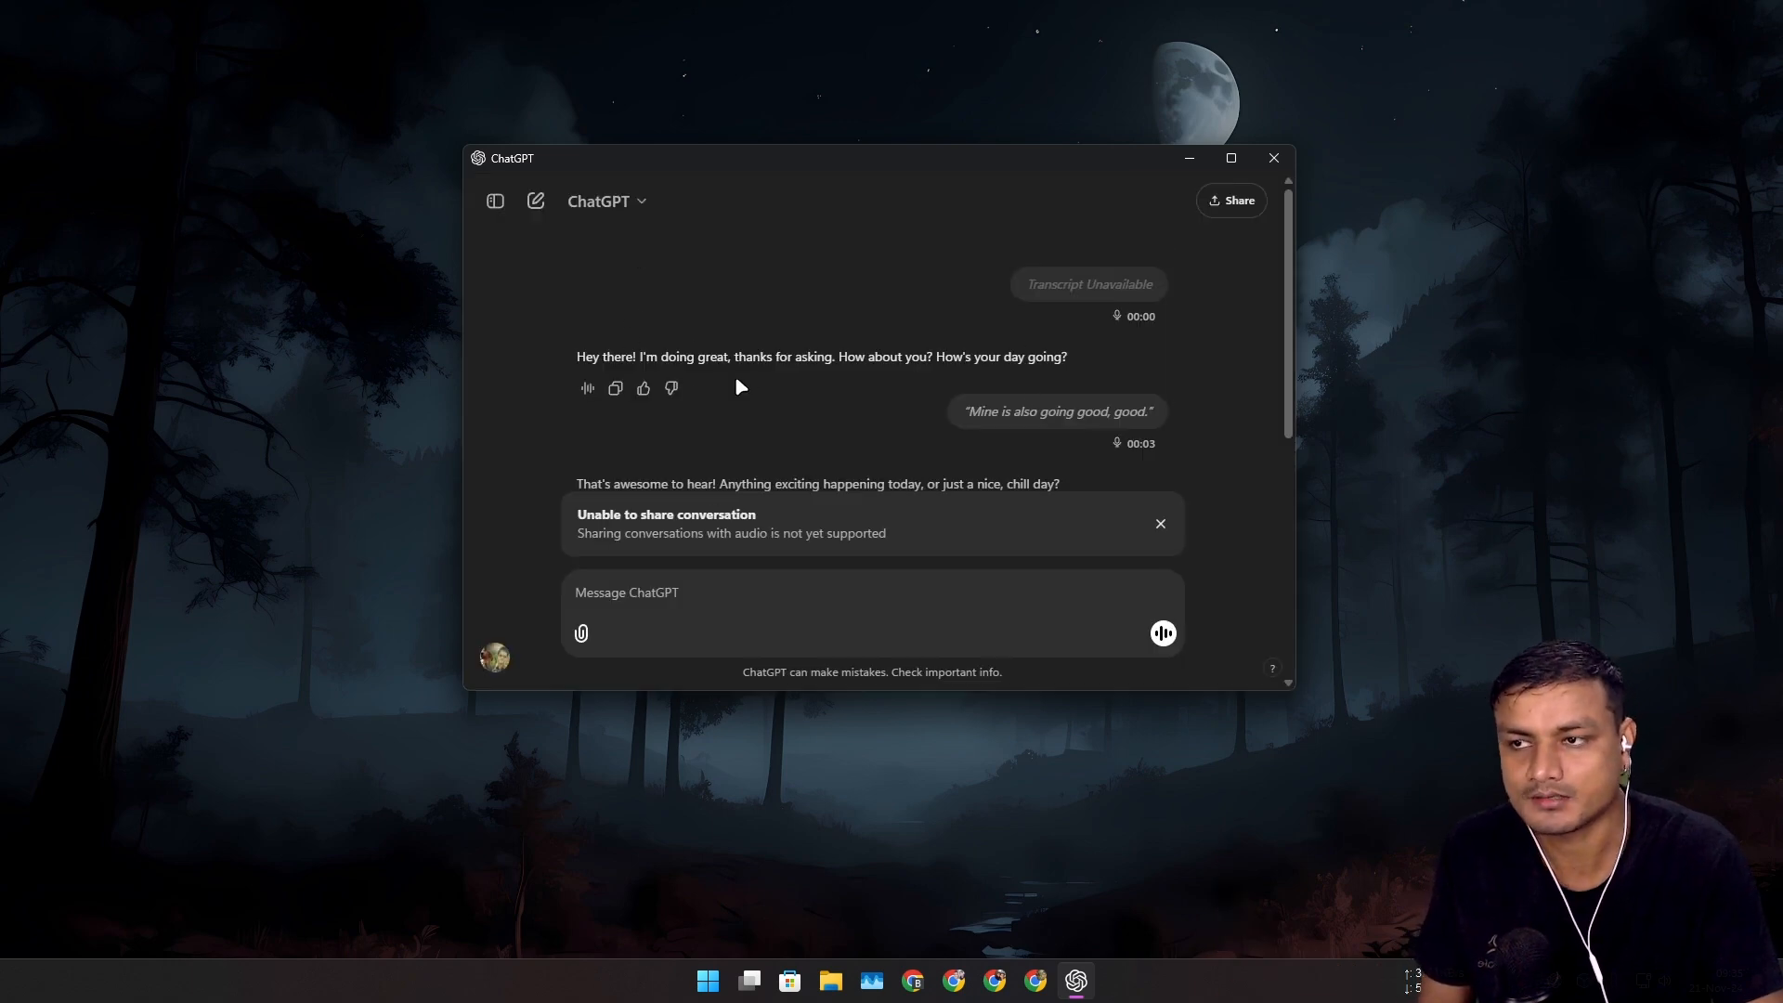
click(535, 201)
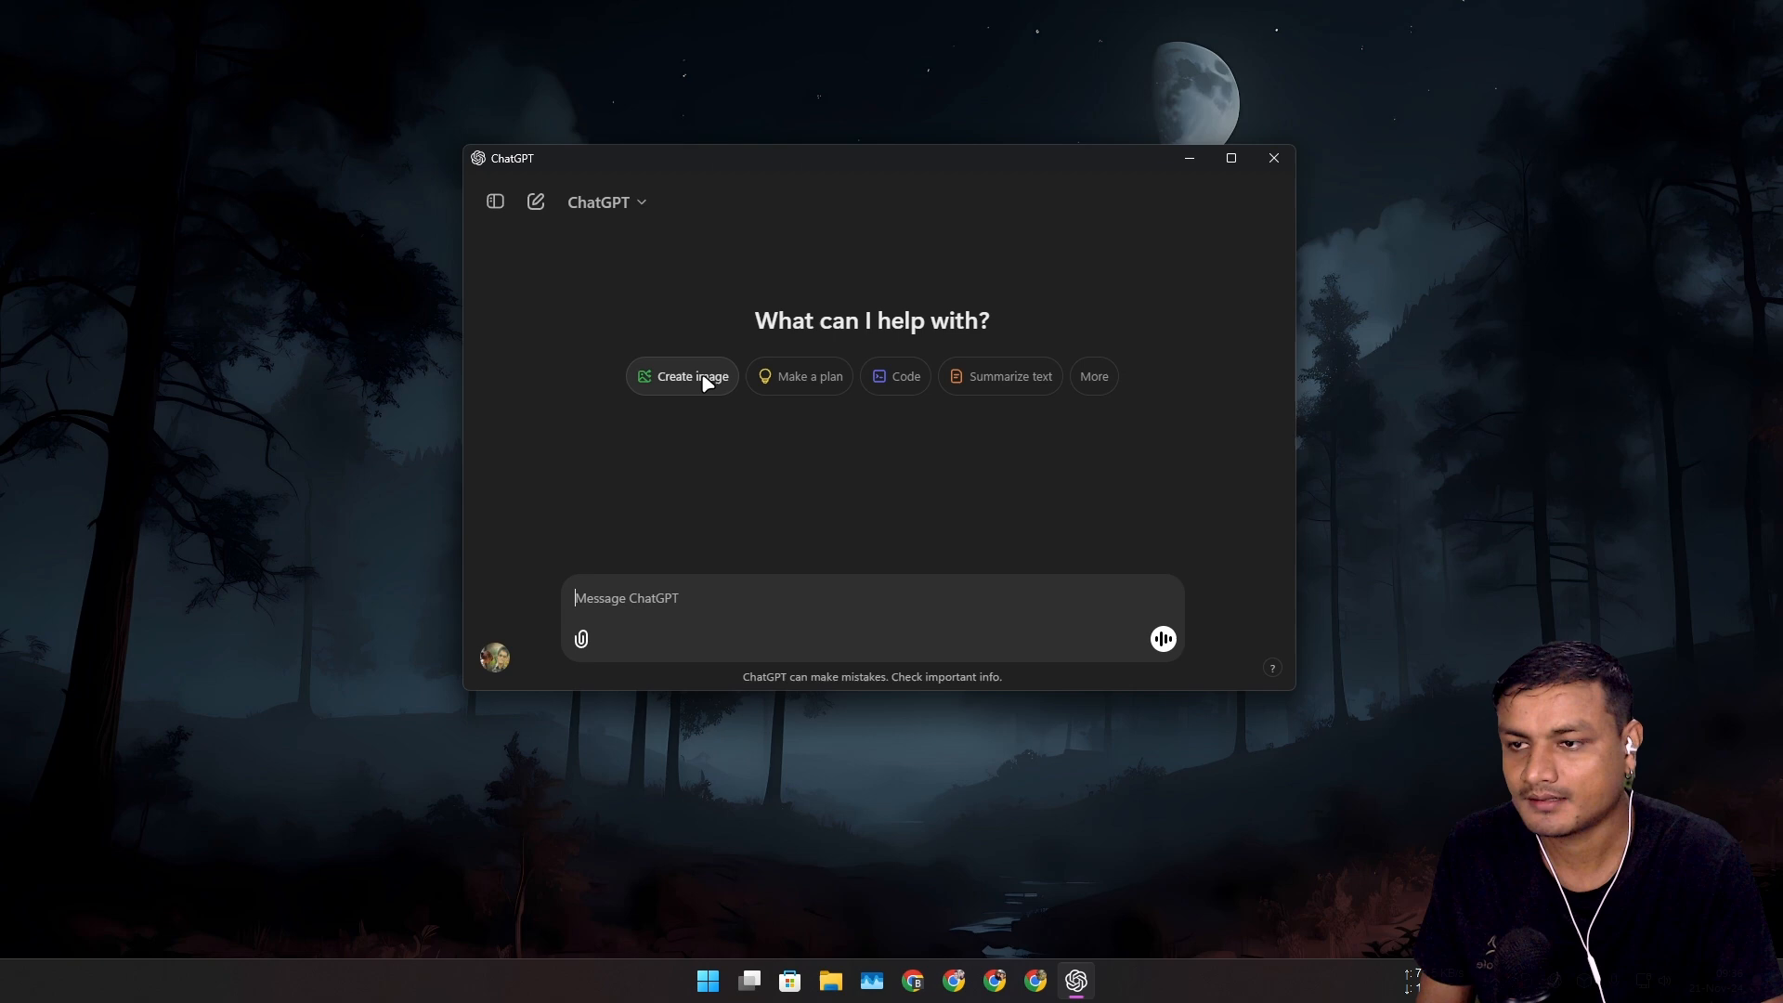
click(690, 376)
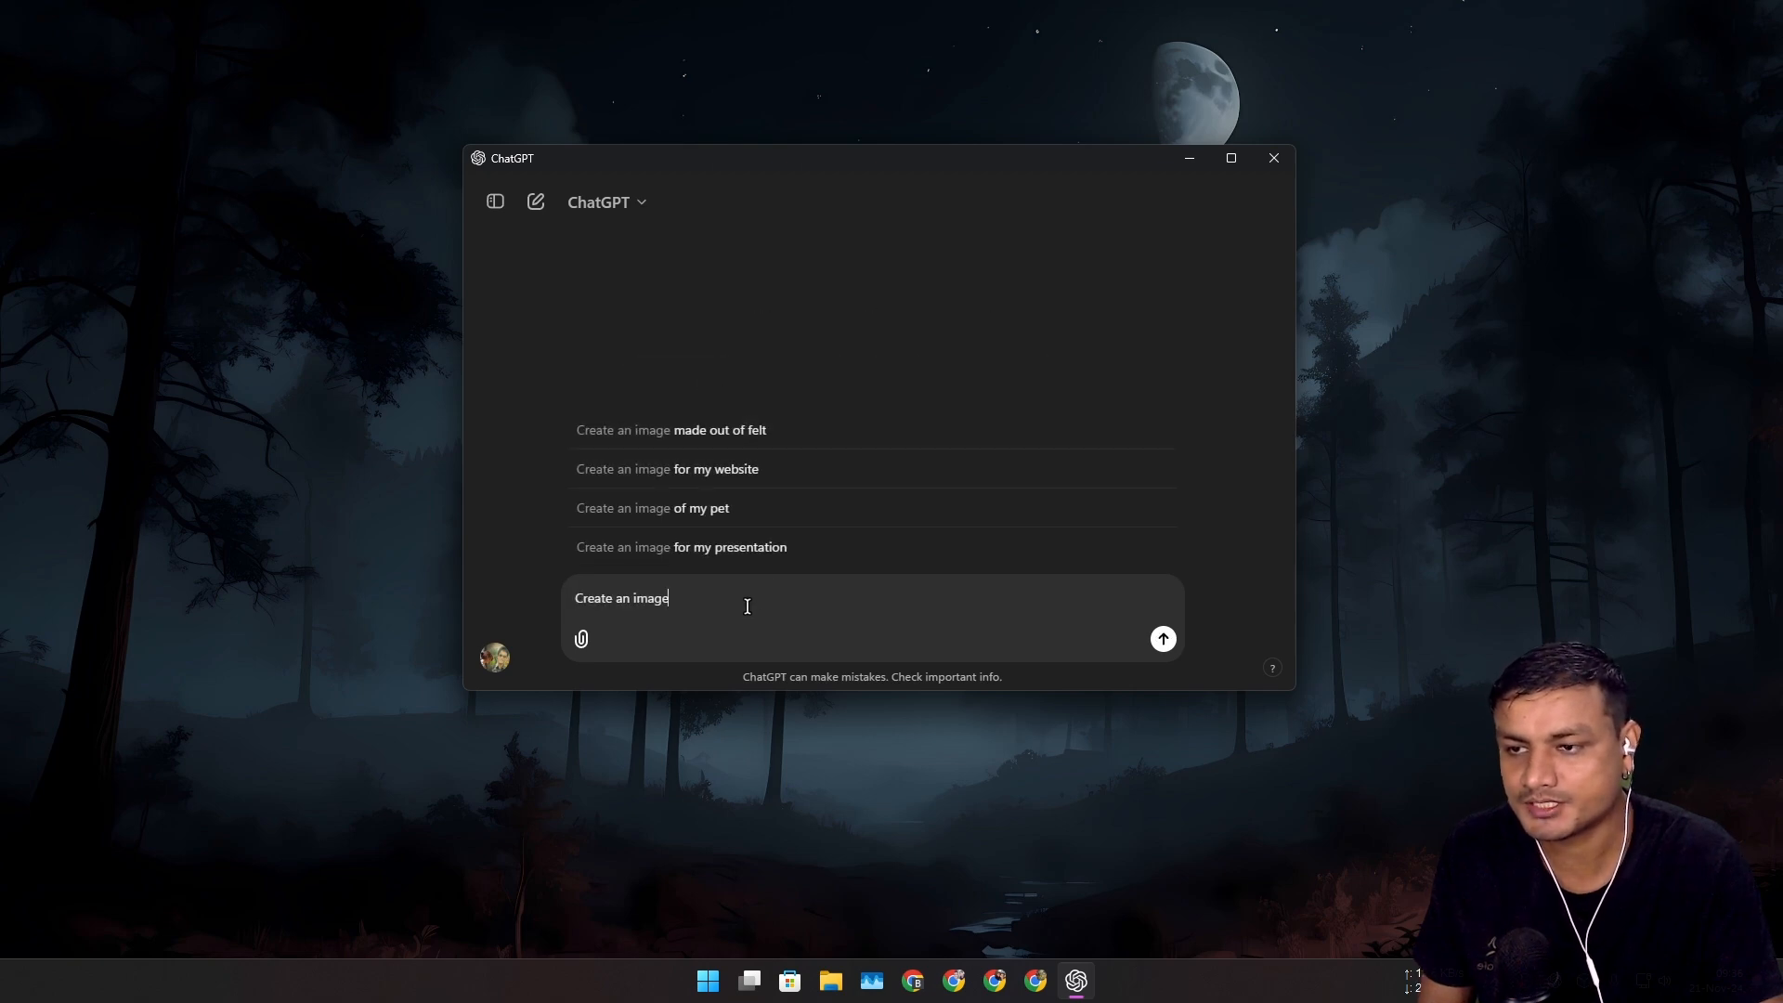
click(1162, 638)
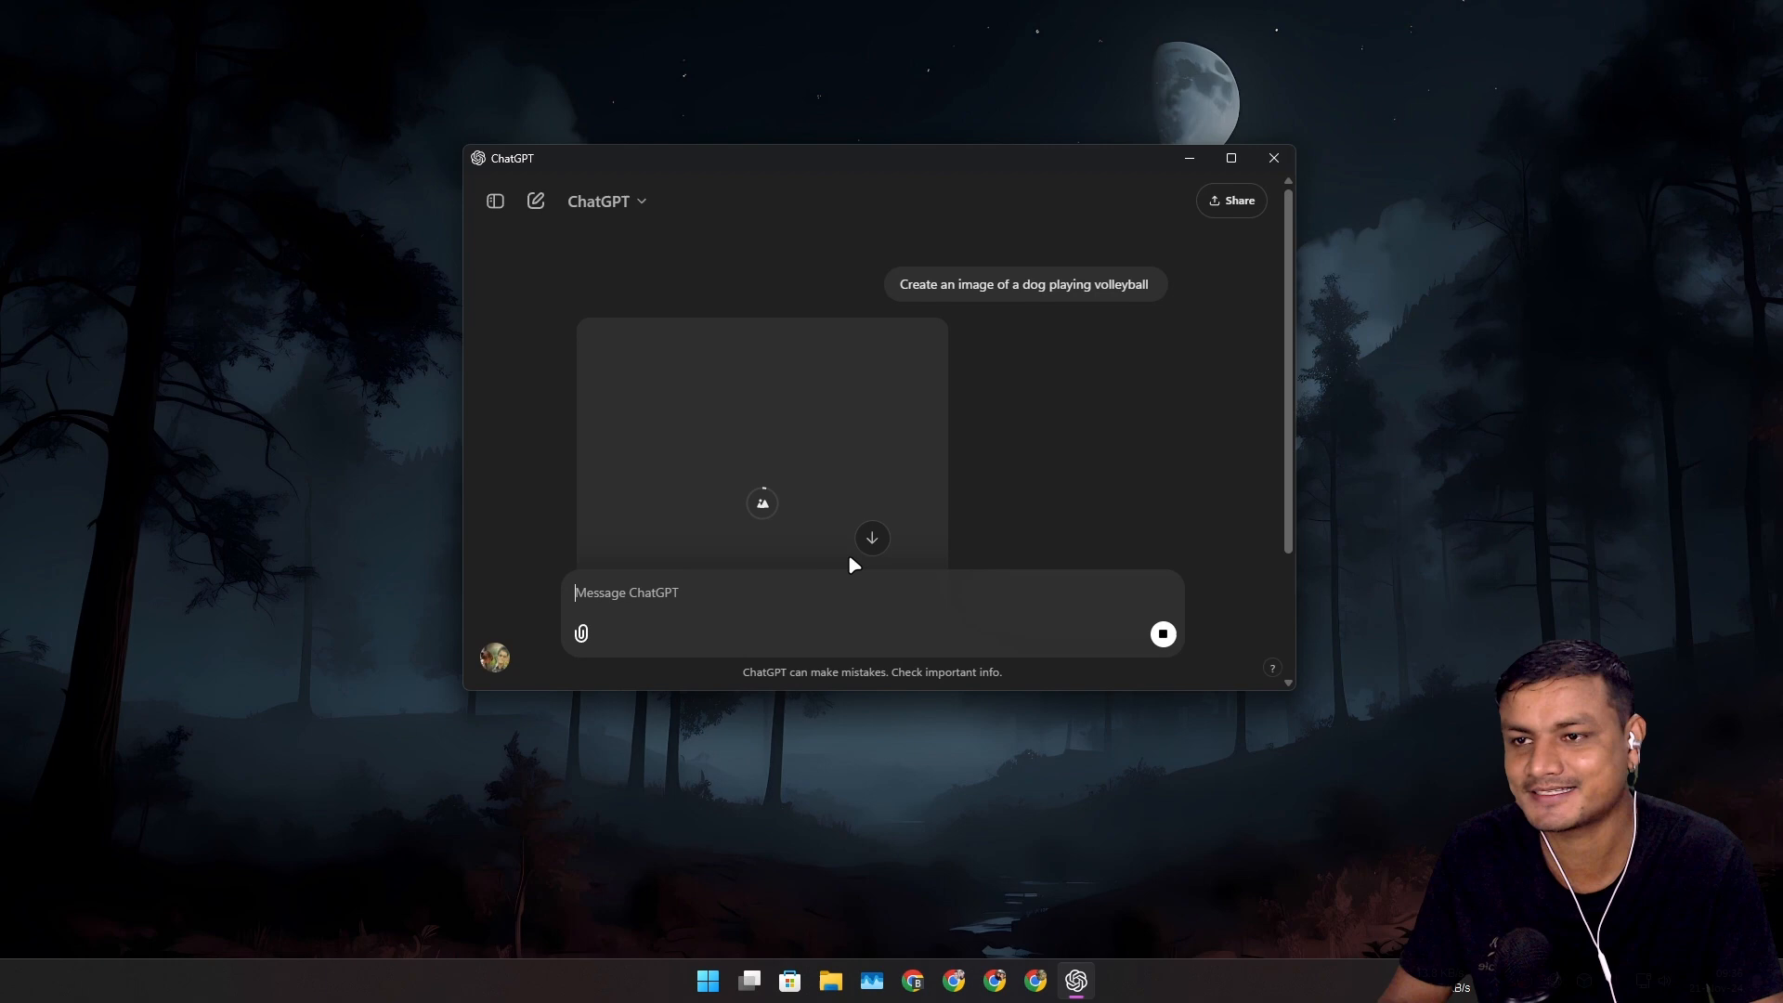
mouse_move(1004, 376)
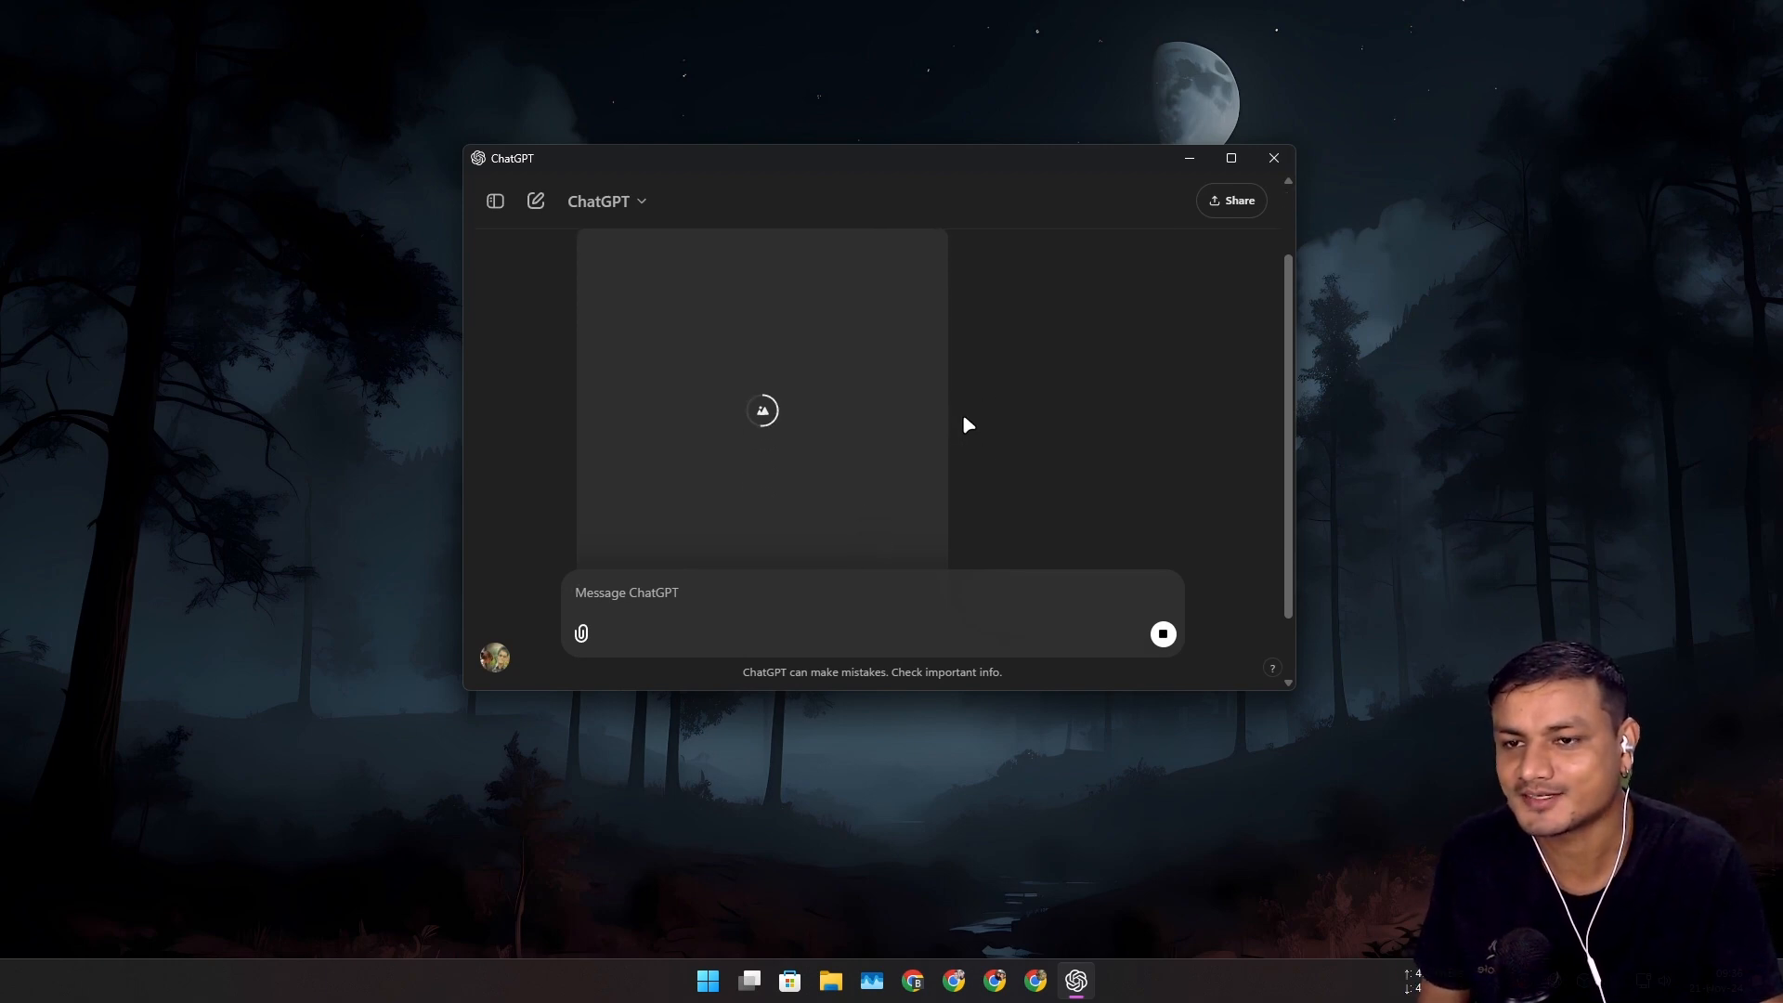
click(762, 410)
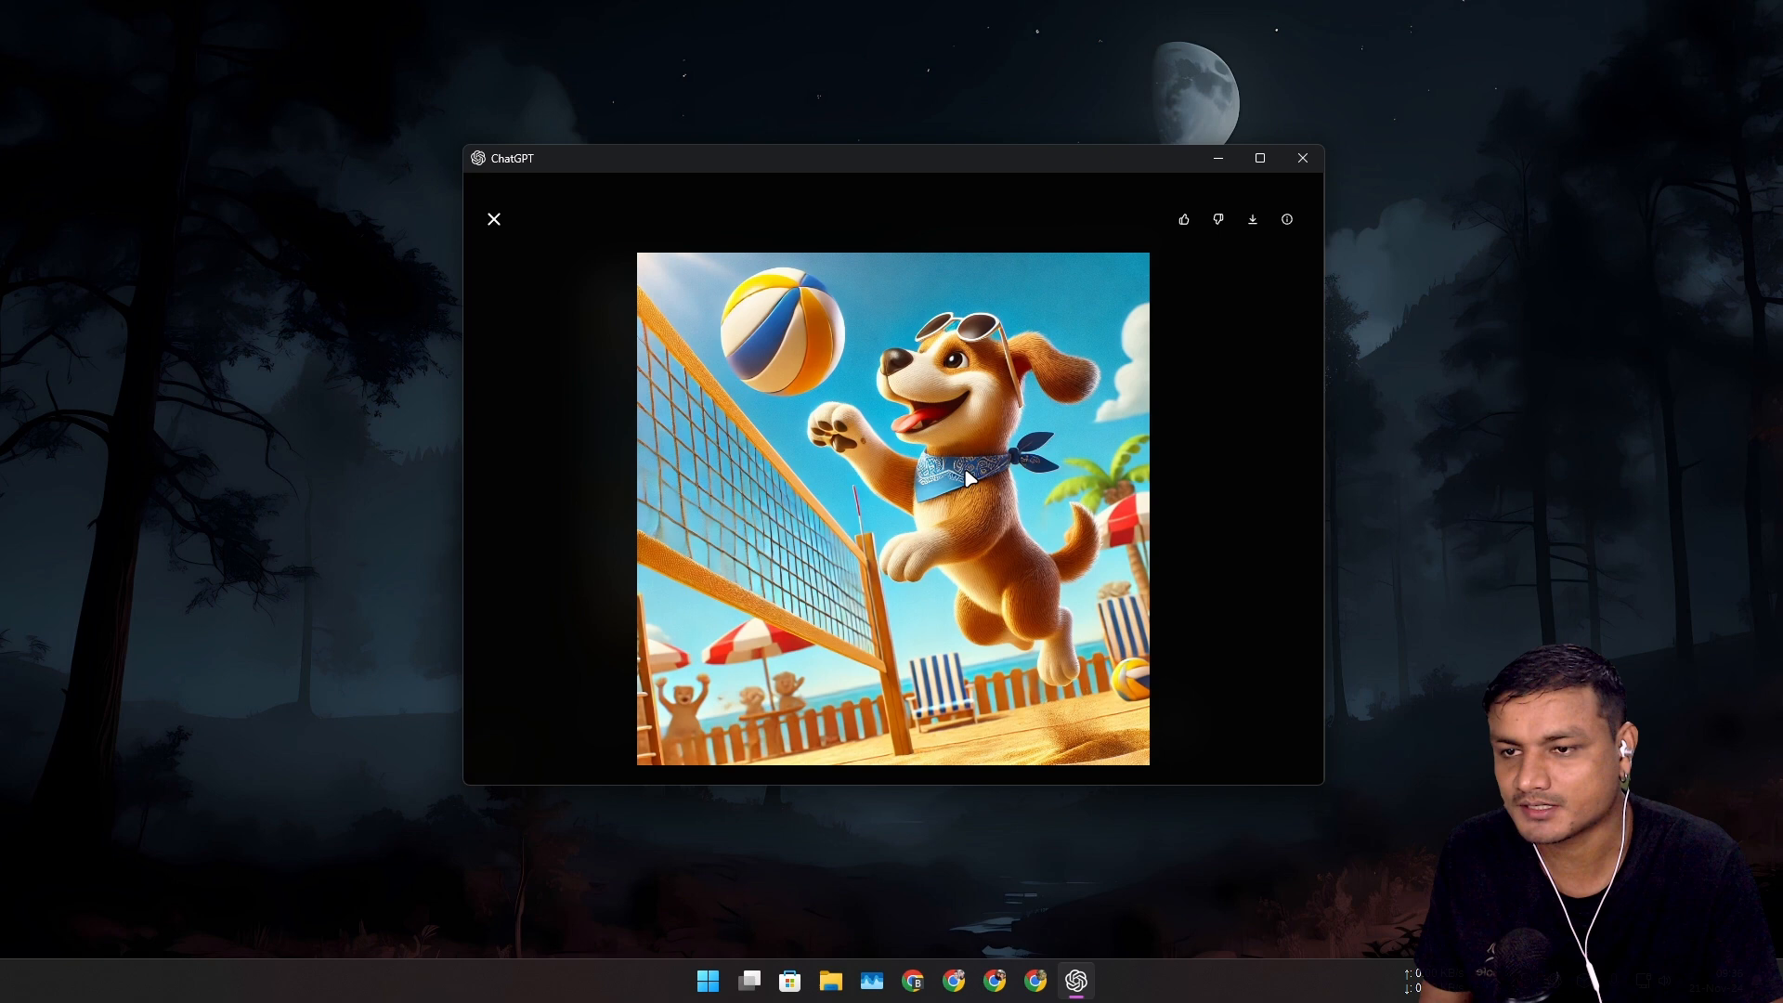
mouse_move(496, 239)
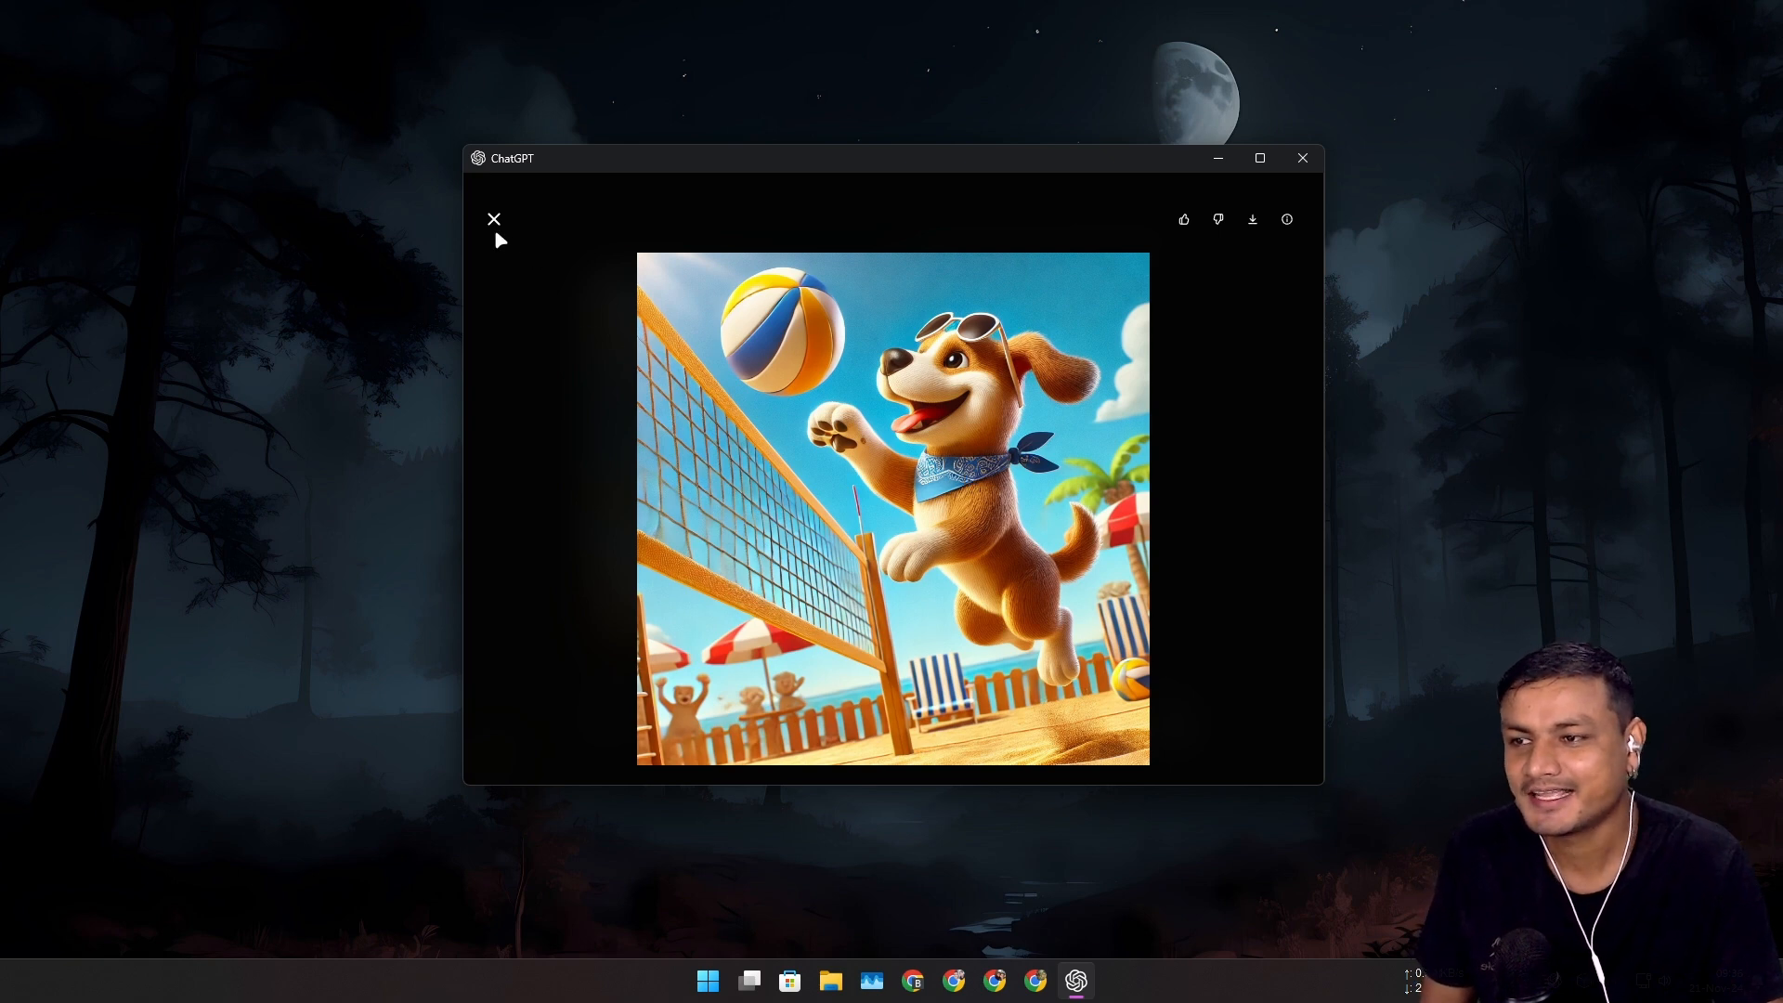
click(493, 219)
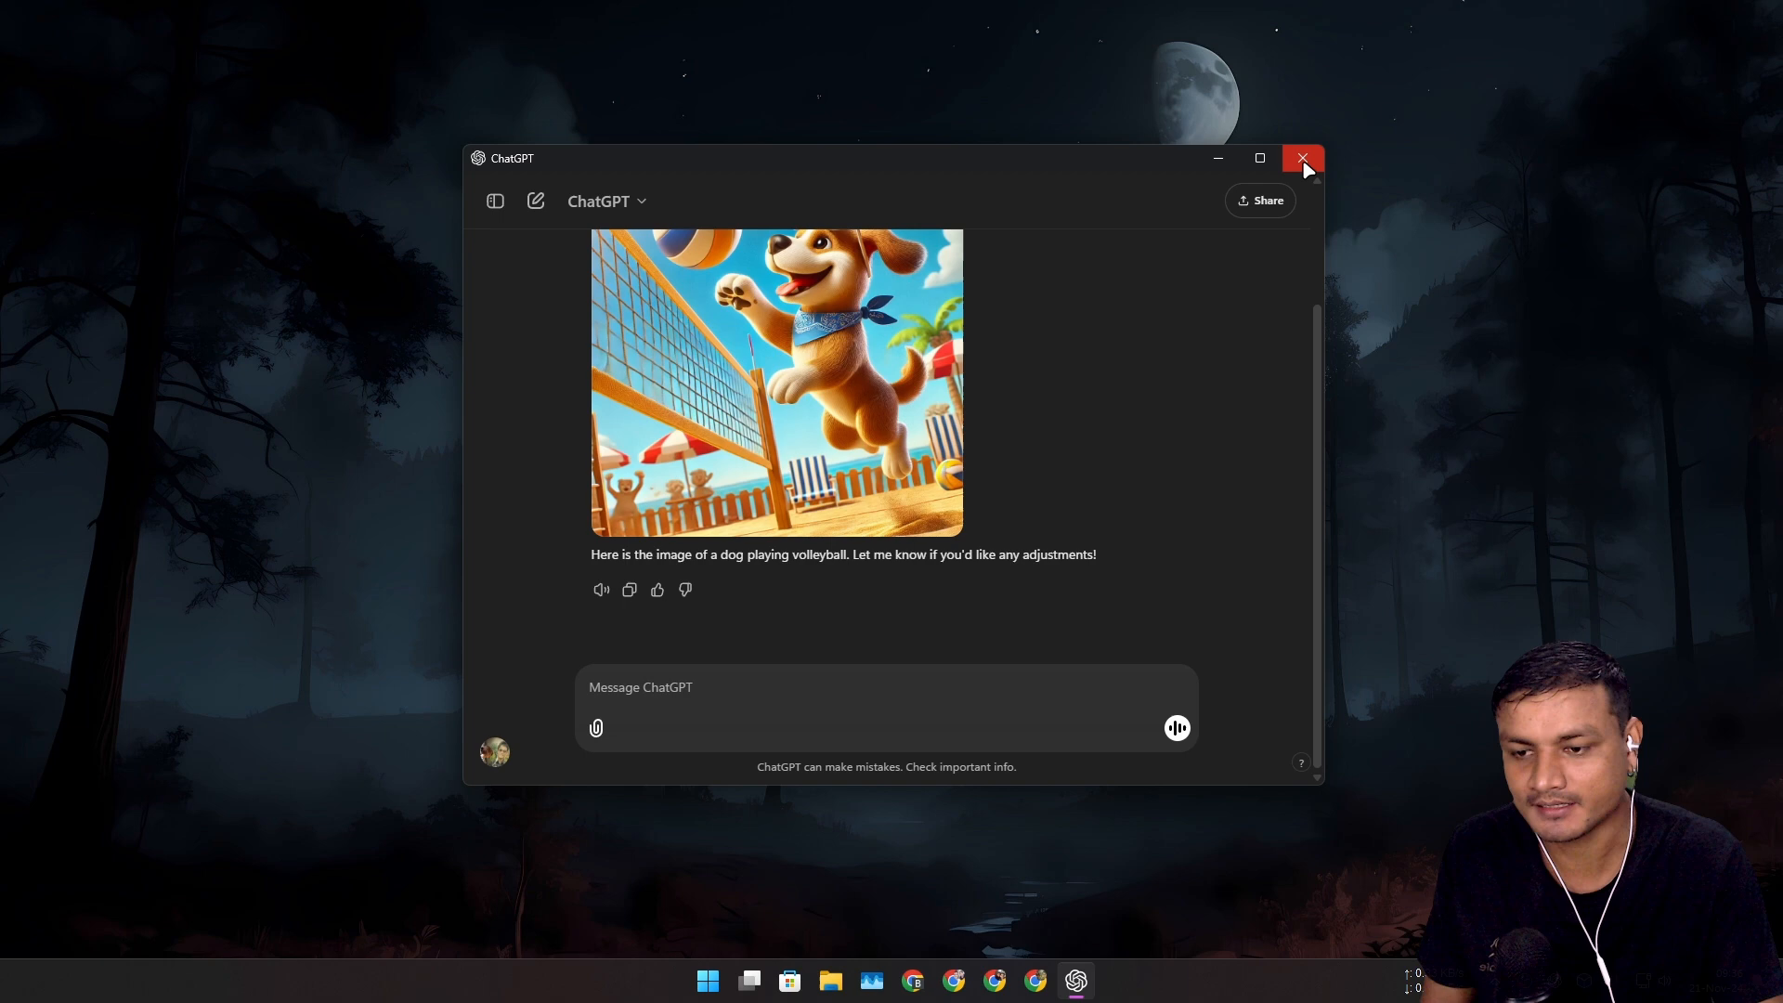
mouse_move(1303, 157)
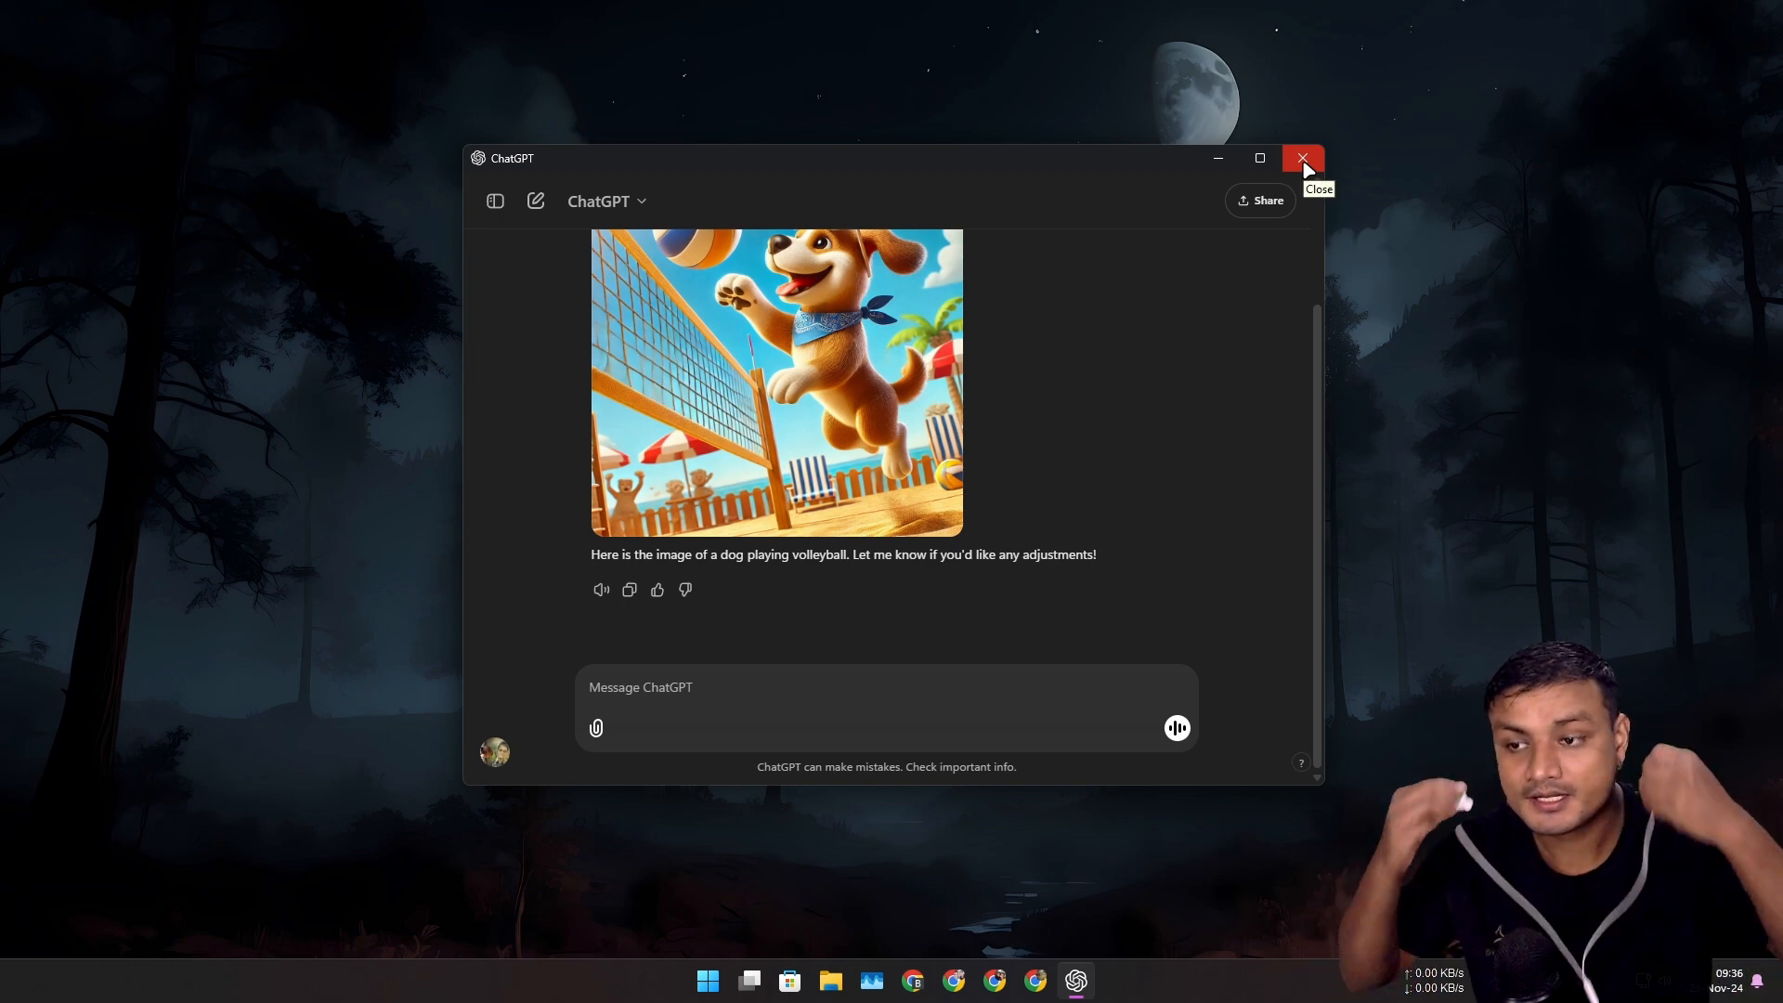
- Close the main ChatGPT window from its title bar, then click the desktop
click(1303, 158)
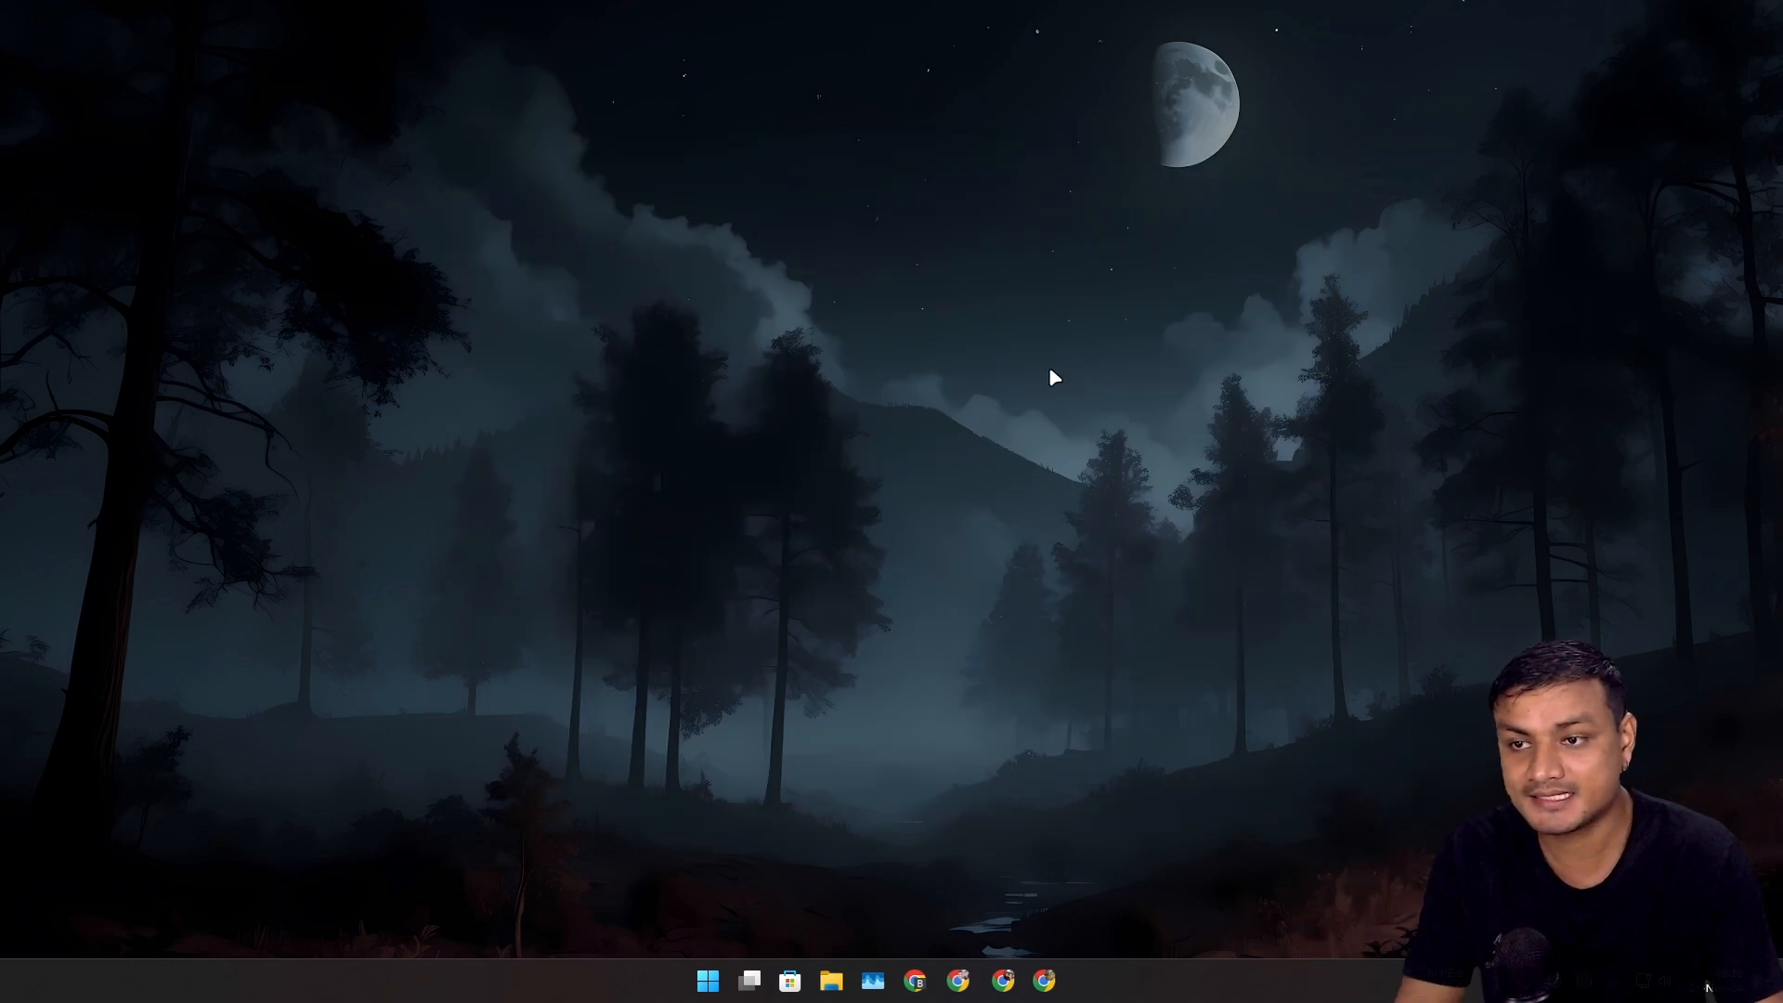
mouse_move(1131, 501)
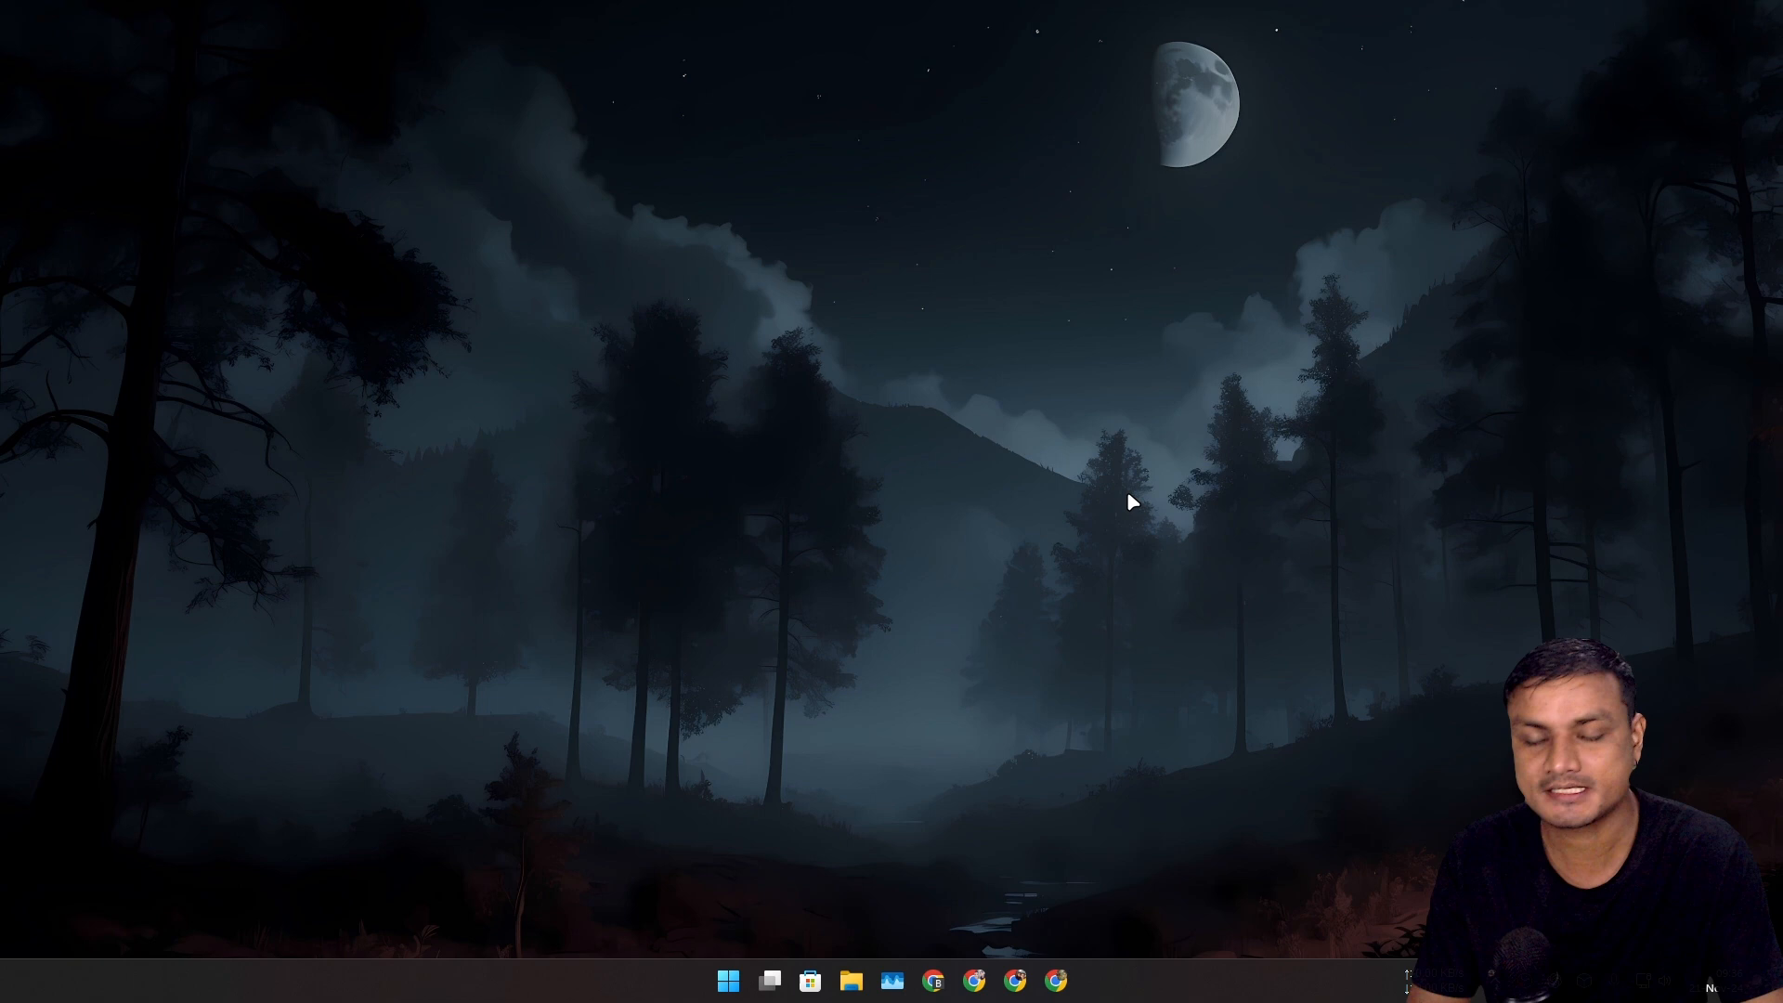
click(1074, 980)
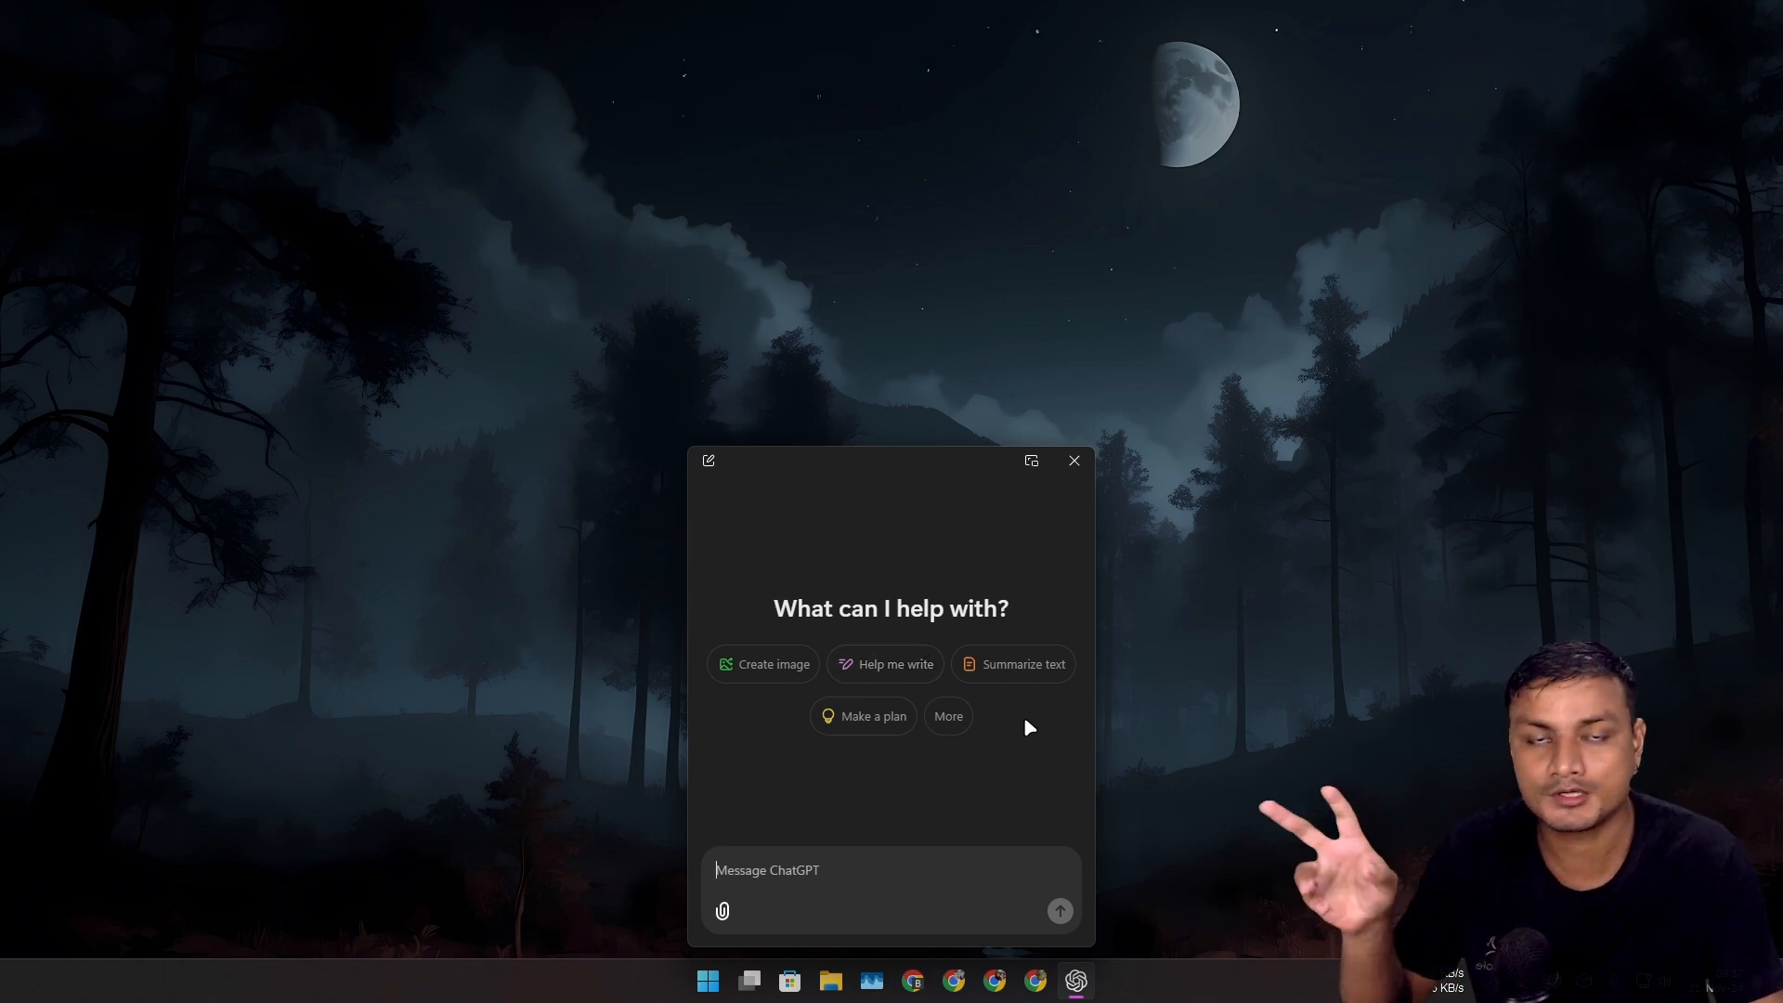
mouse_move(1083, 553)
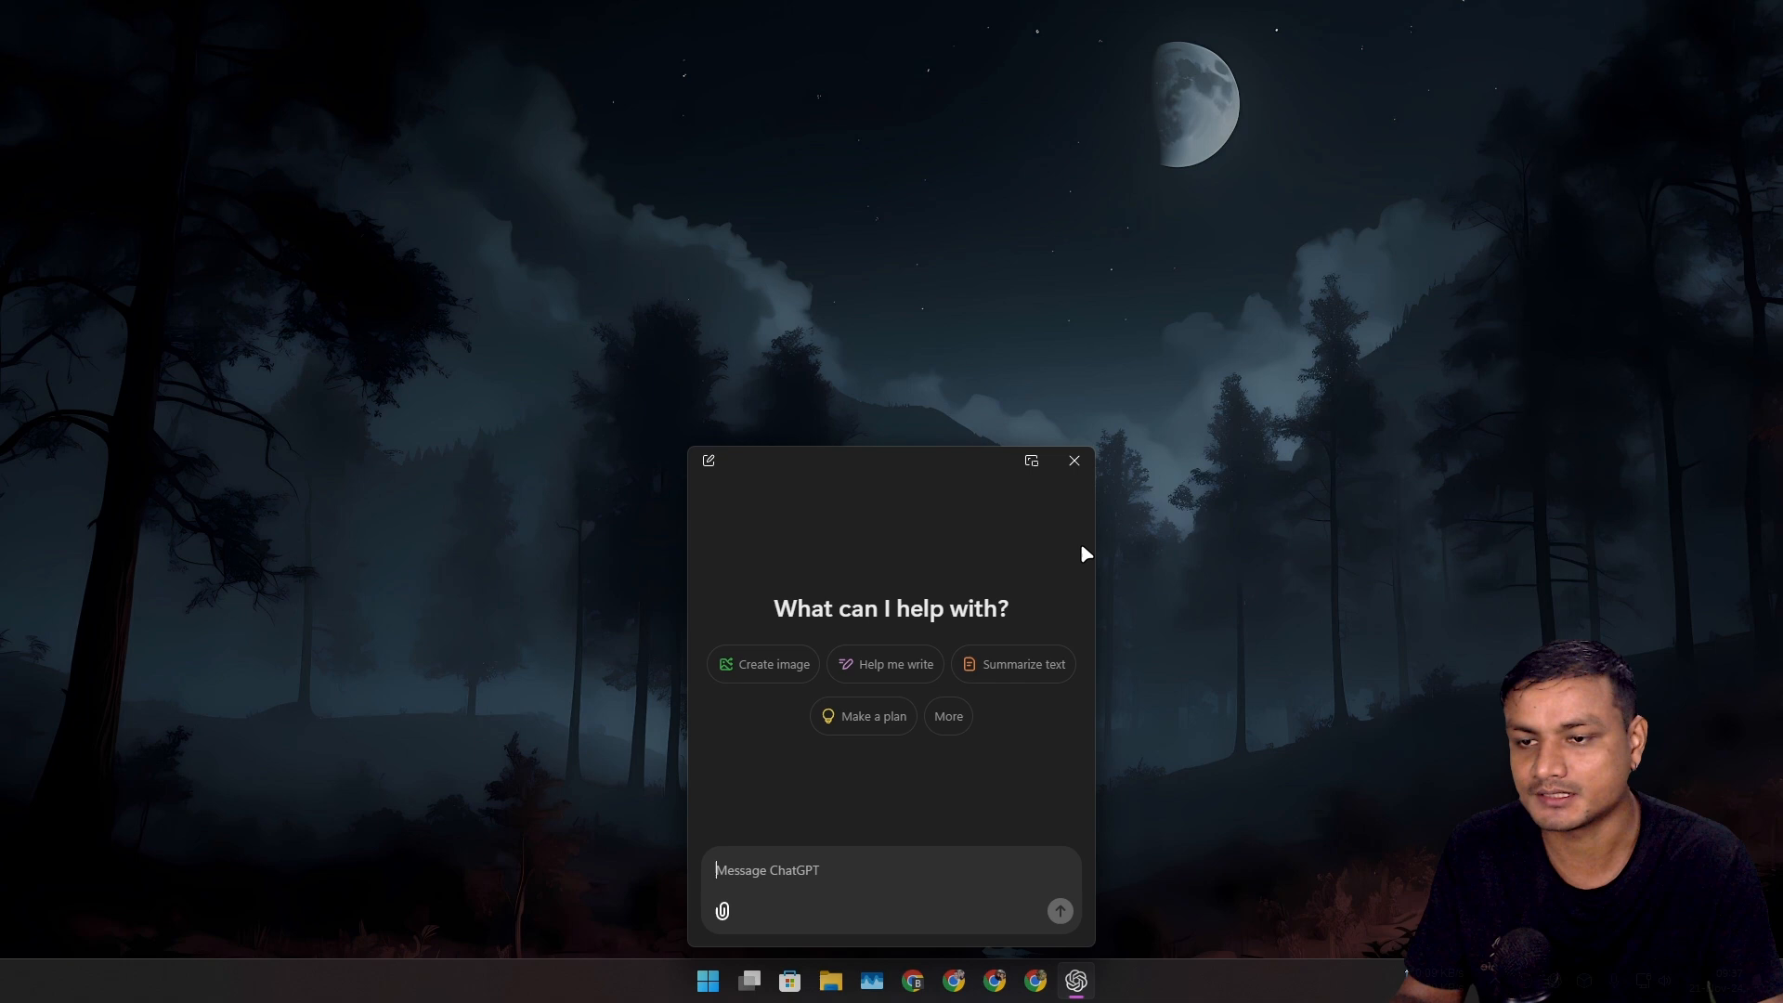
mouse_move(1080, 527)
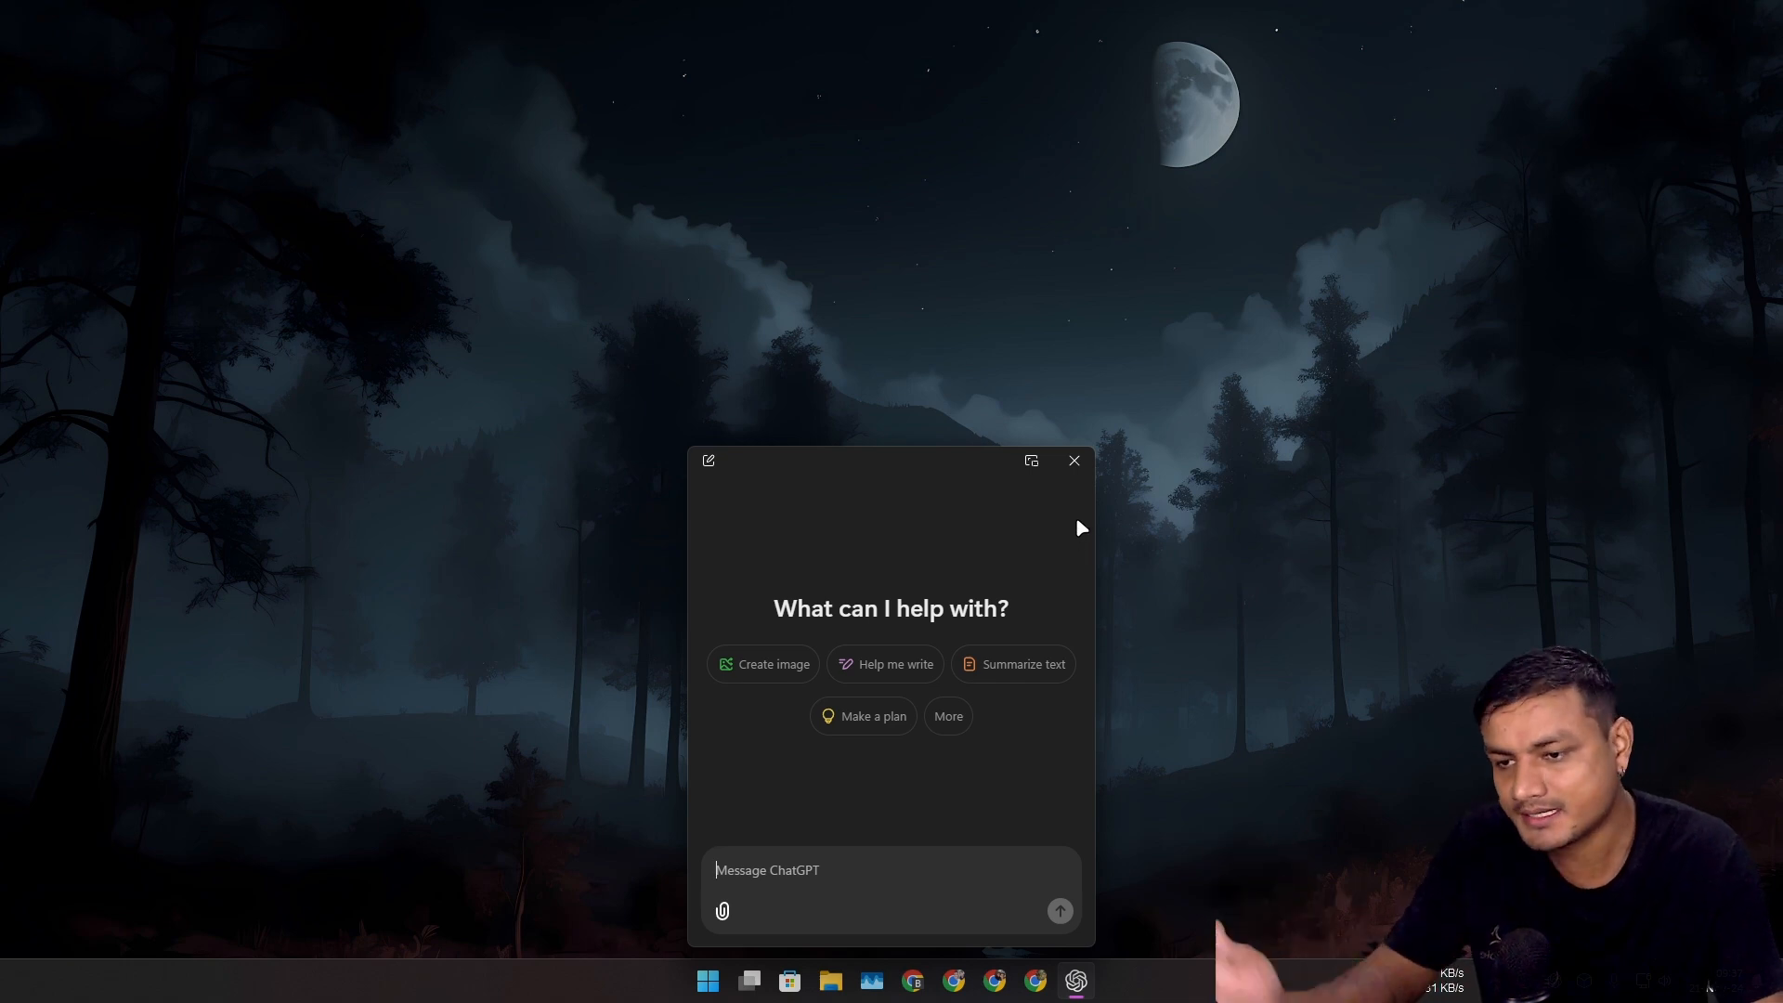
mouse_move(1029, 461)
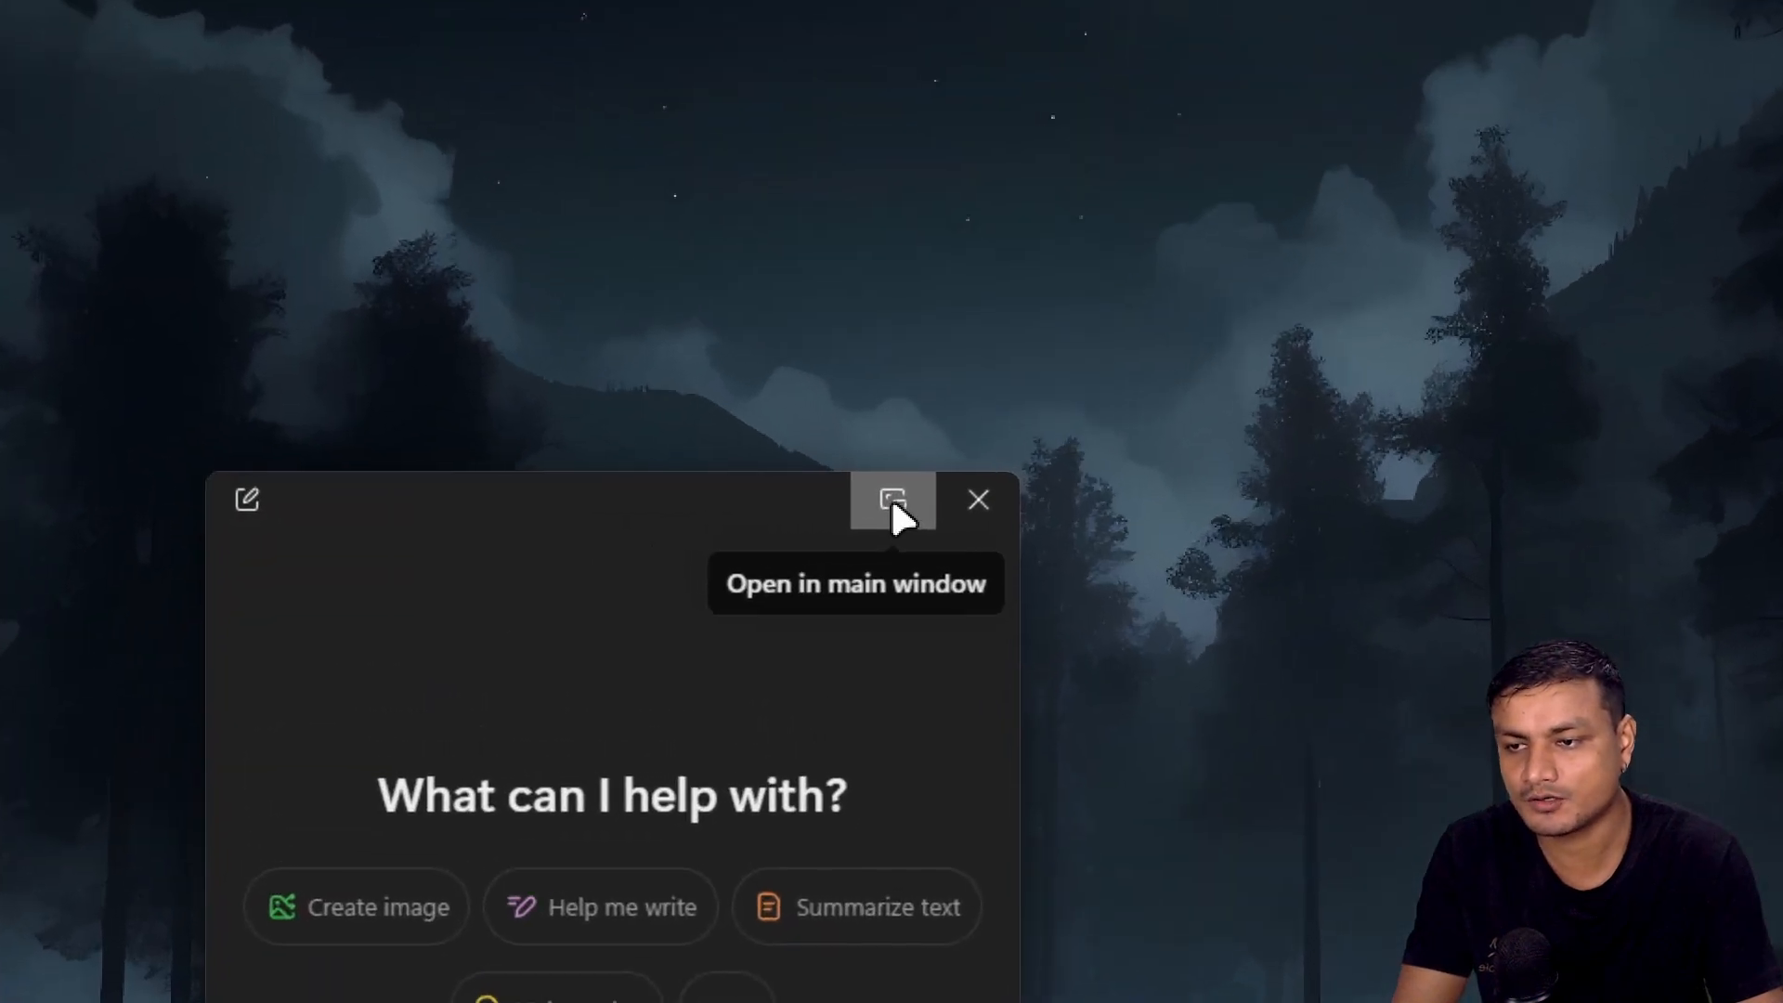
- Expand the quick chat, view its paperclip attach options, then launch Copilot from Start's Recommended list
click(892, 501)
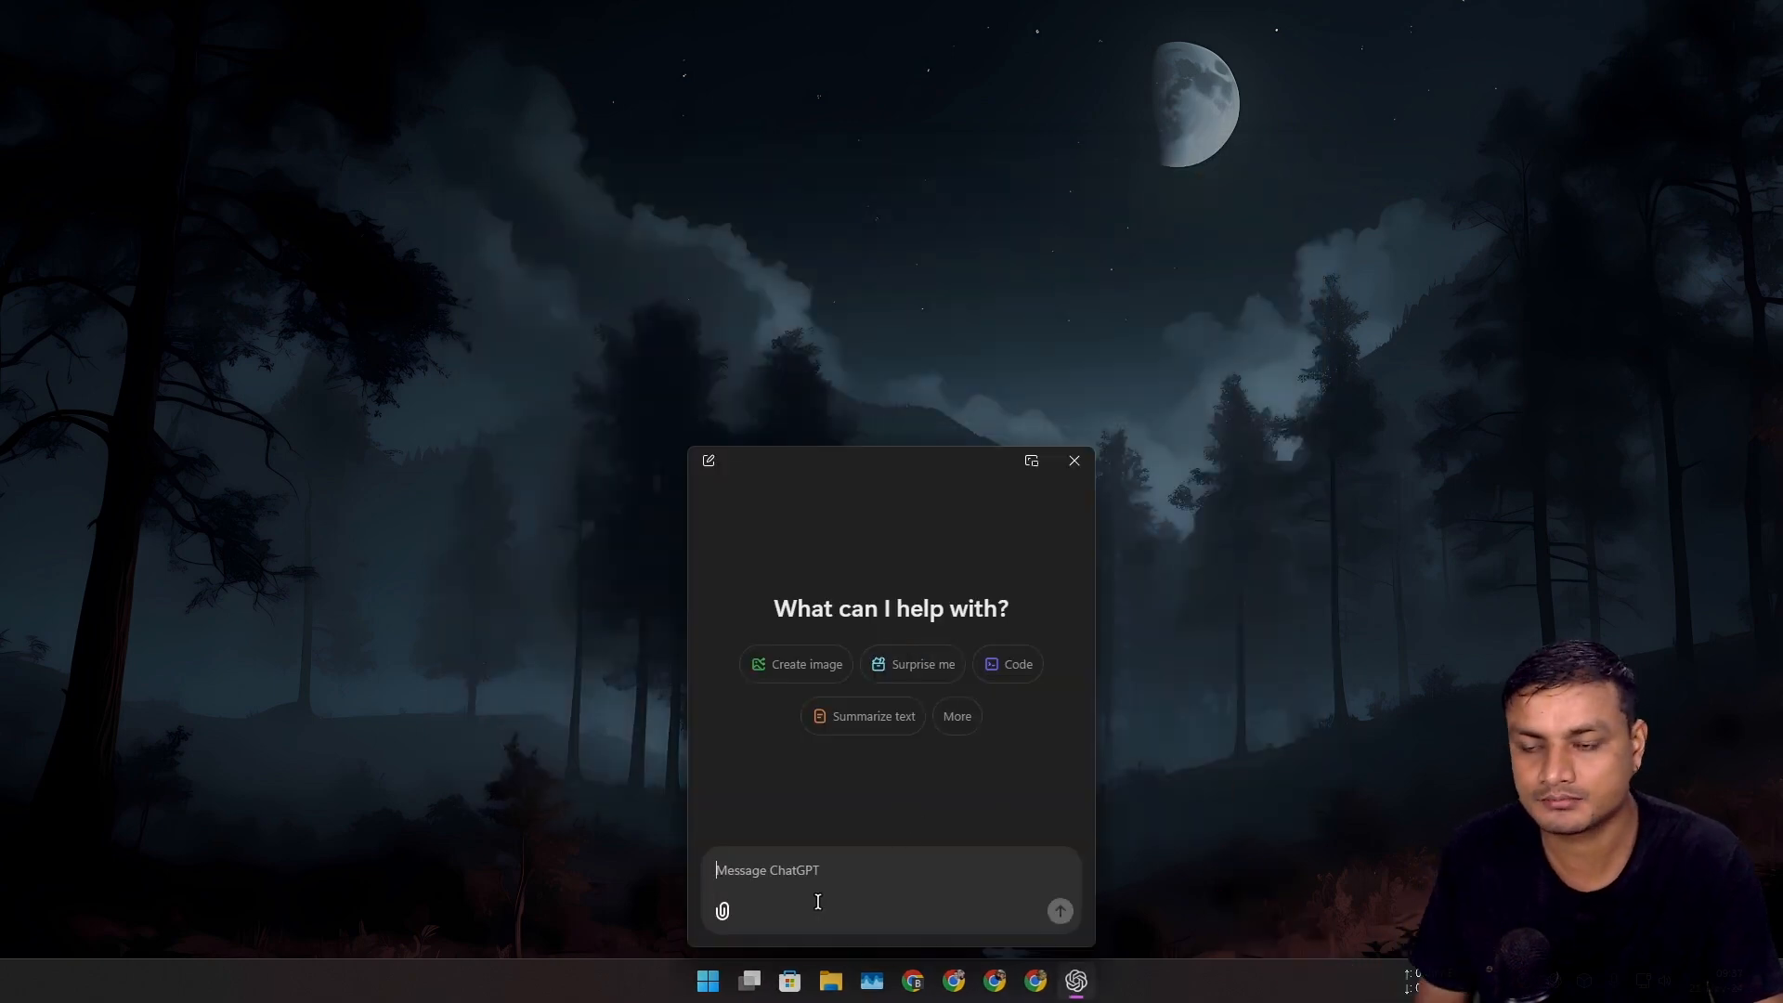
mouse_move(722, 911)
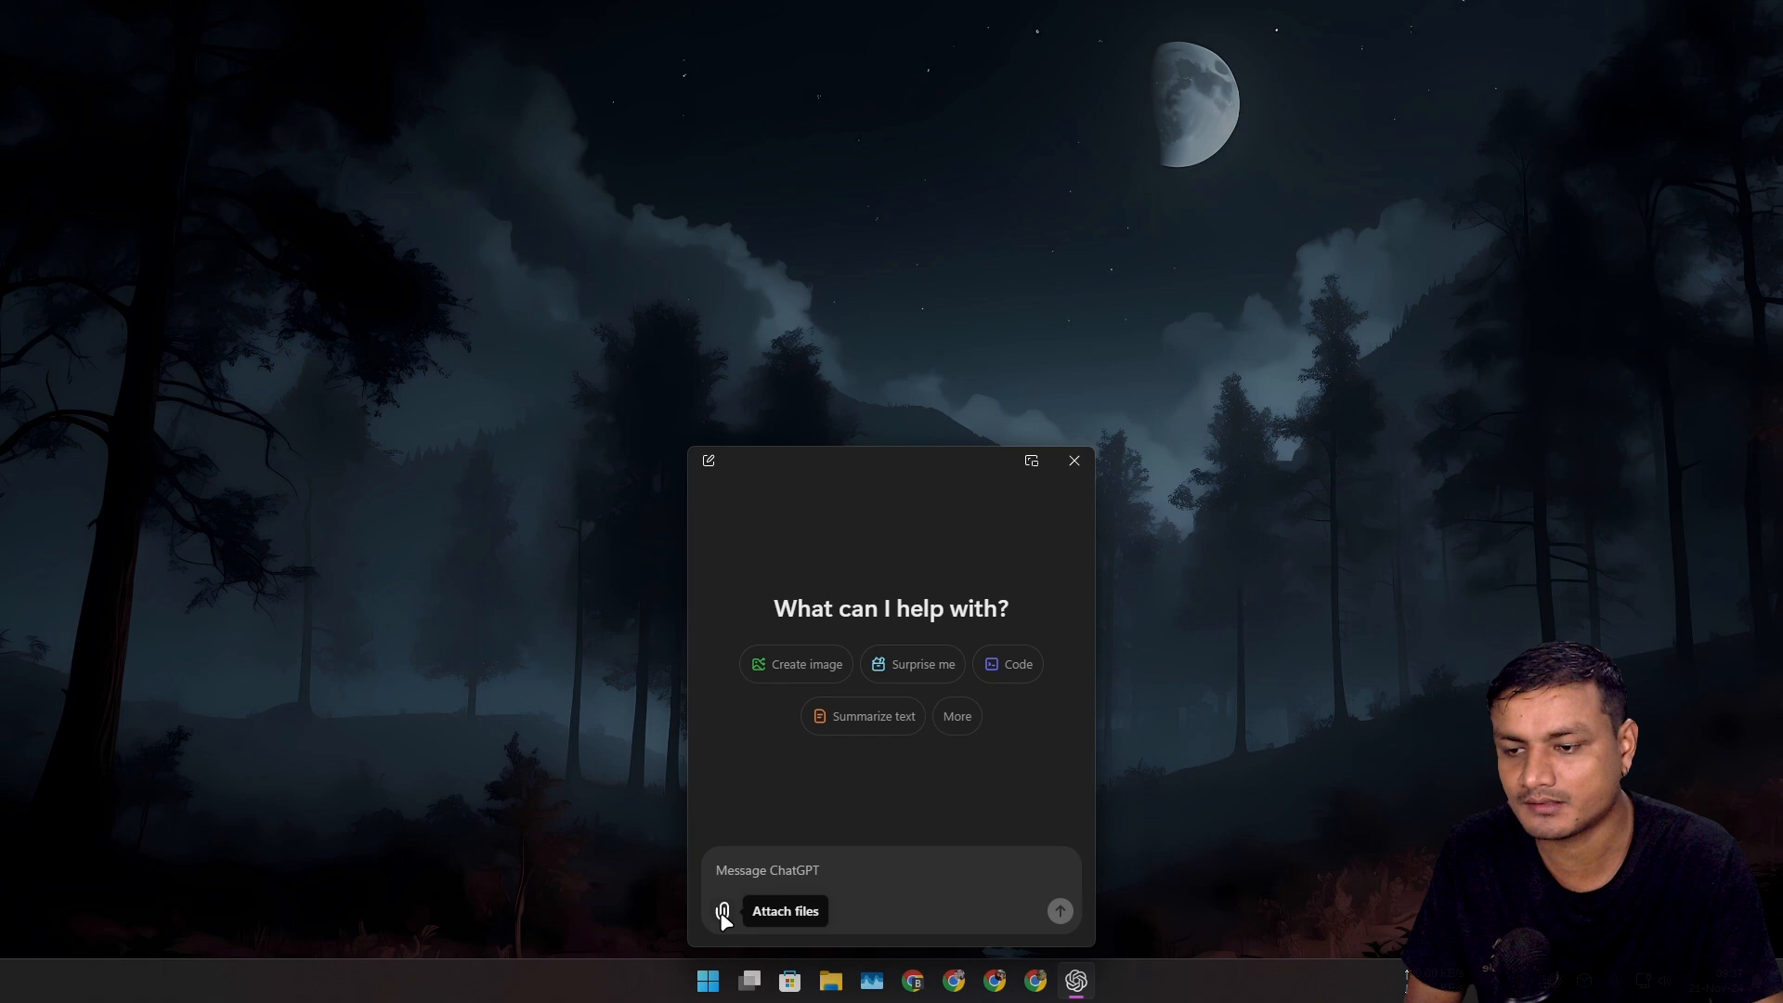
click(723, 911)
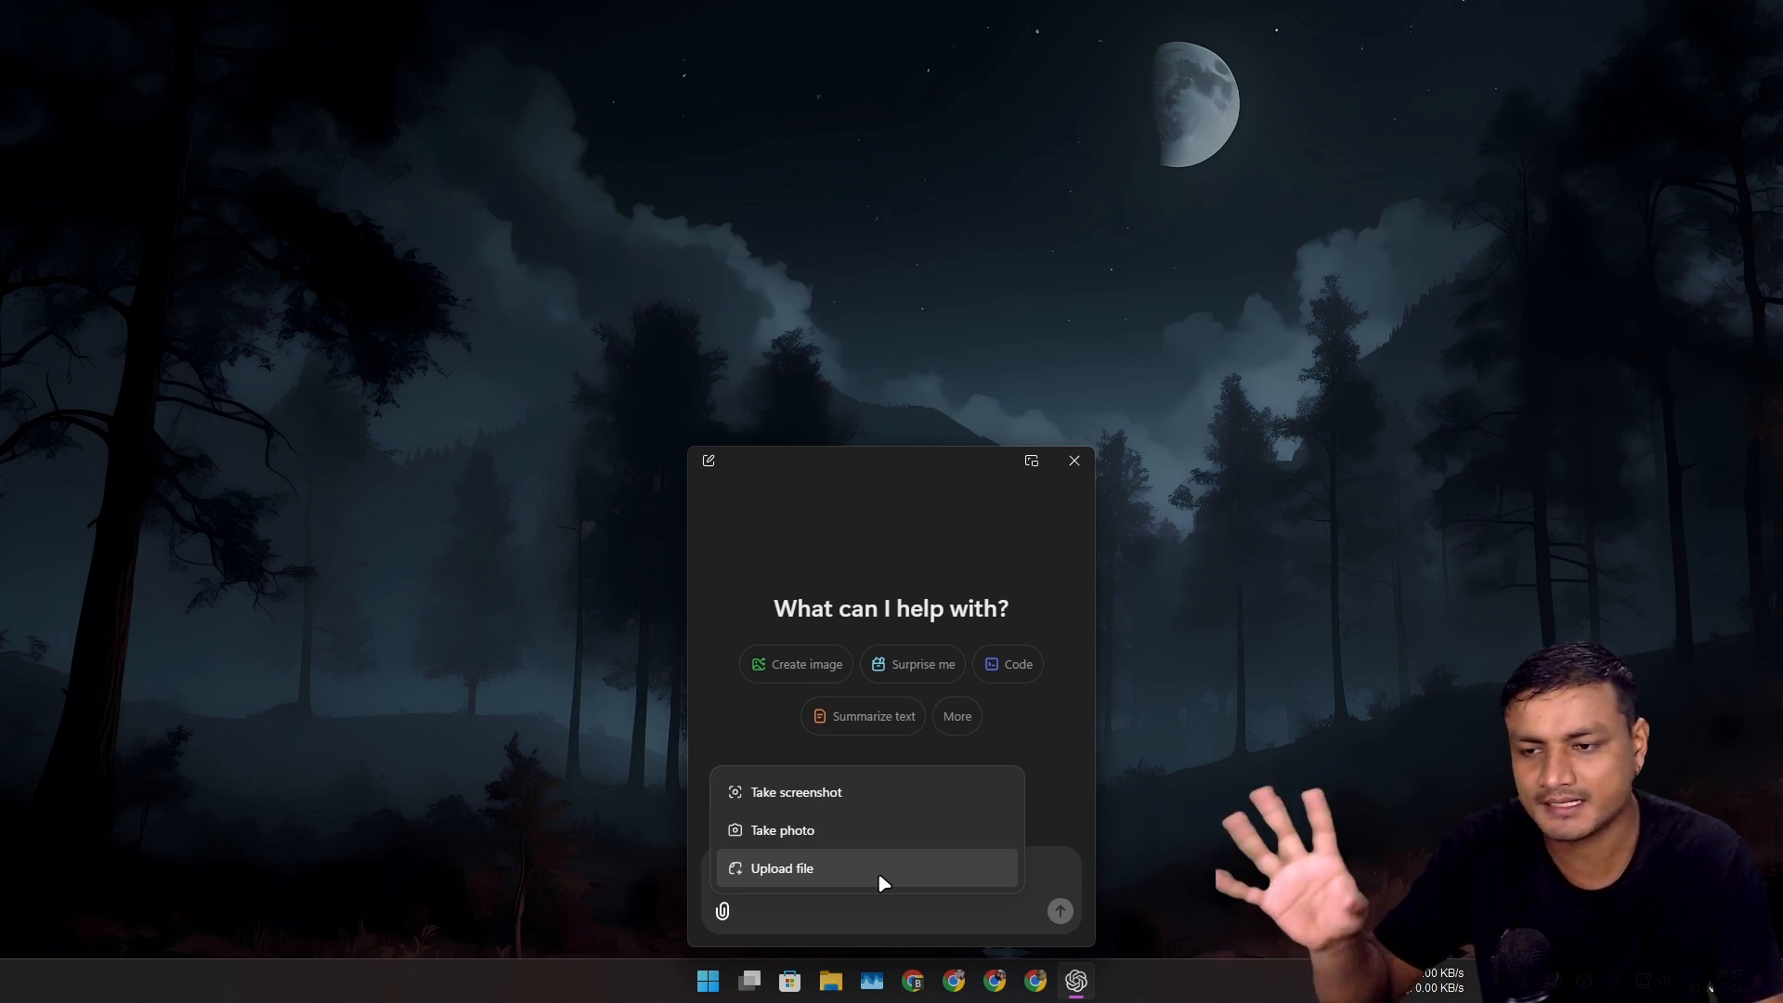
mouse_move(1036, 770)
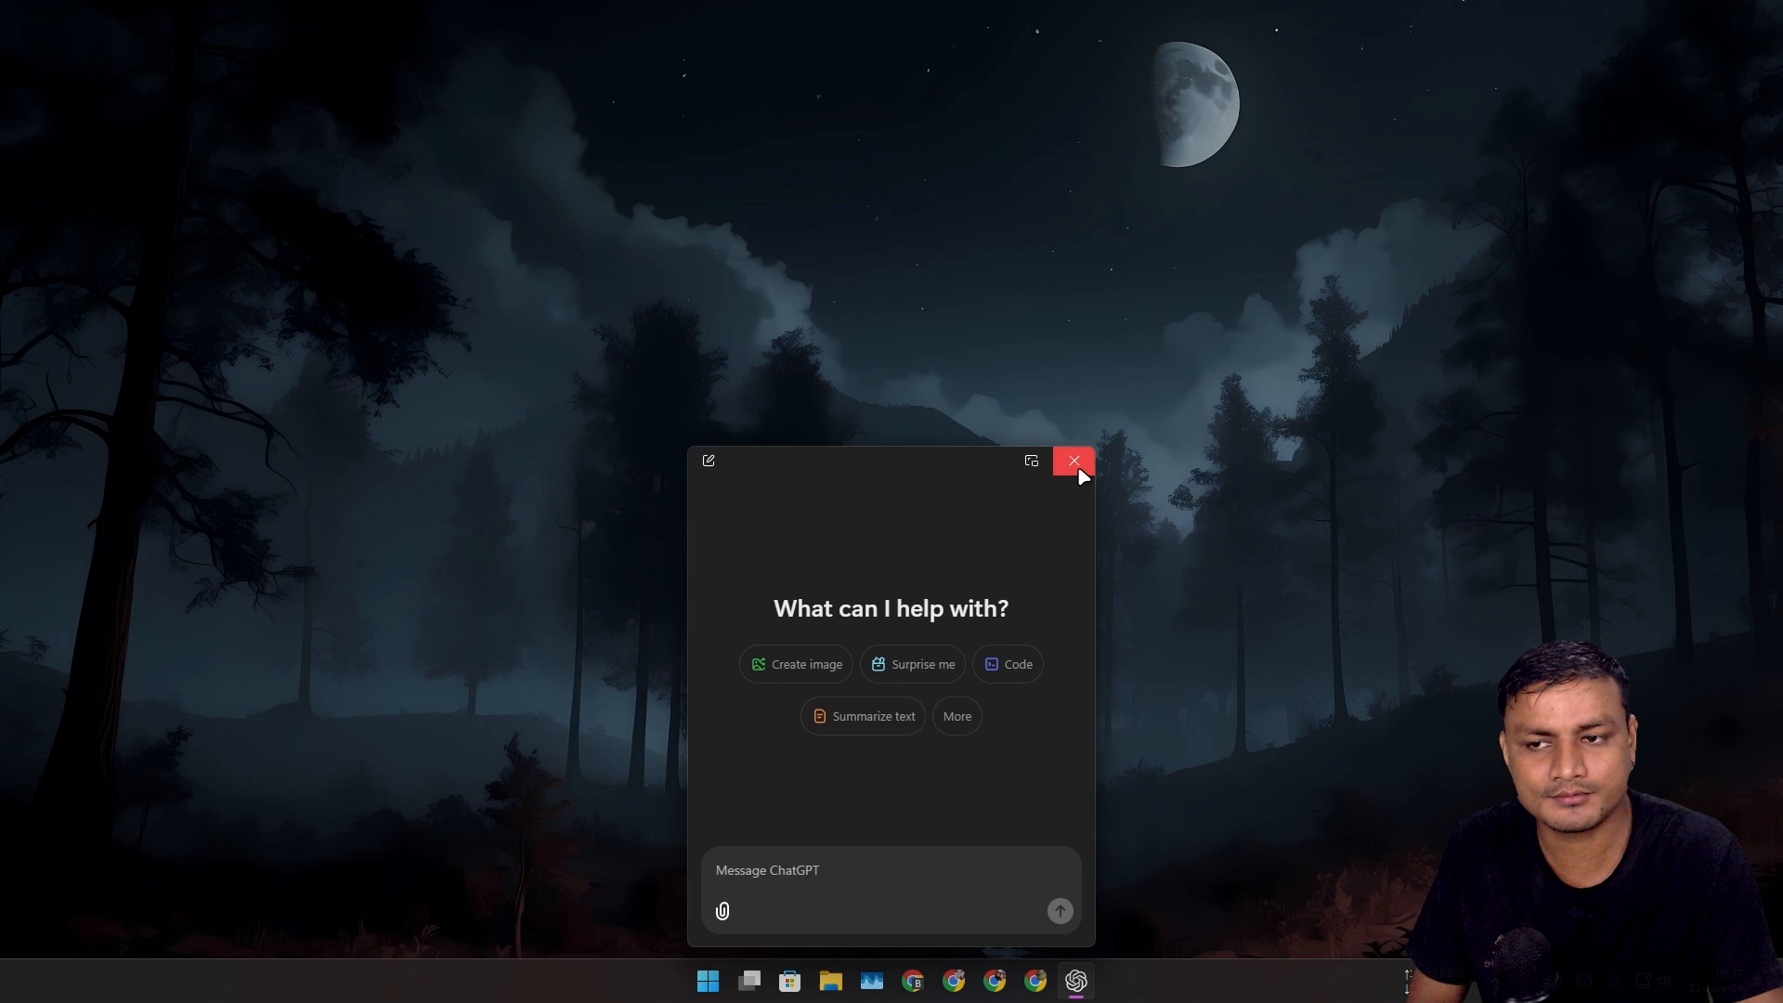
mouse_move(1073, 460)
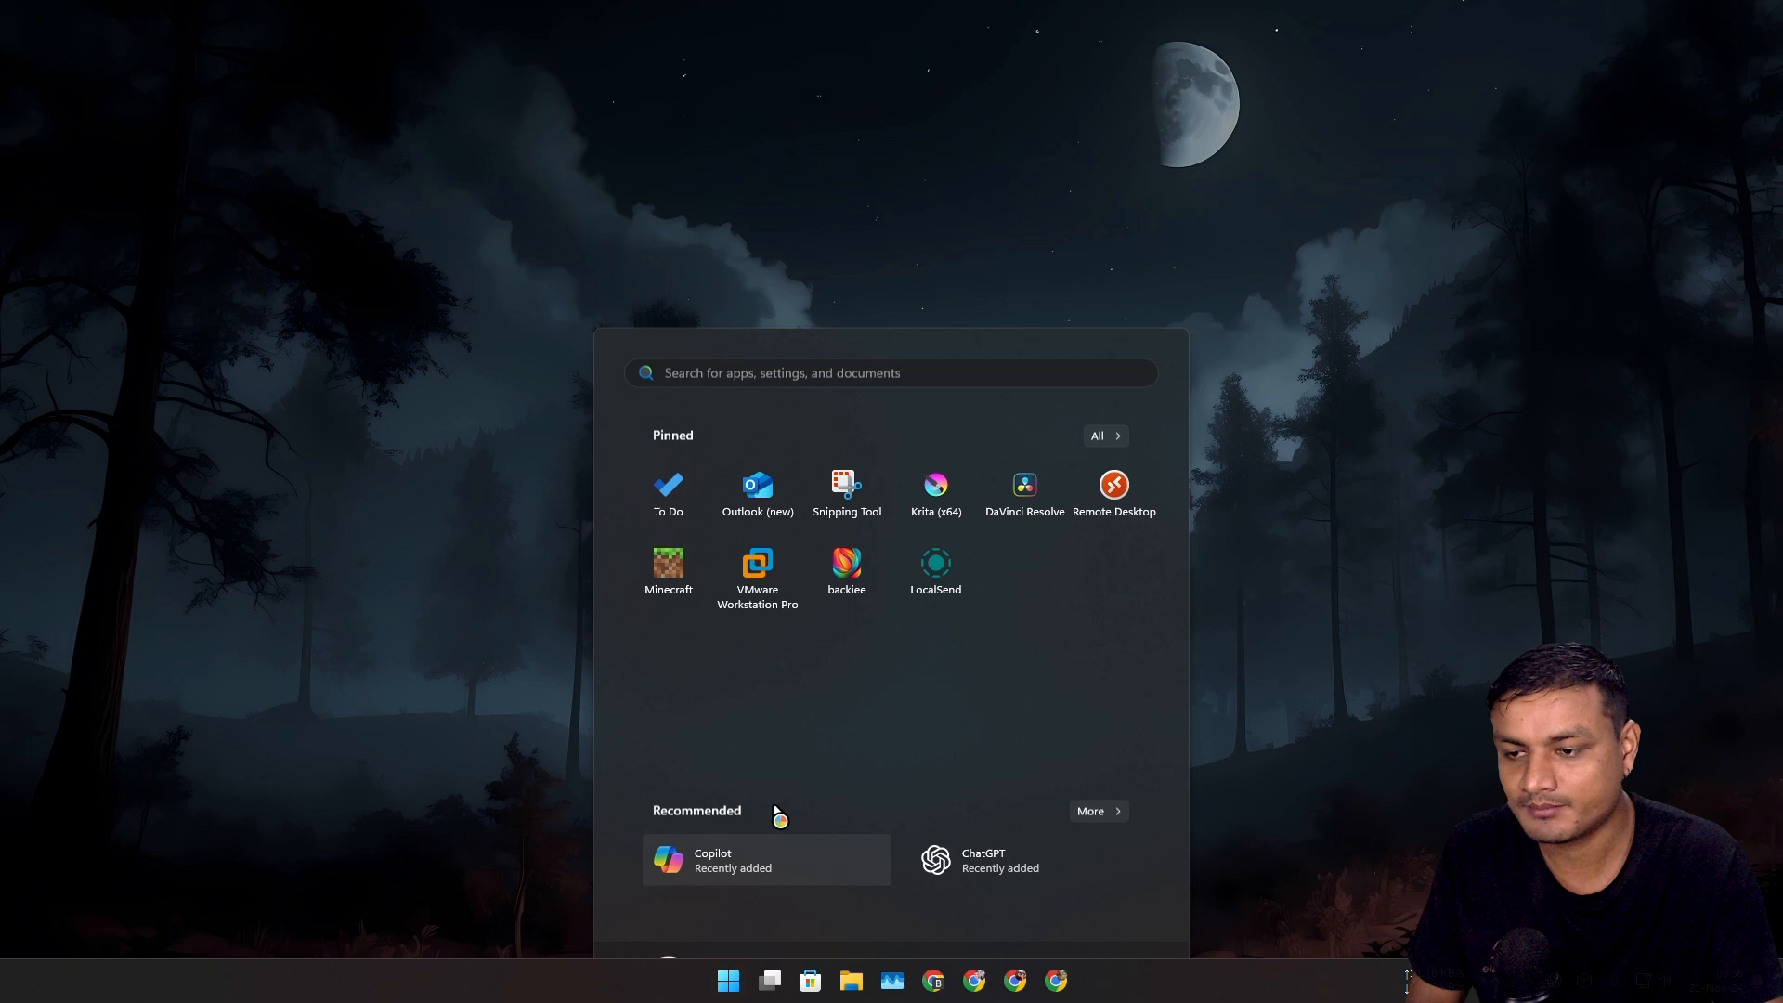
click(712, 860)
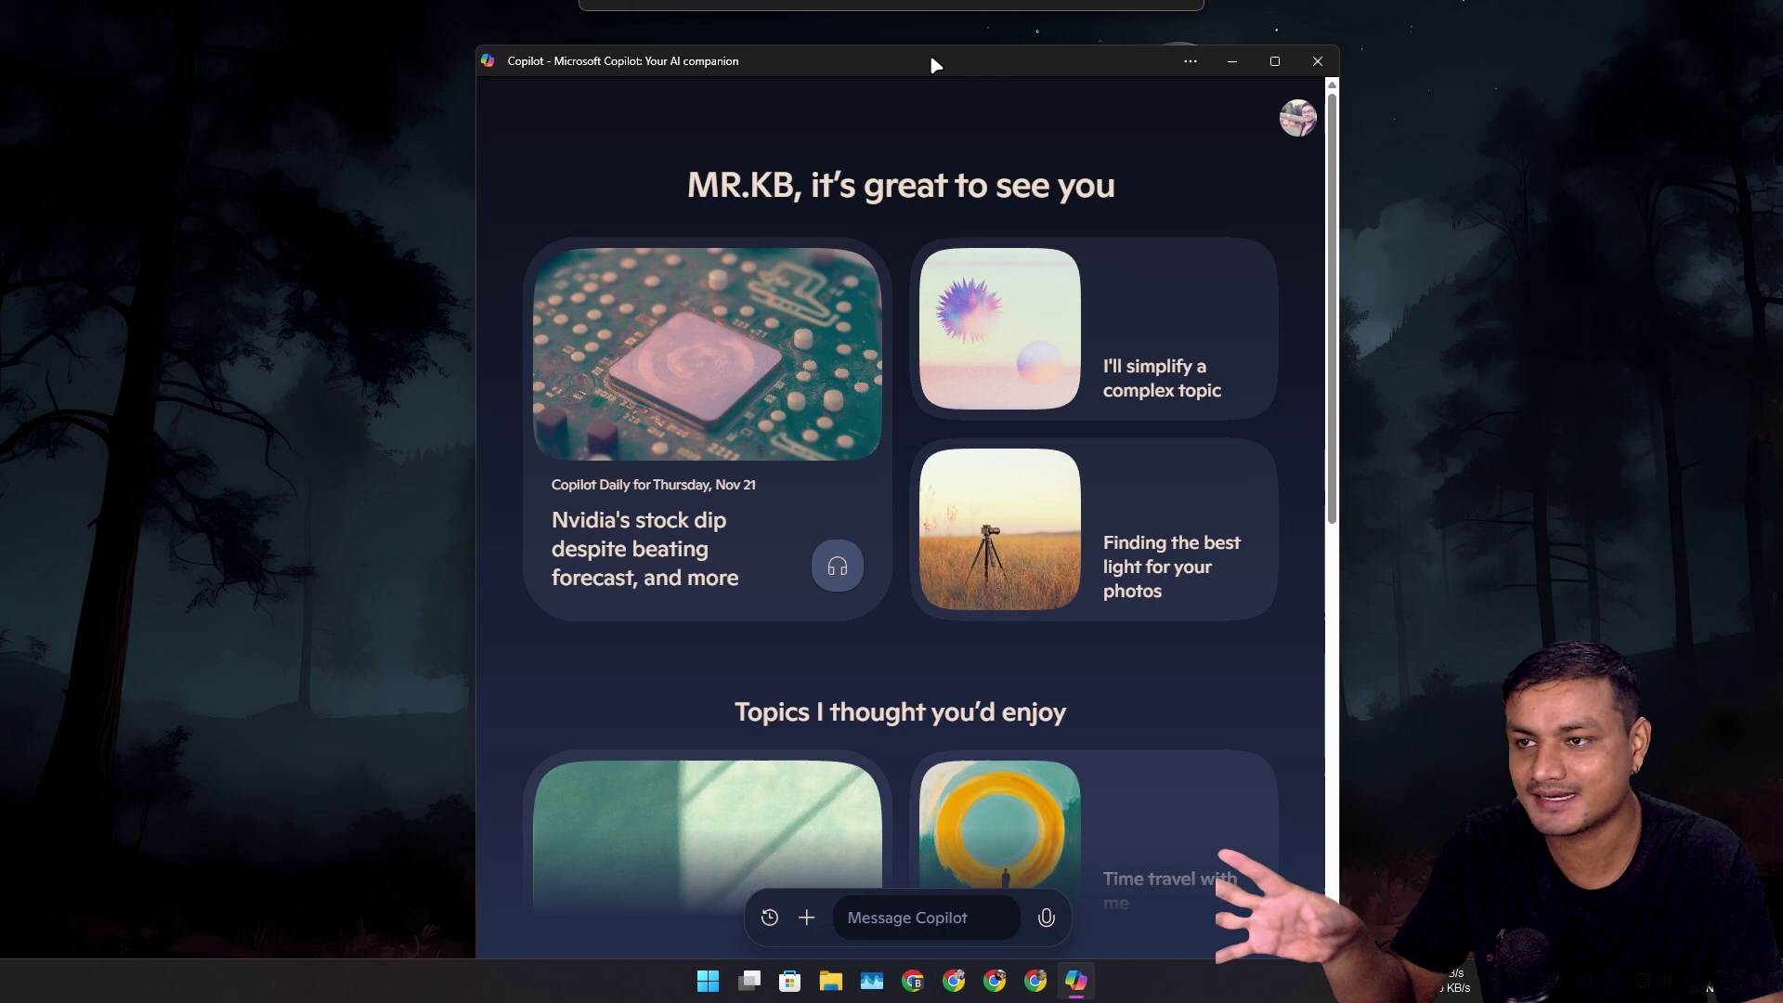
- Maximize the Copilot window and scroll its home feed down and back to the top
click(1274, 60)
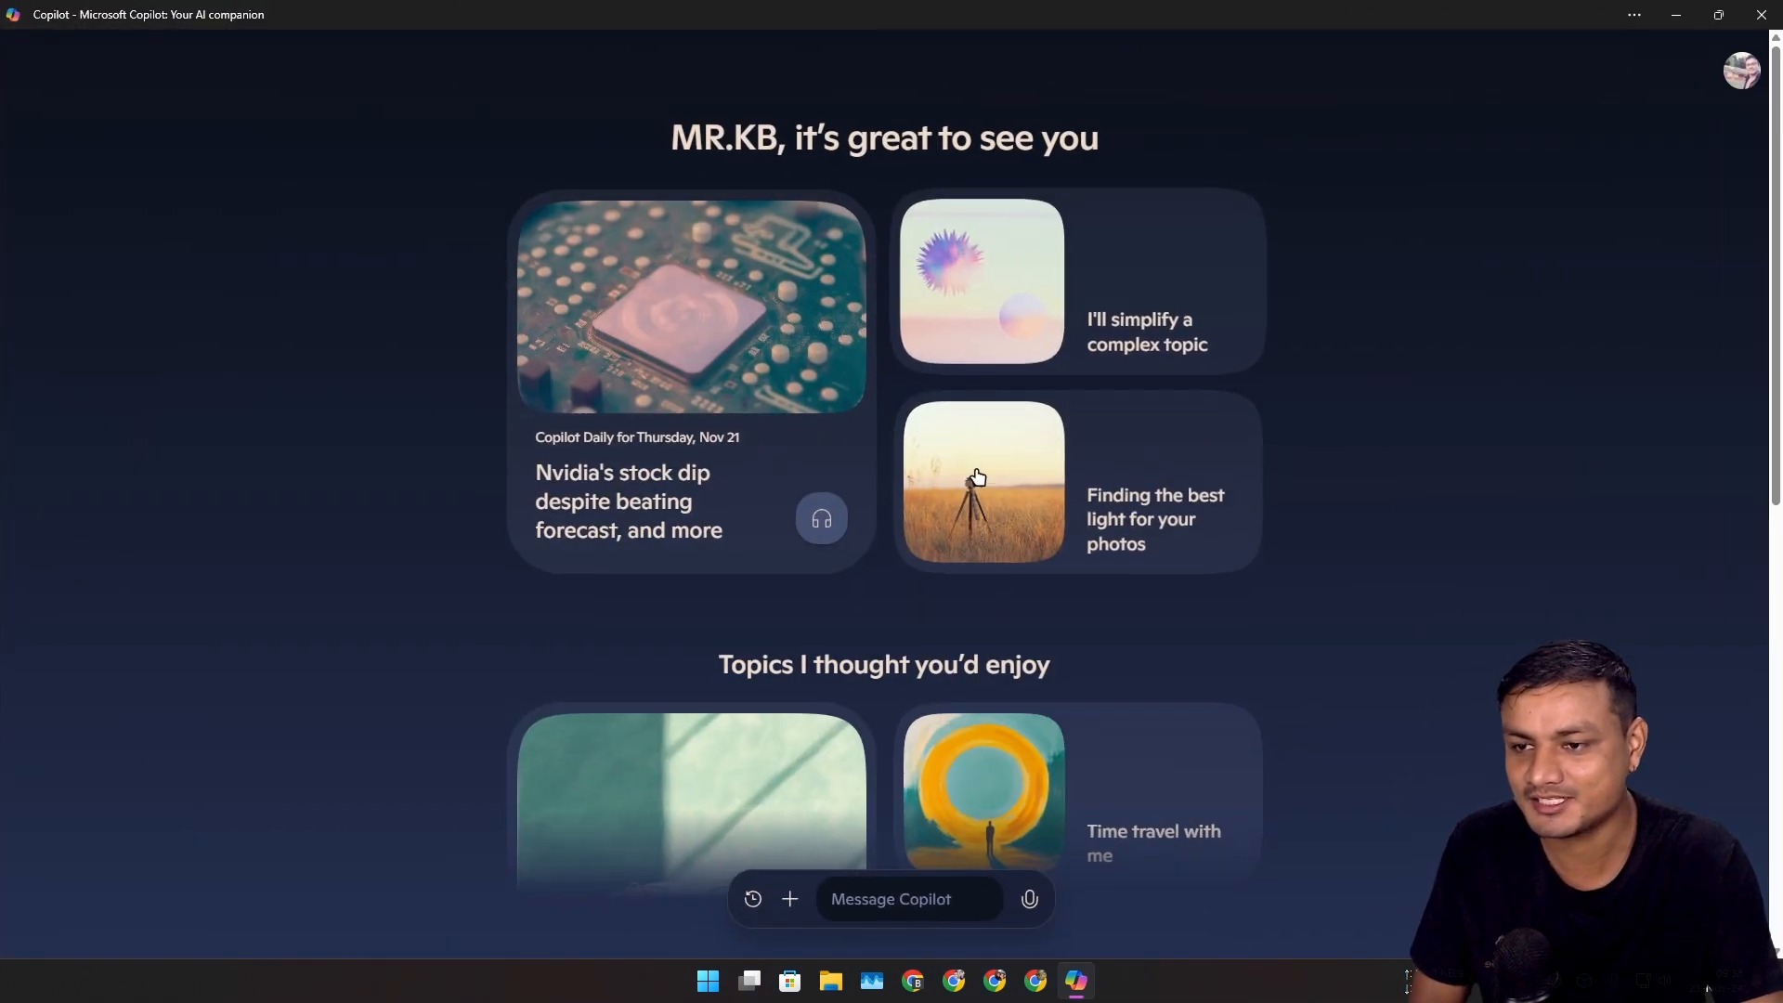
mouse_move(1495, 547)
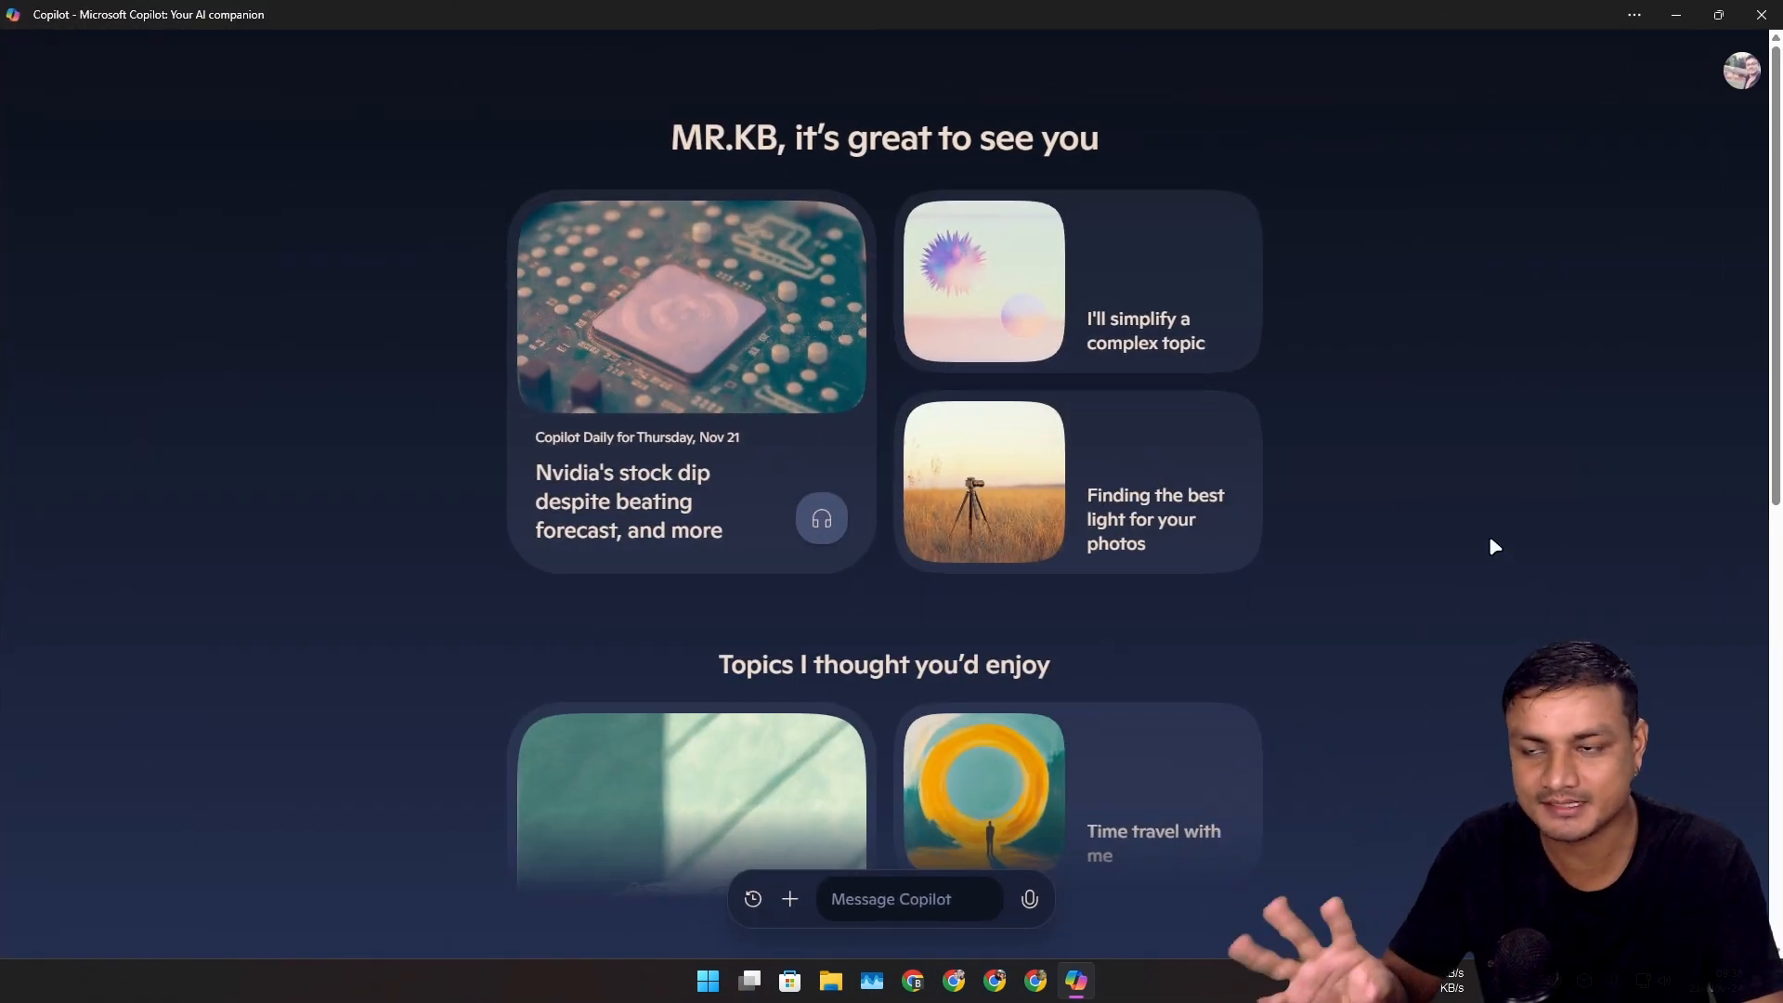
mouse_move(1479, 465)
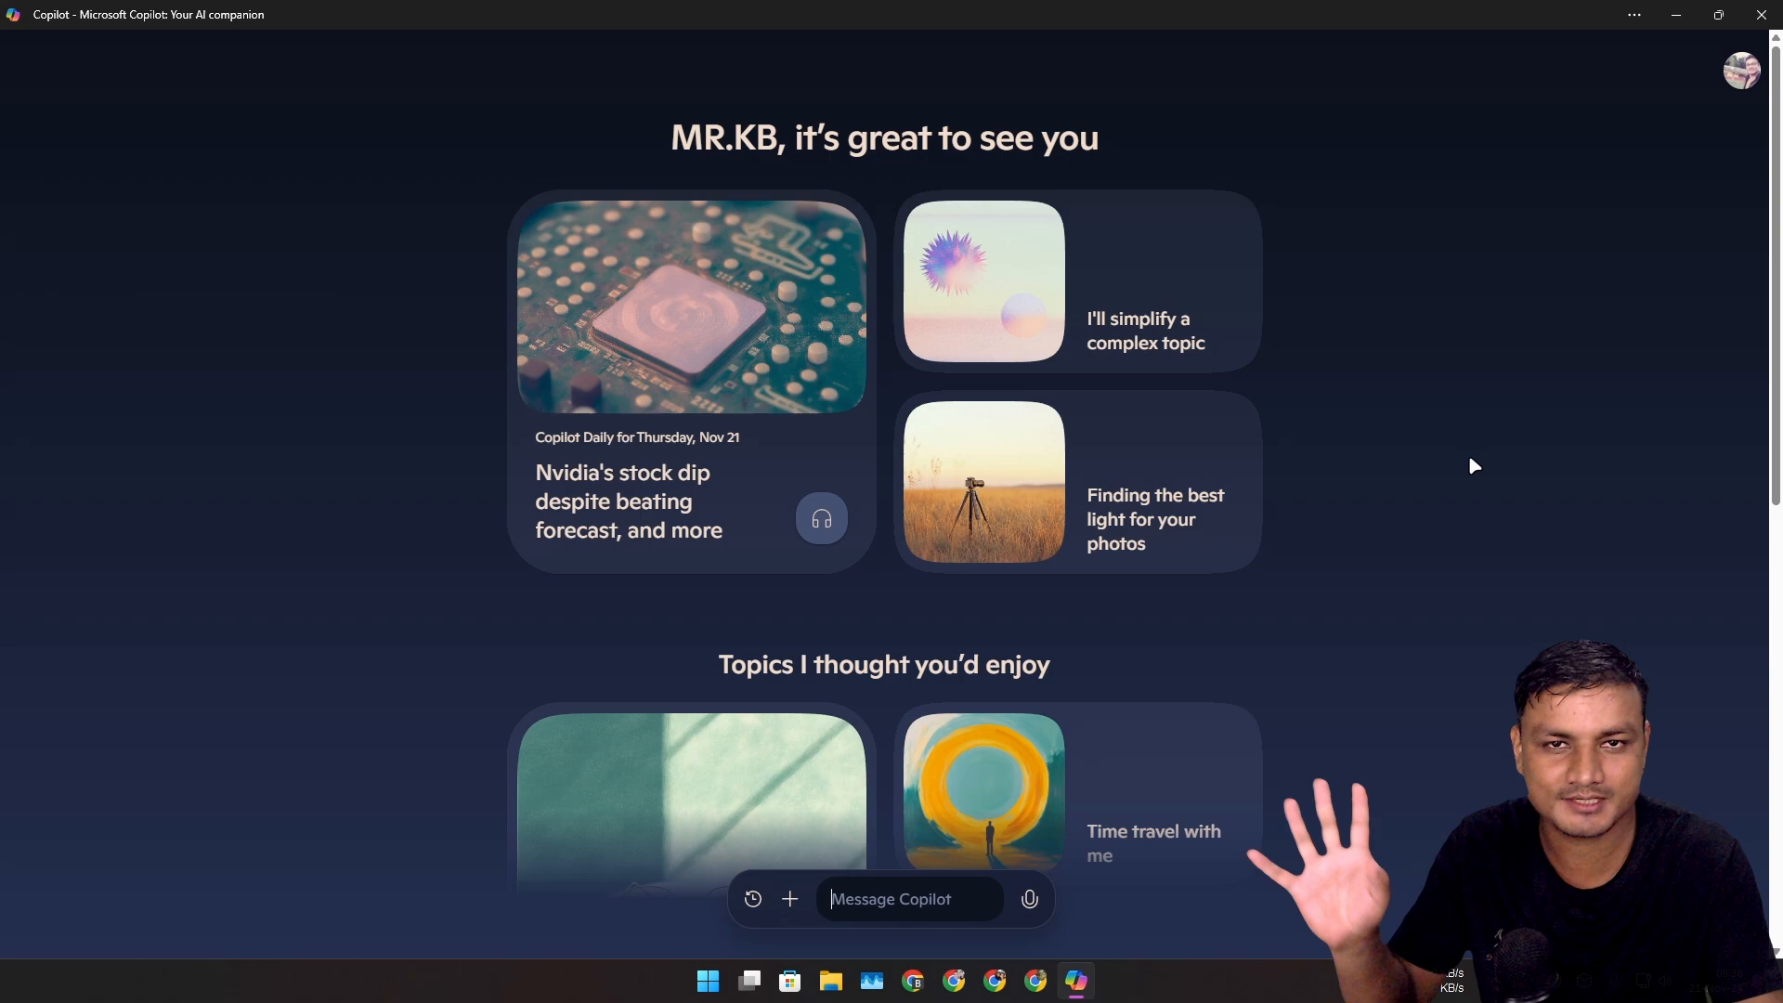
scroll(down, 3)
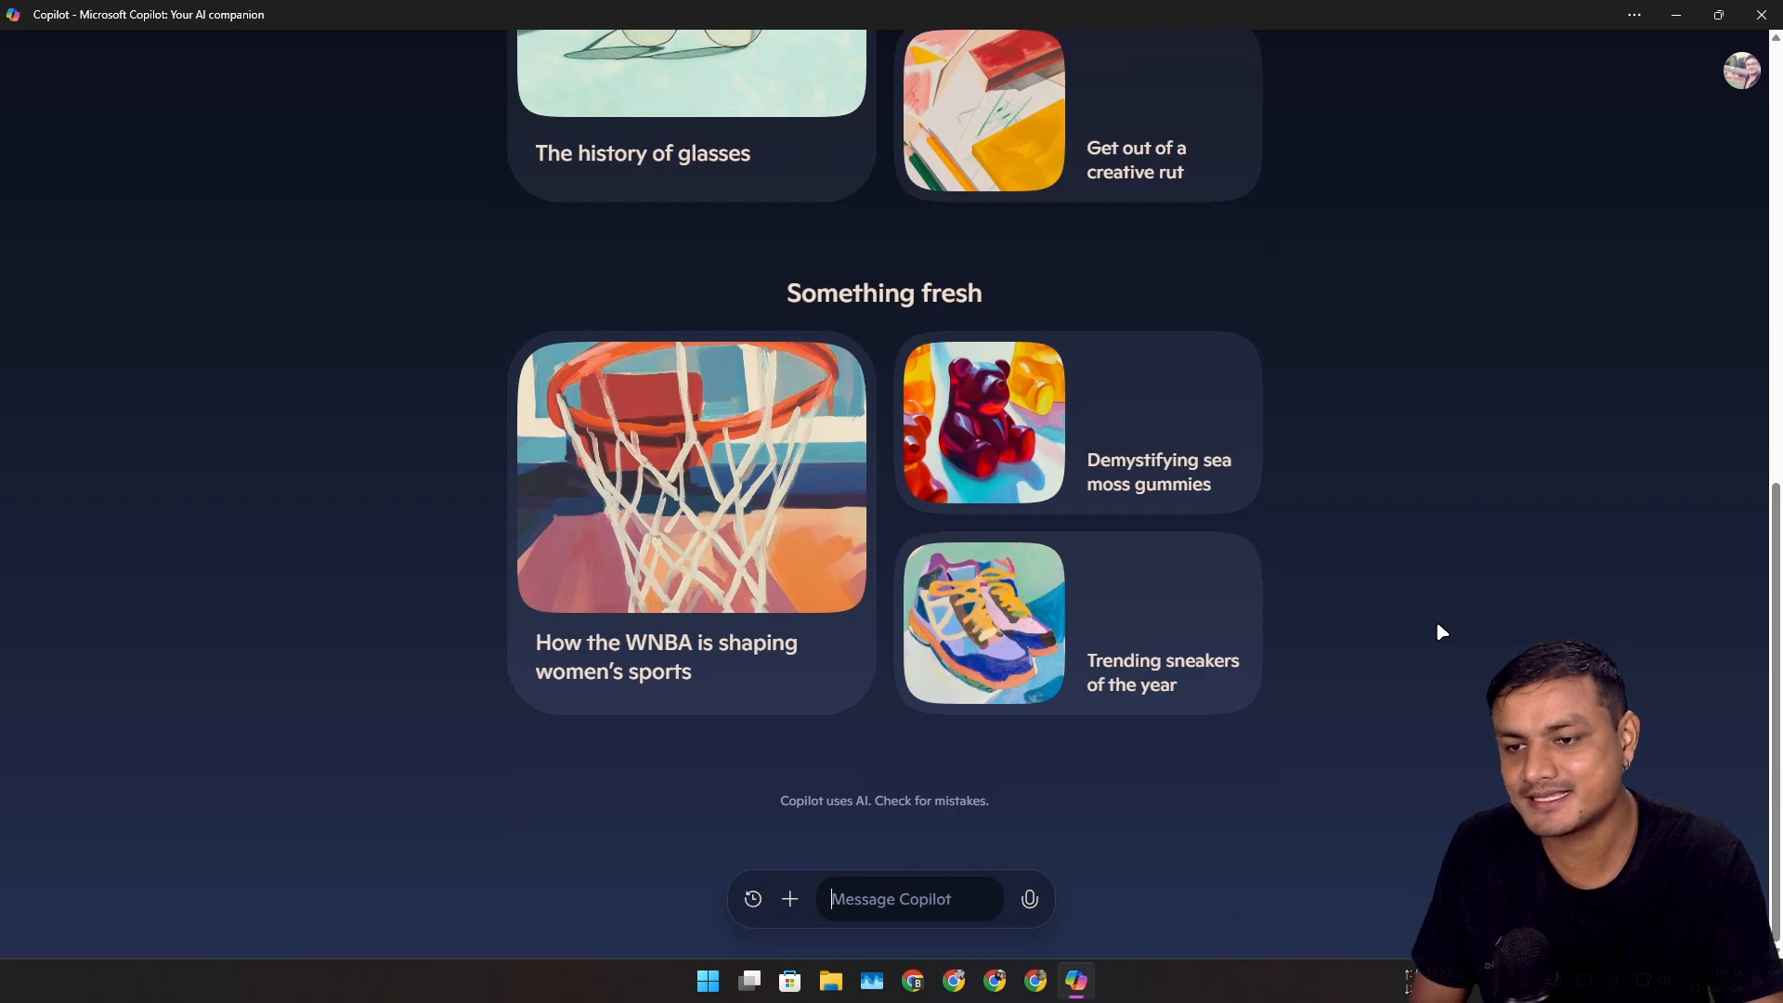
scroll(up, 3)
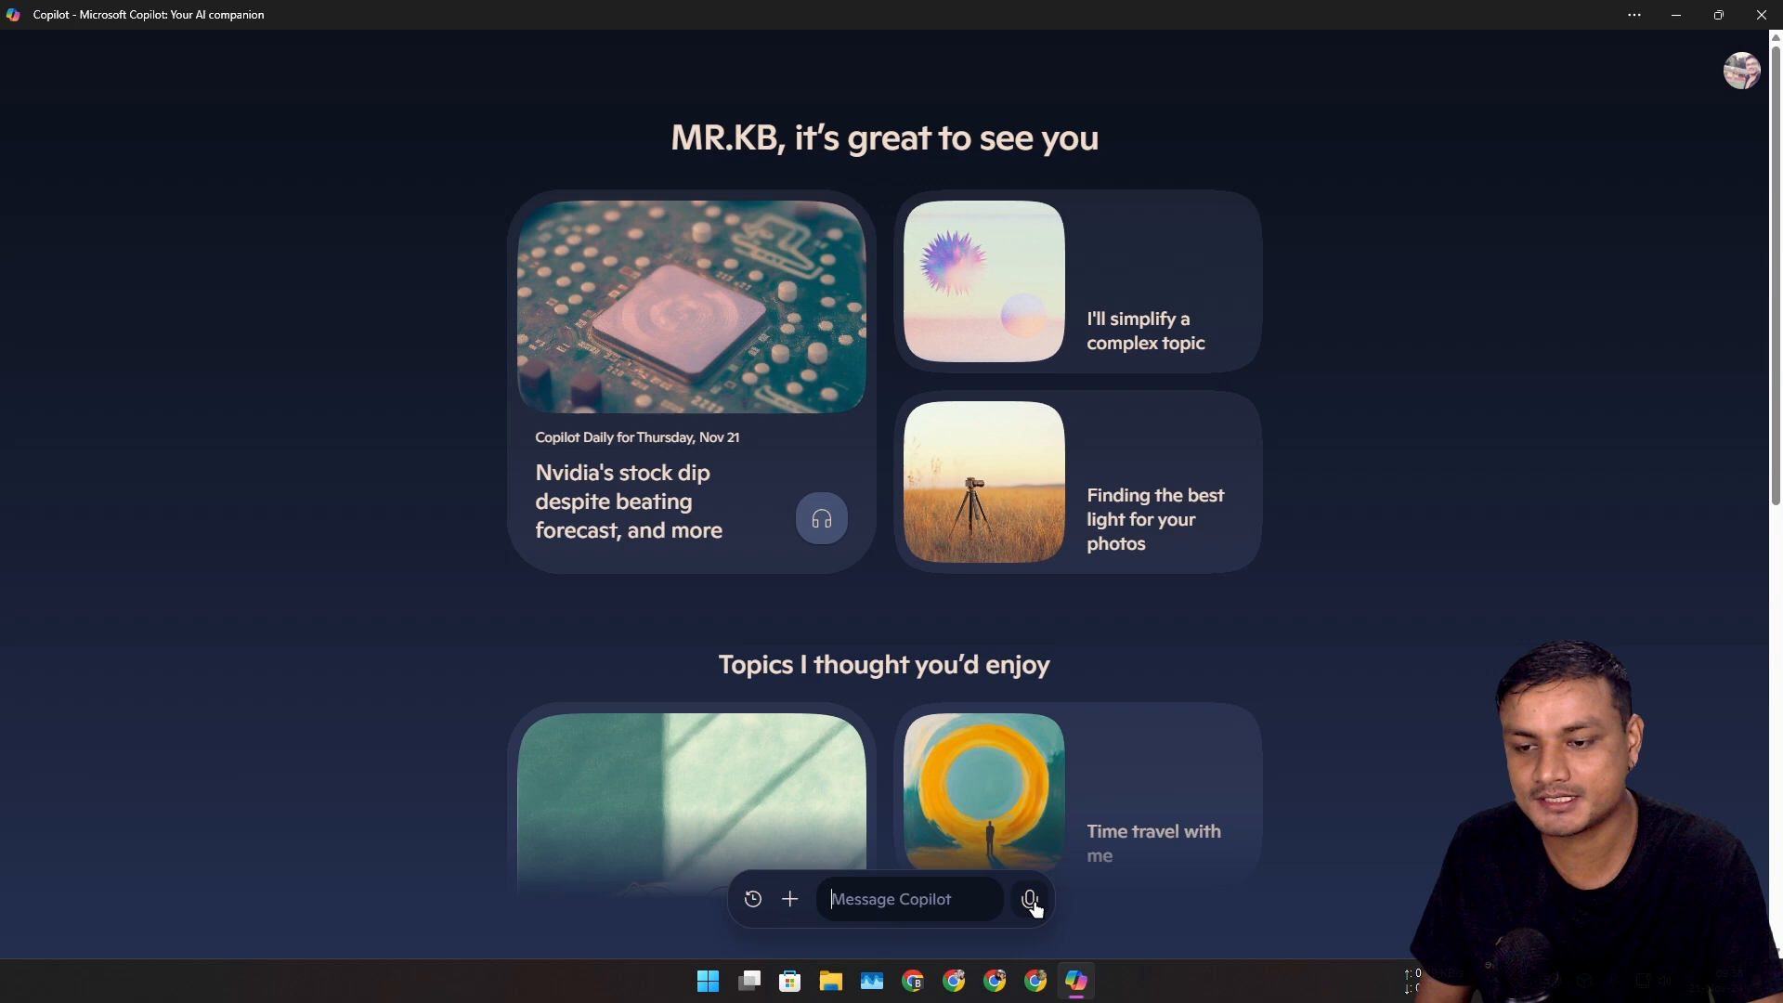
mouse_move(1027, 900)
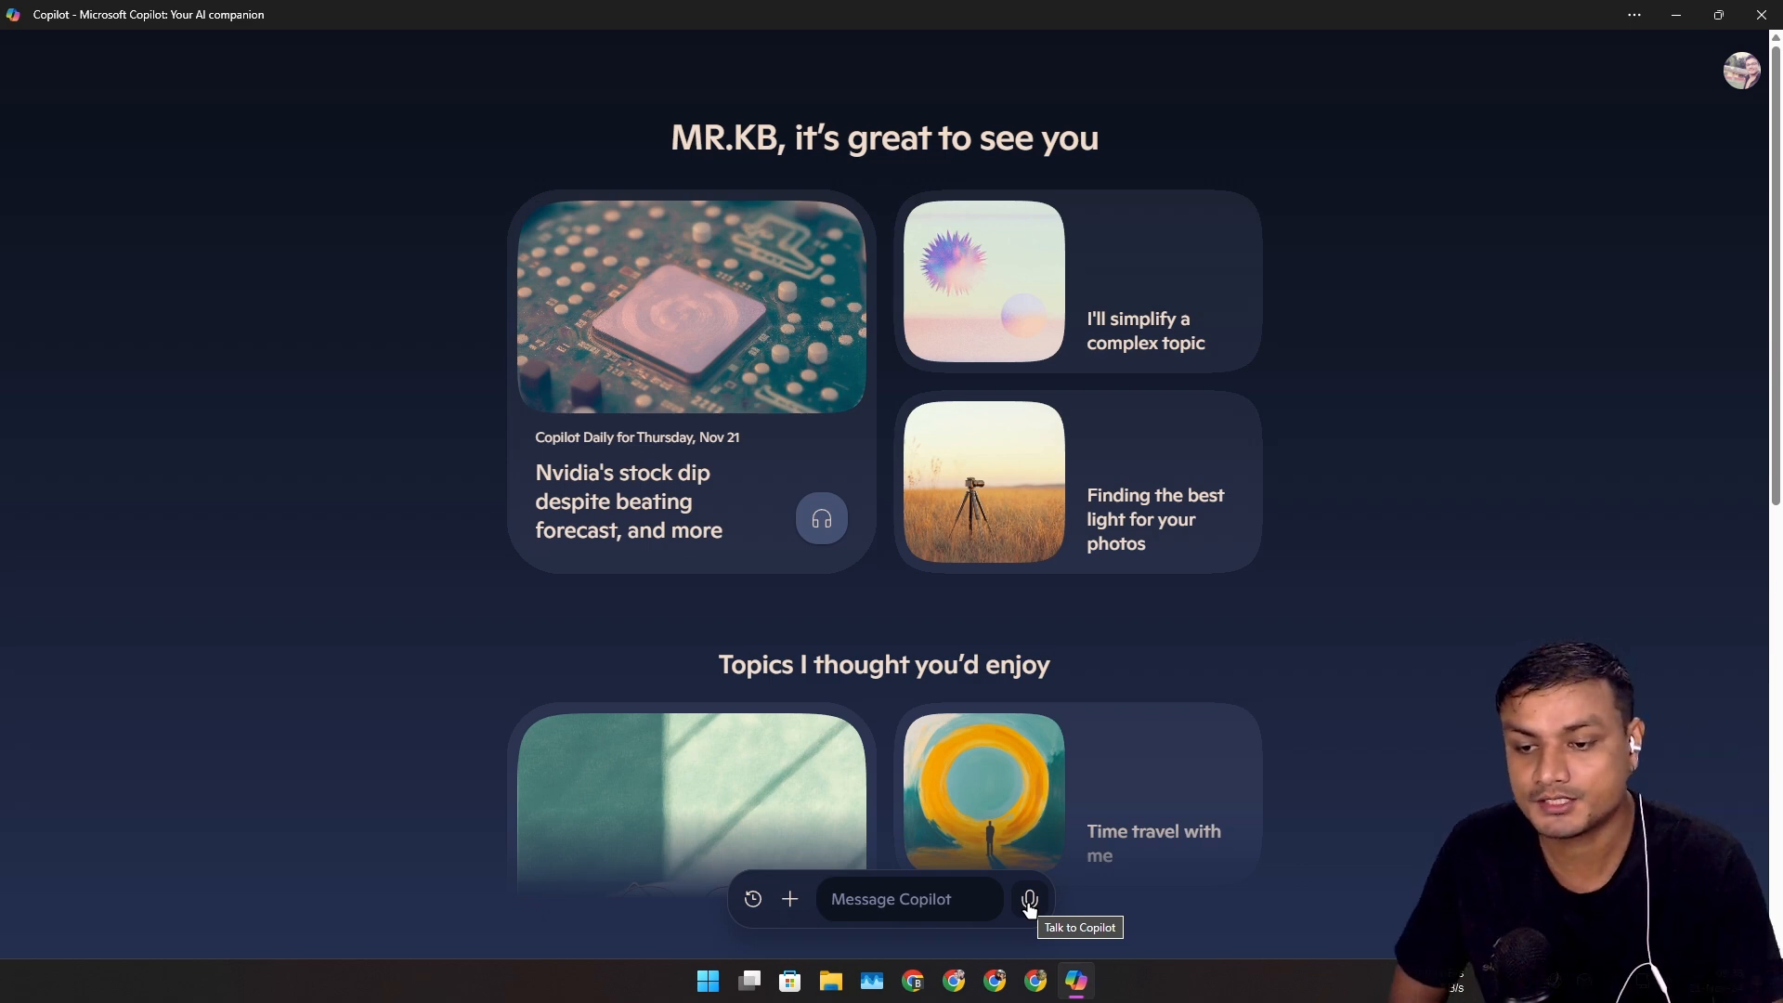
- Enter Copilot voice mode with the Talk to Copilot button, then mute the microphone
click(1028, 898)
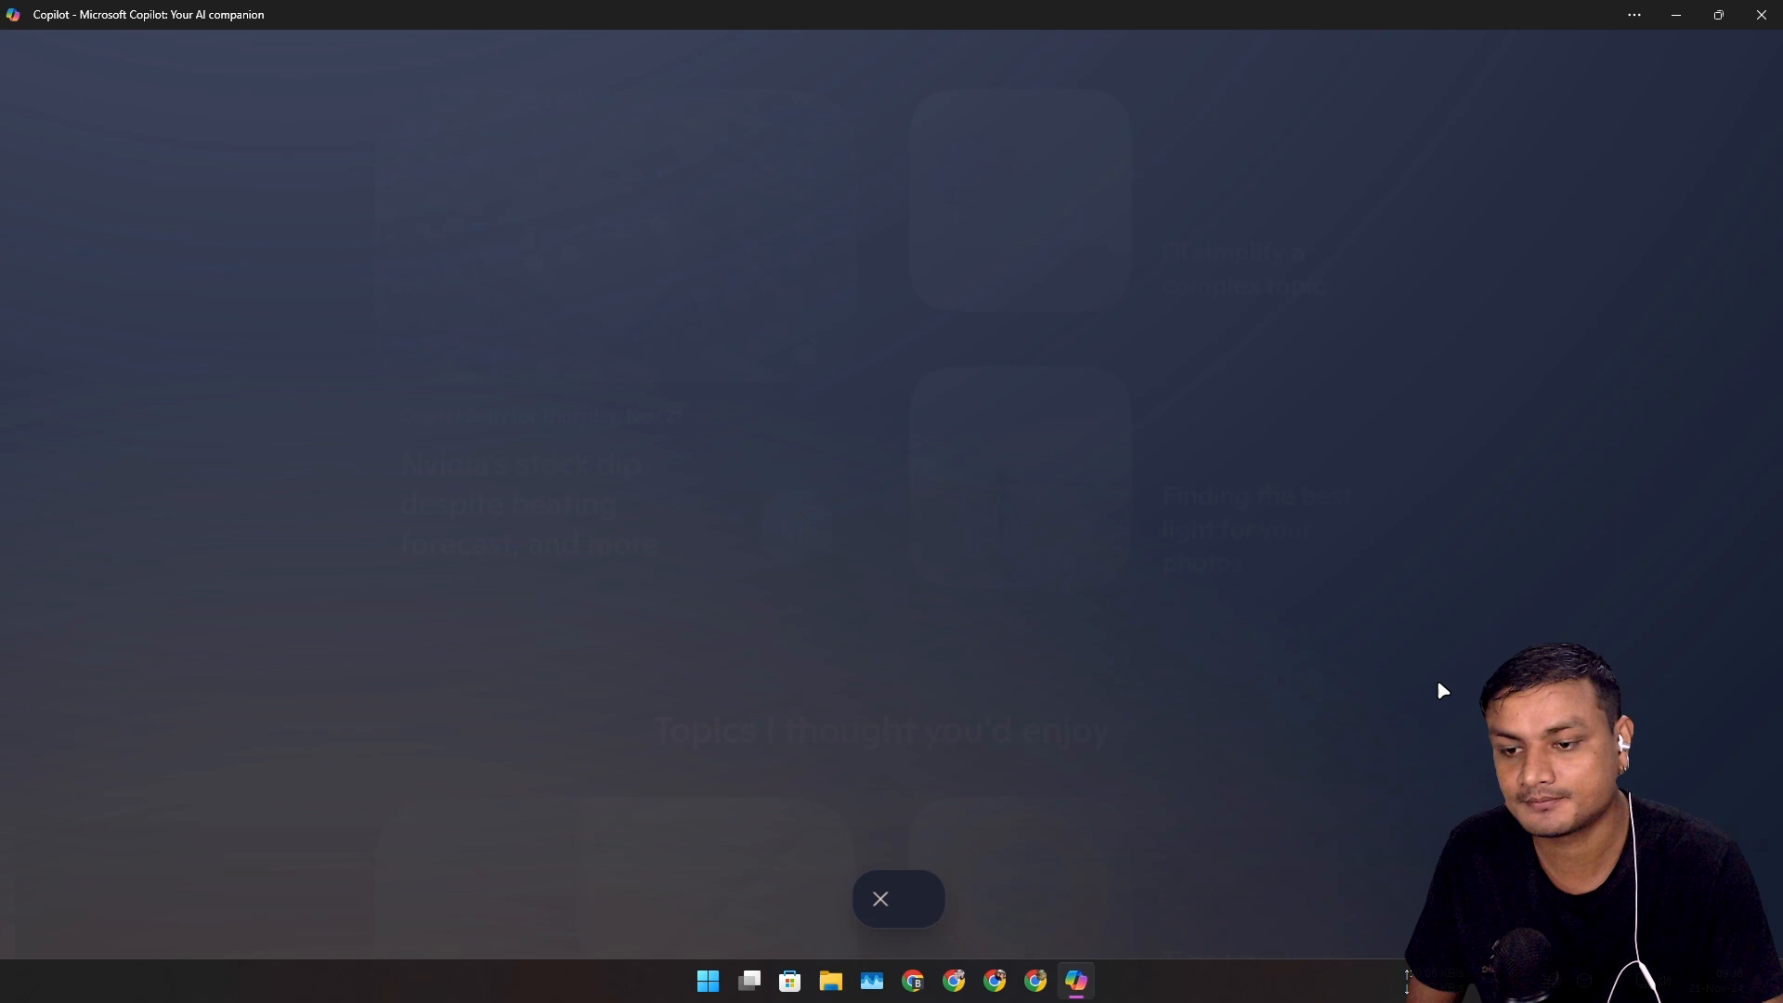
click(898, 898)
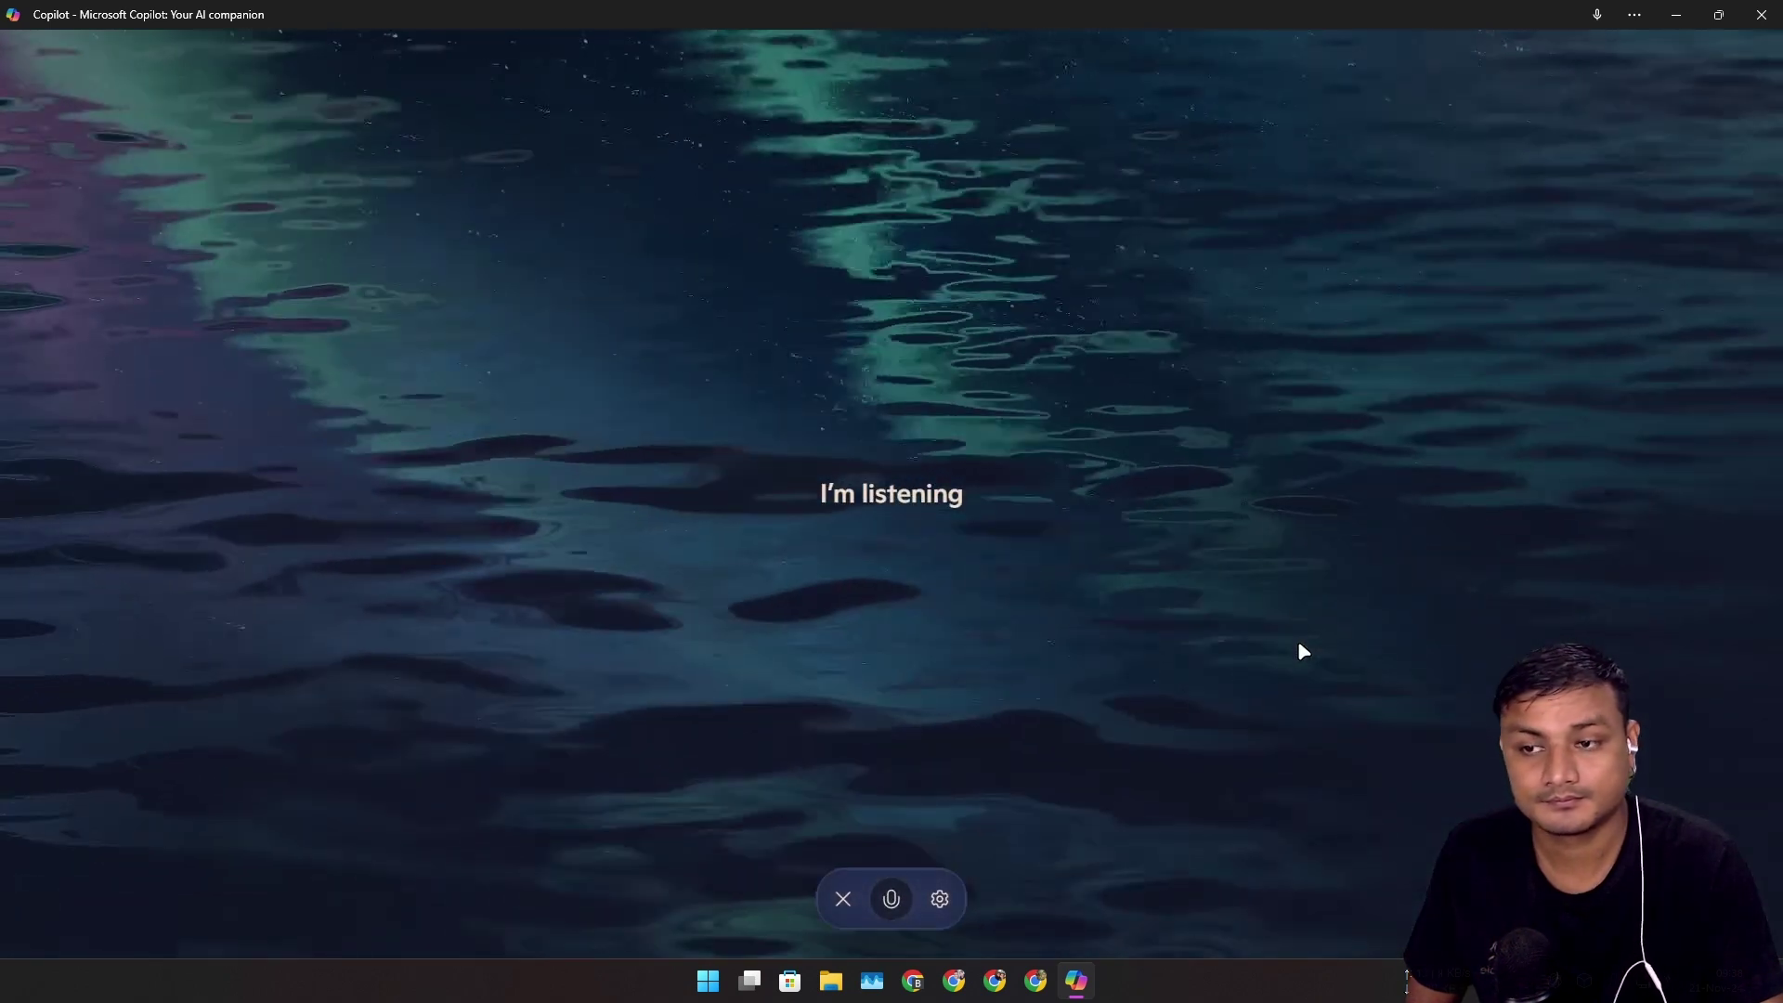
mouse_move(1096, 693)
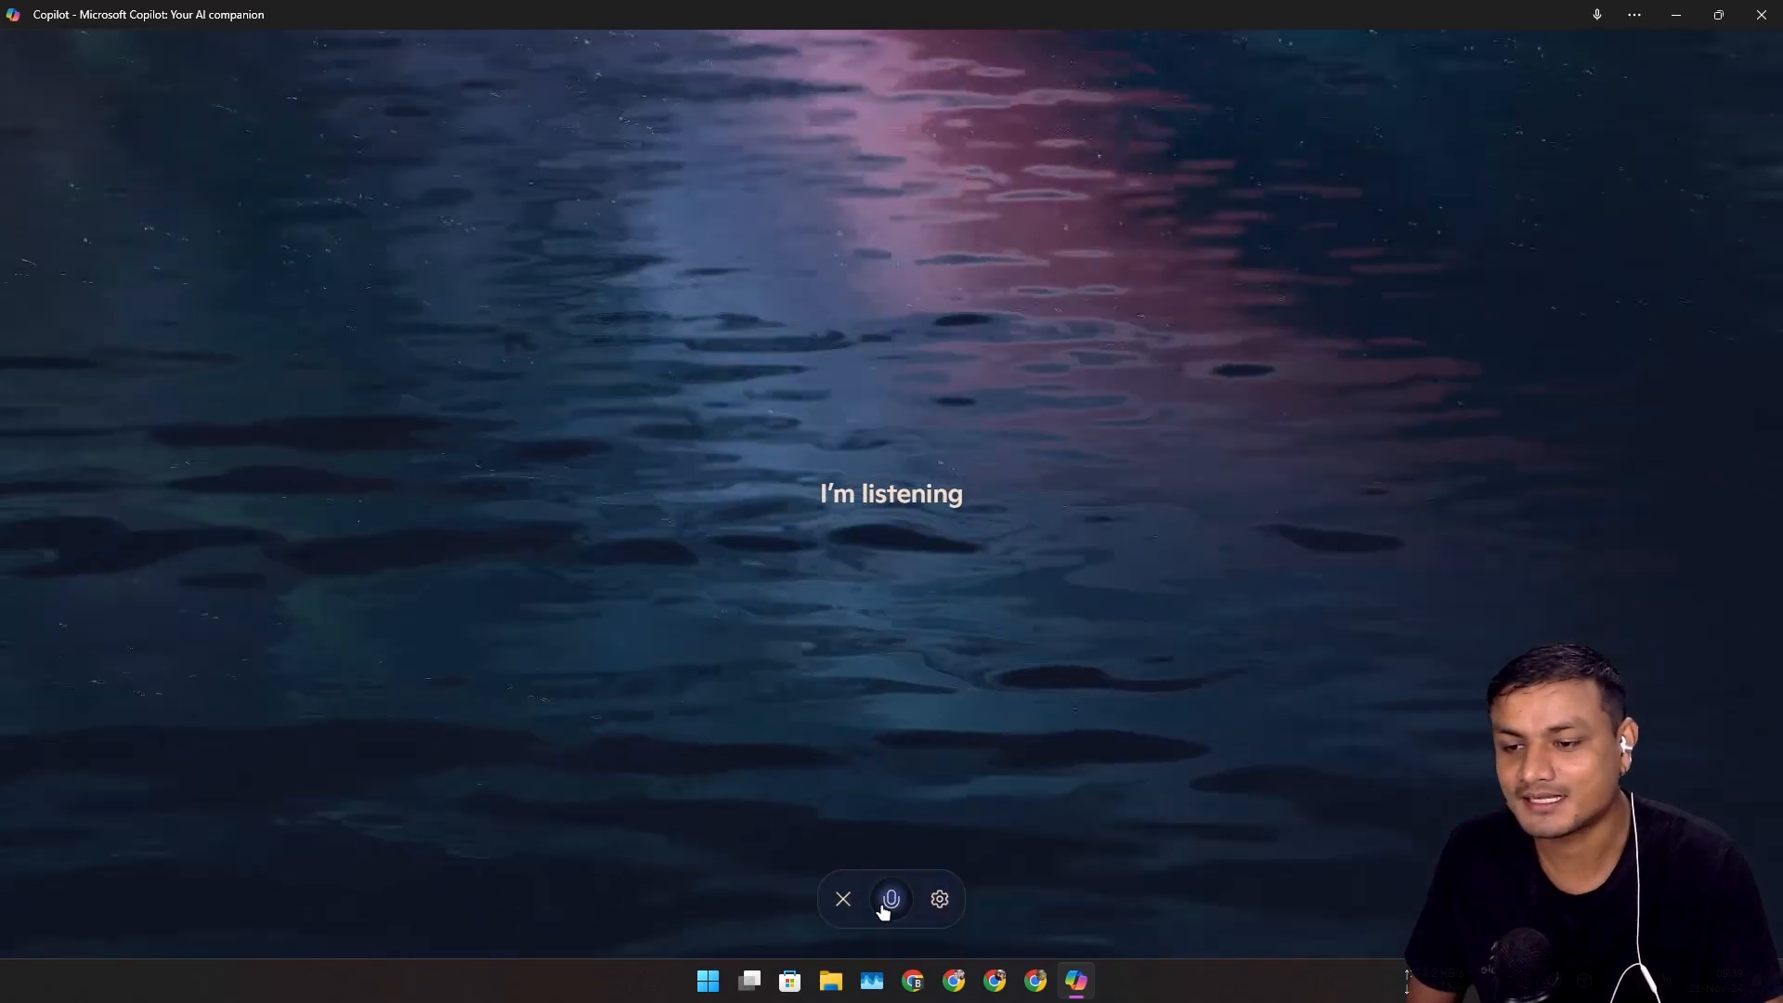
click(891, 897)
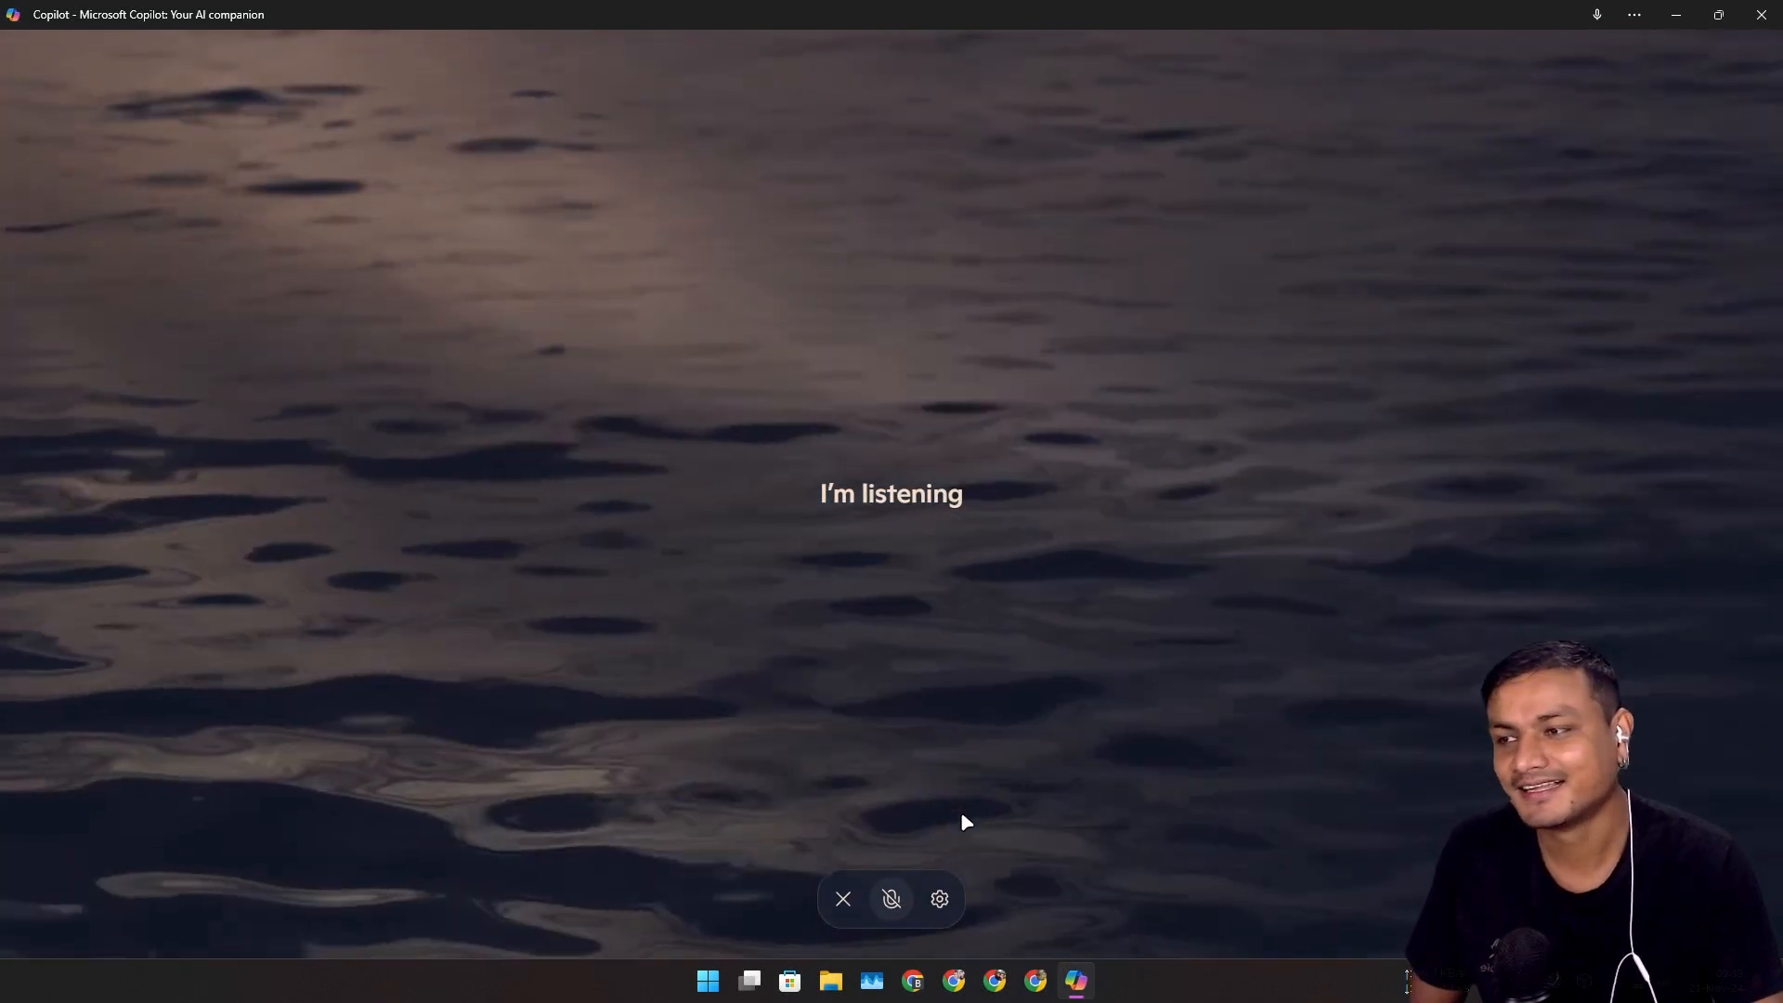
- Open Copilot's voice list, choose a voice, and start the voice conversation
click(939, 898)
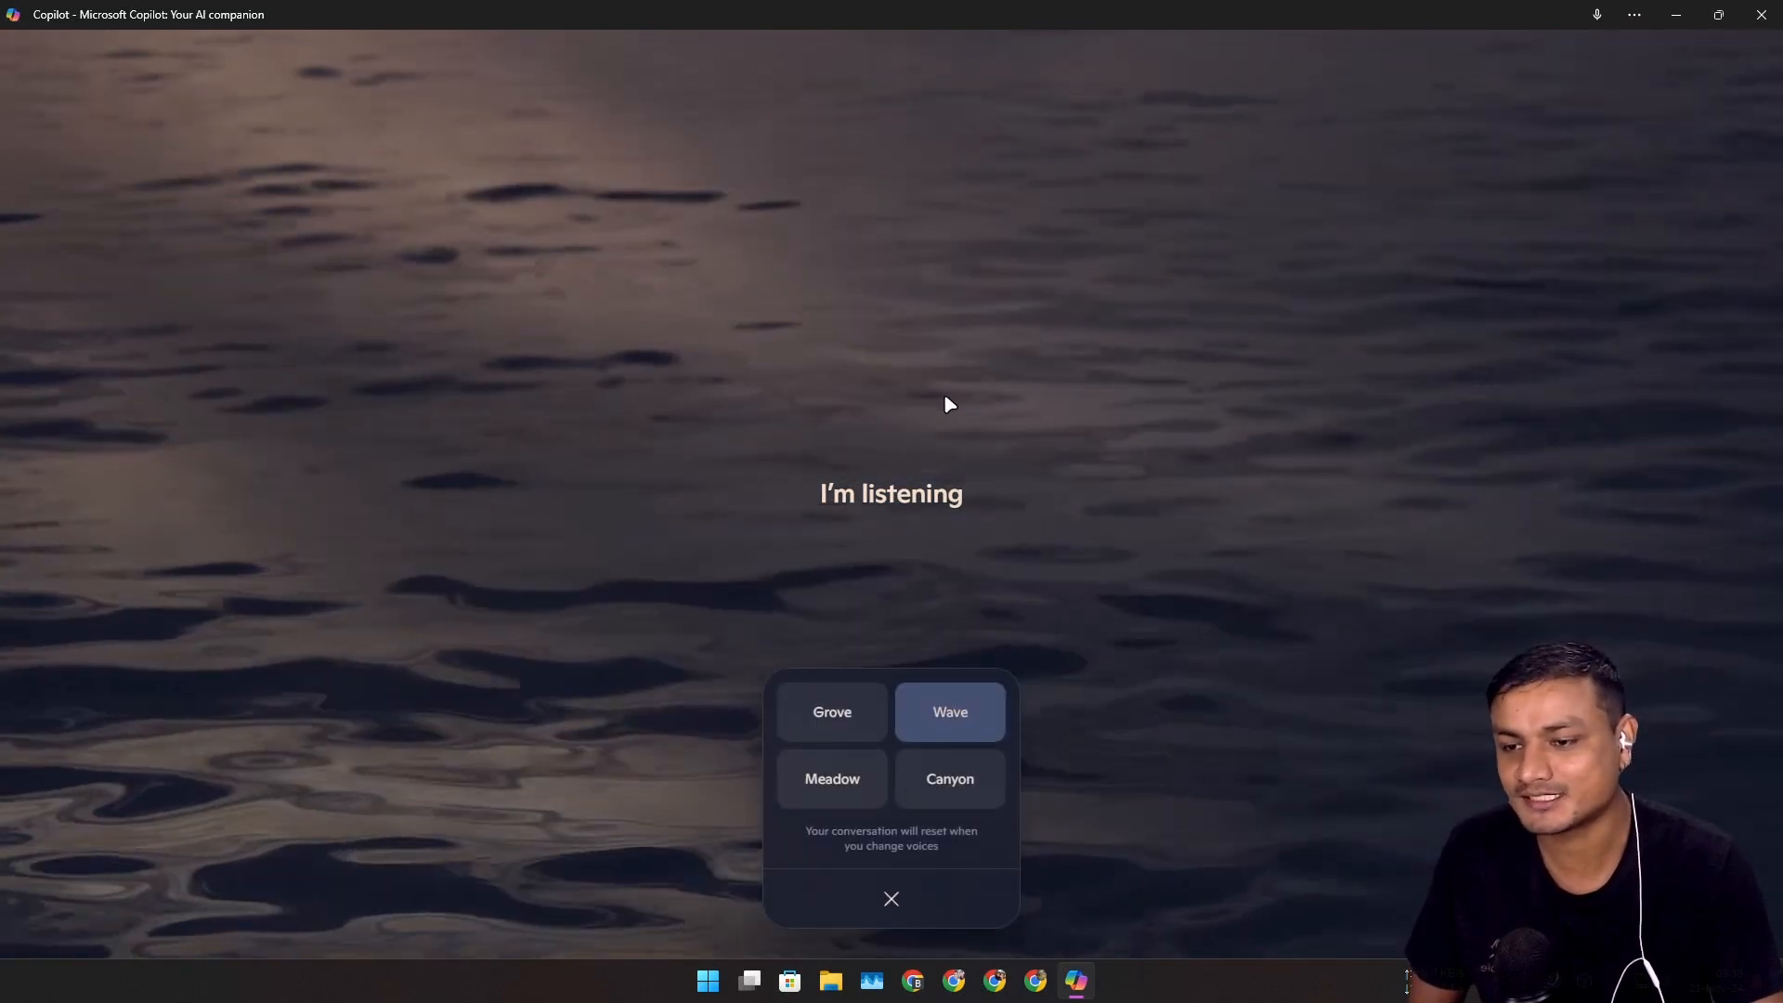
click(891, 898)
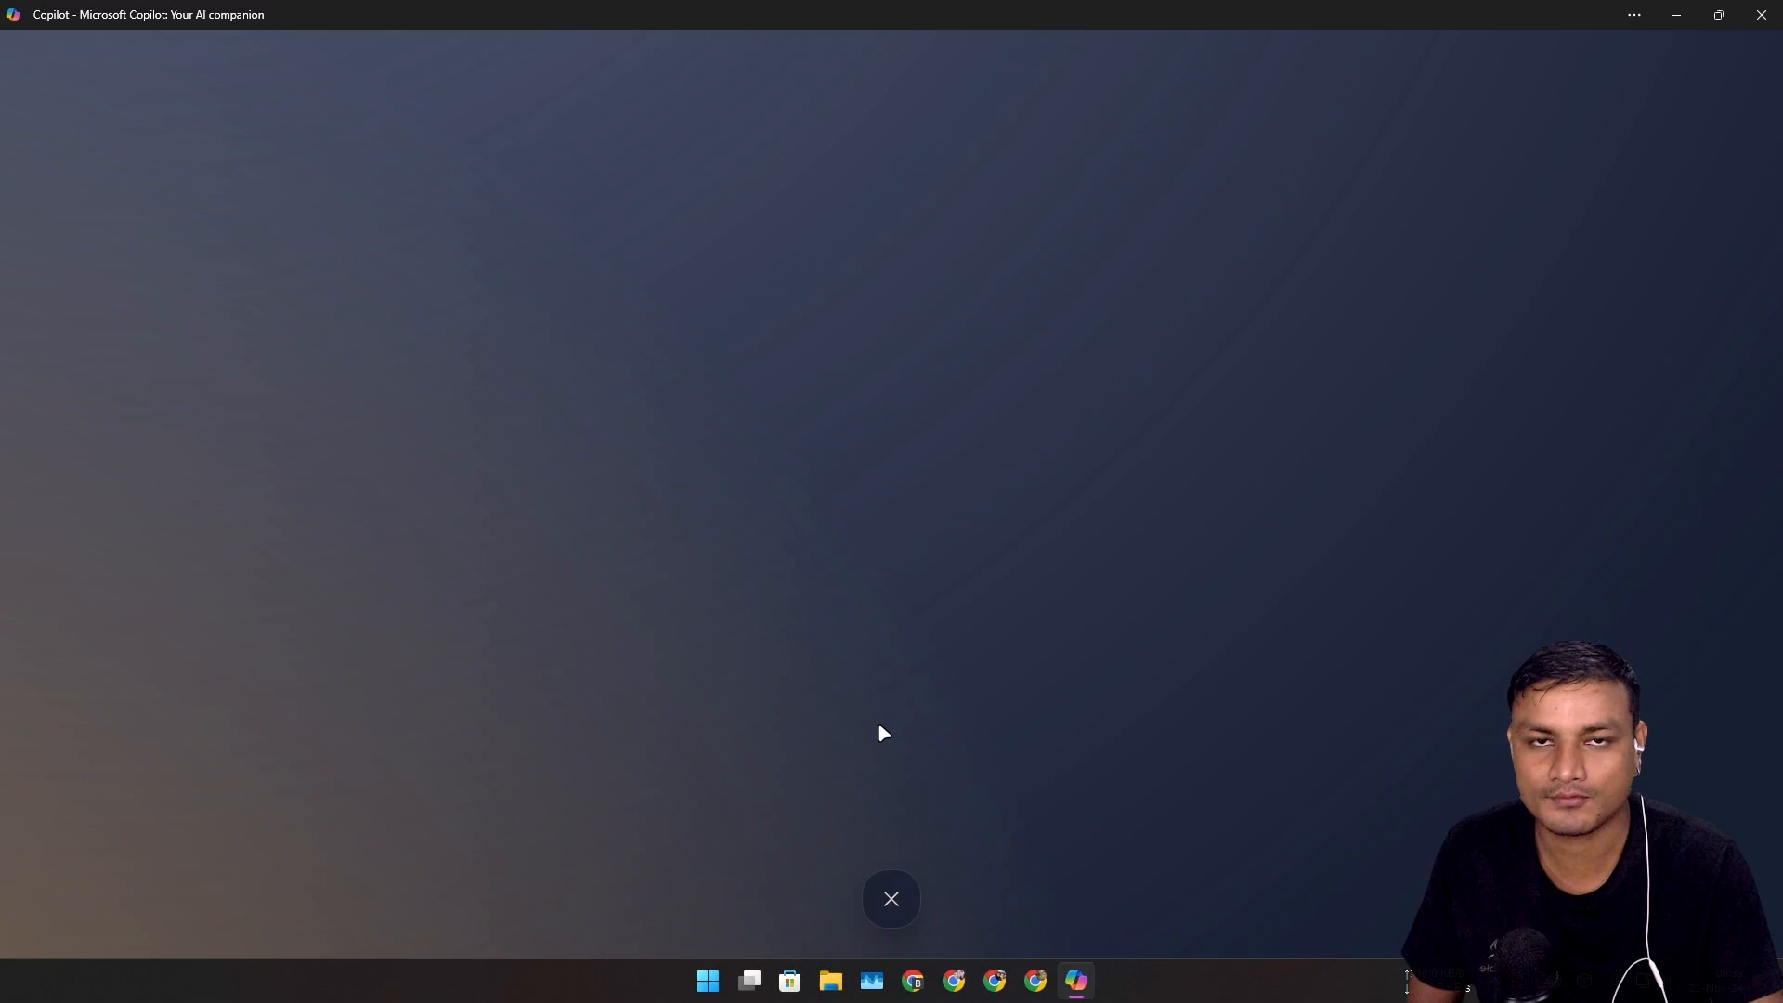
click(890, 897)
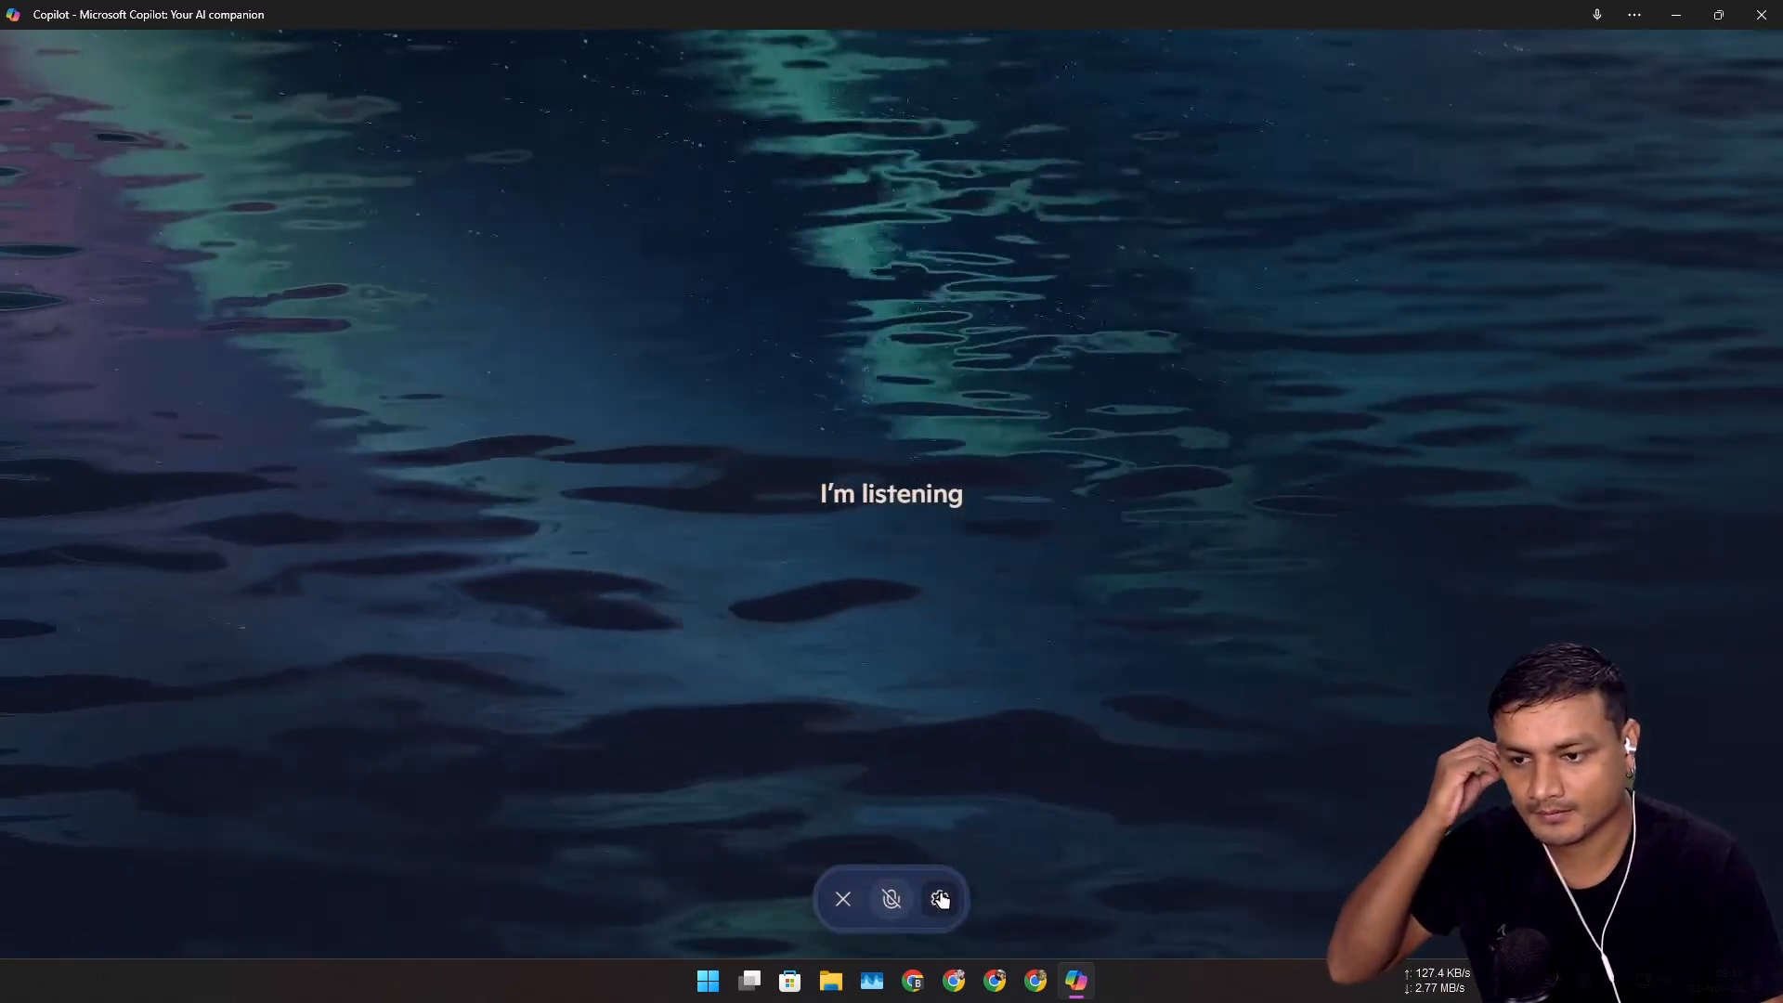
click(891, 898)
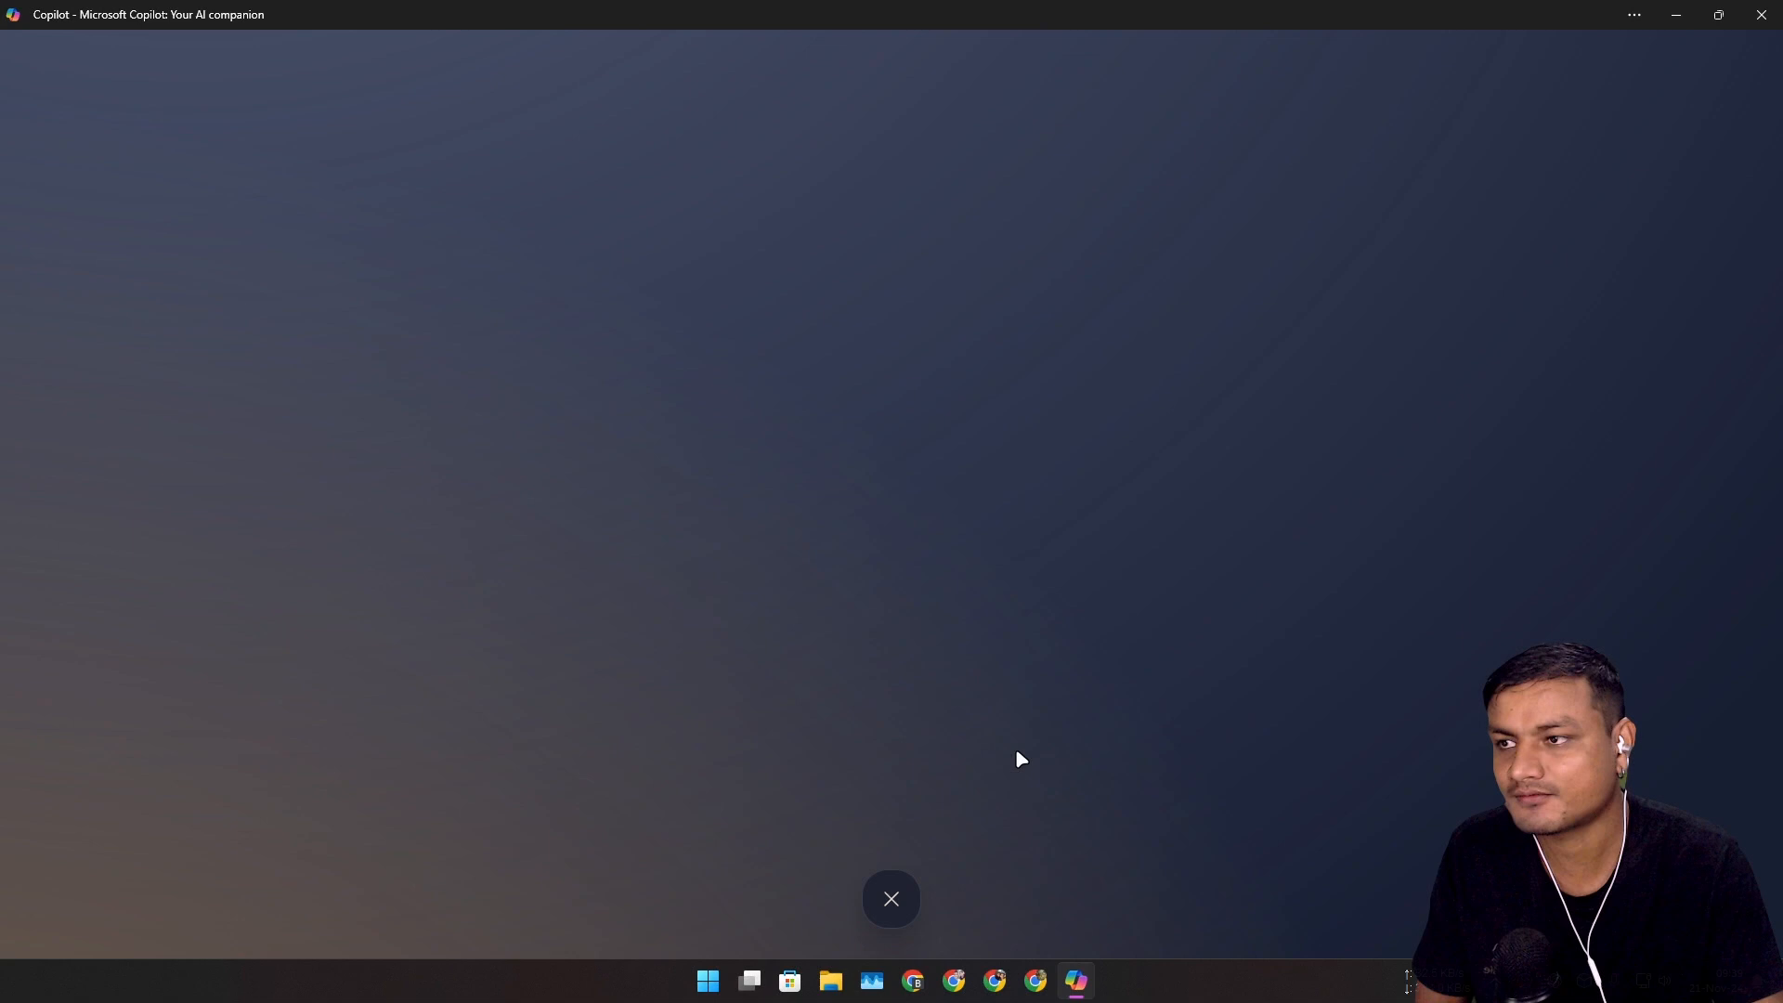
click(890, 898)
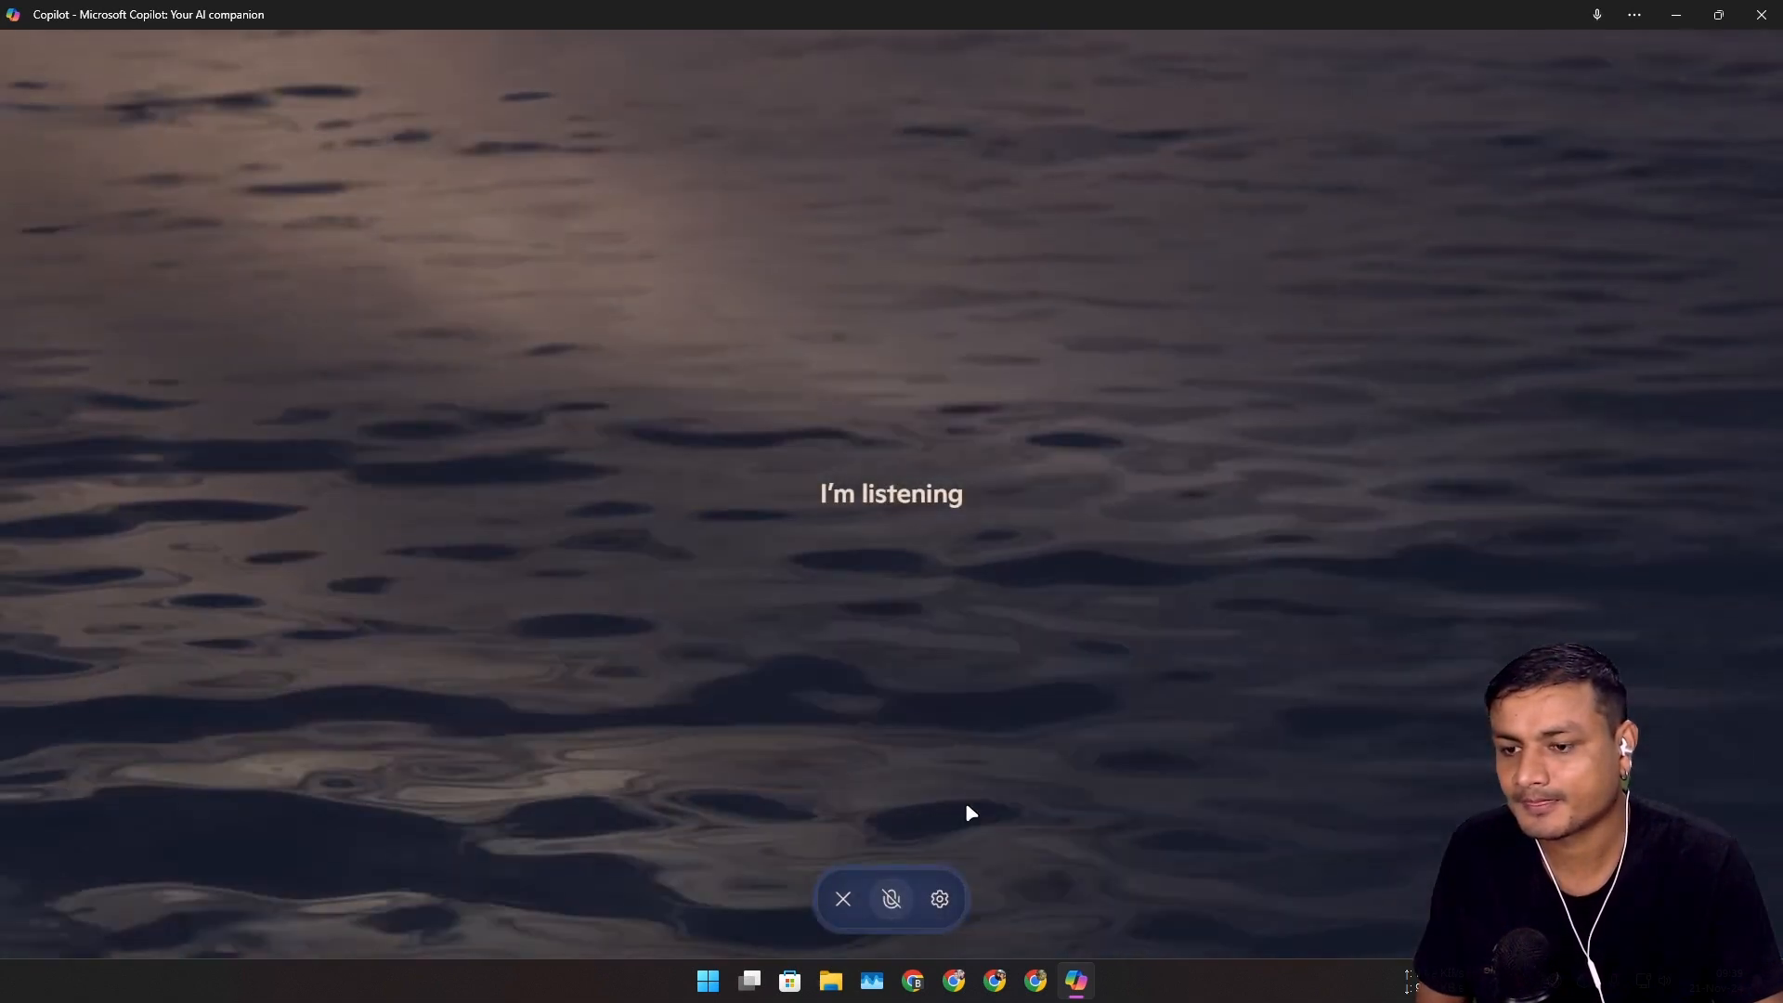
mouse_move(891, 898)
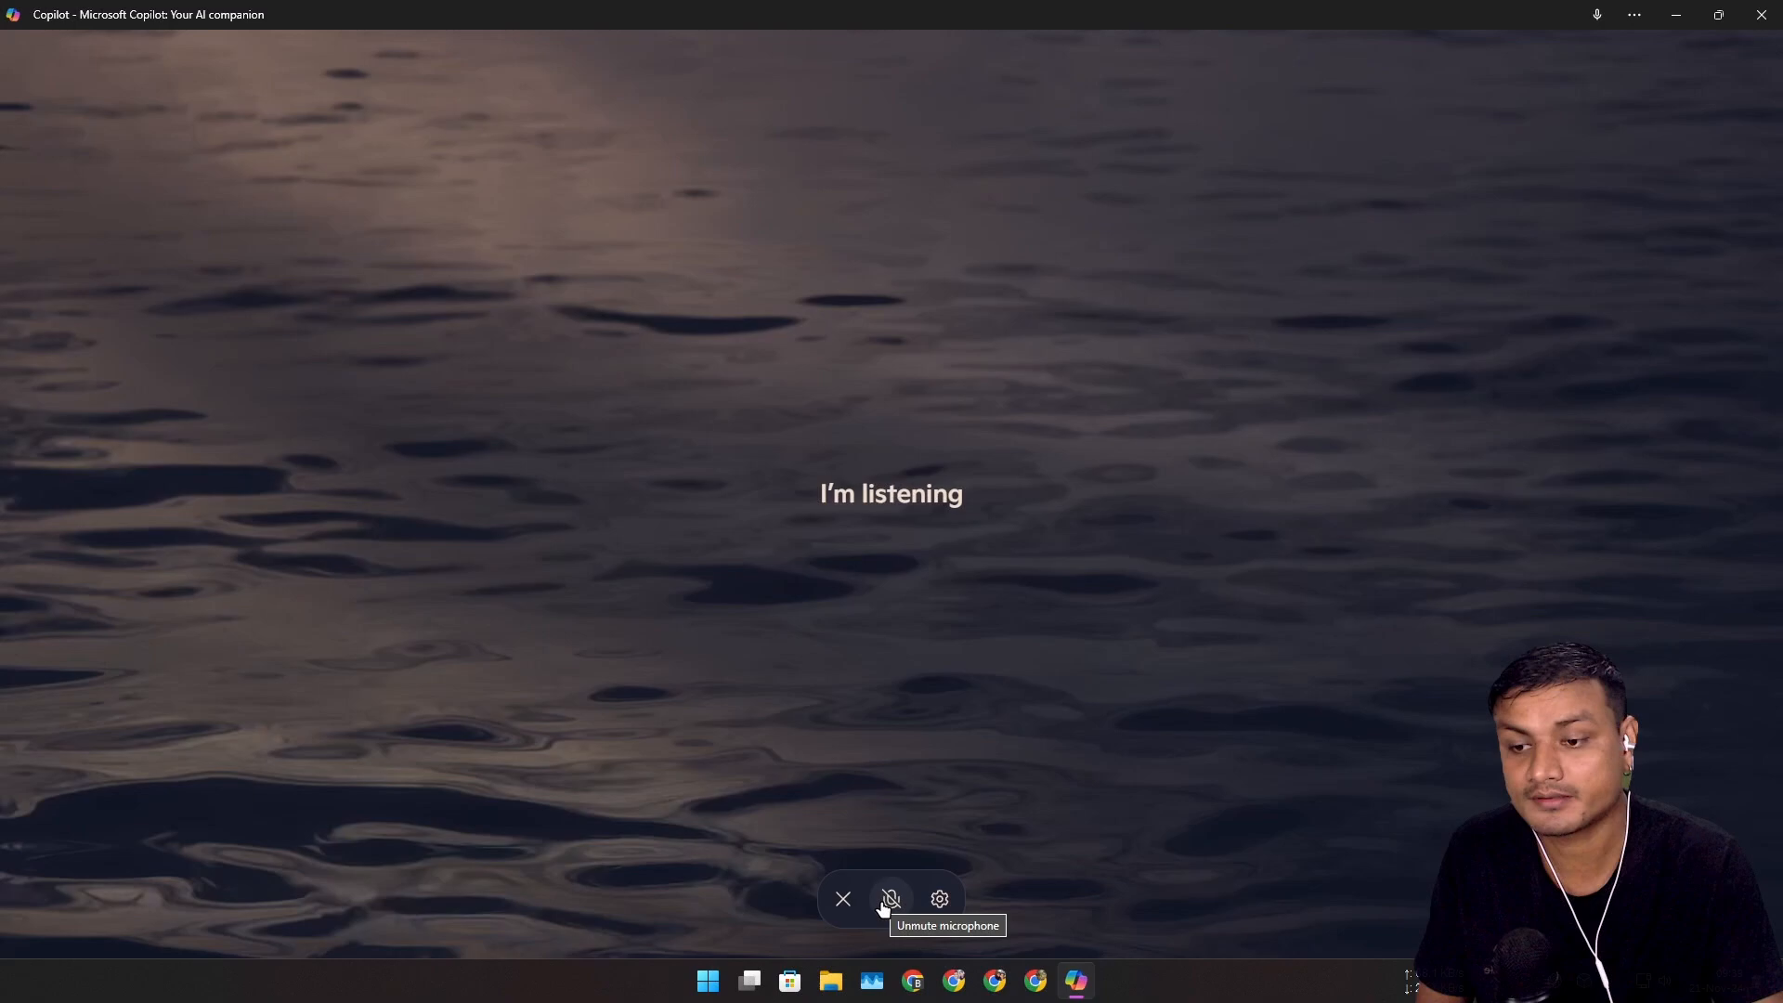
mouse_move(938, 898)
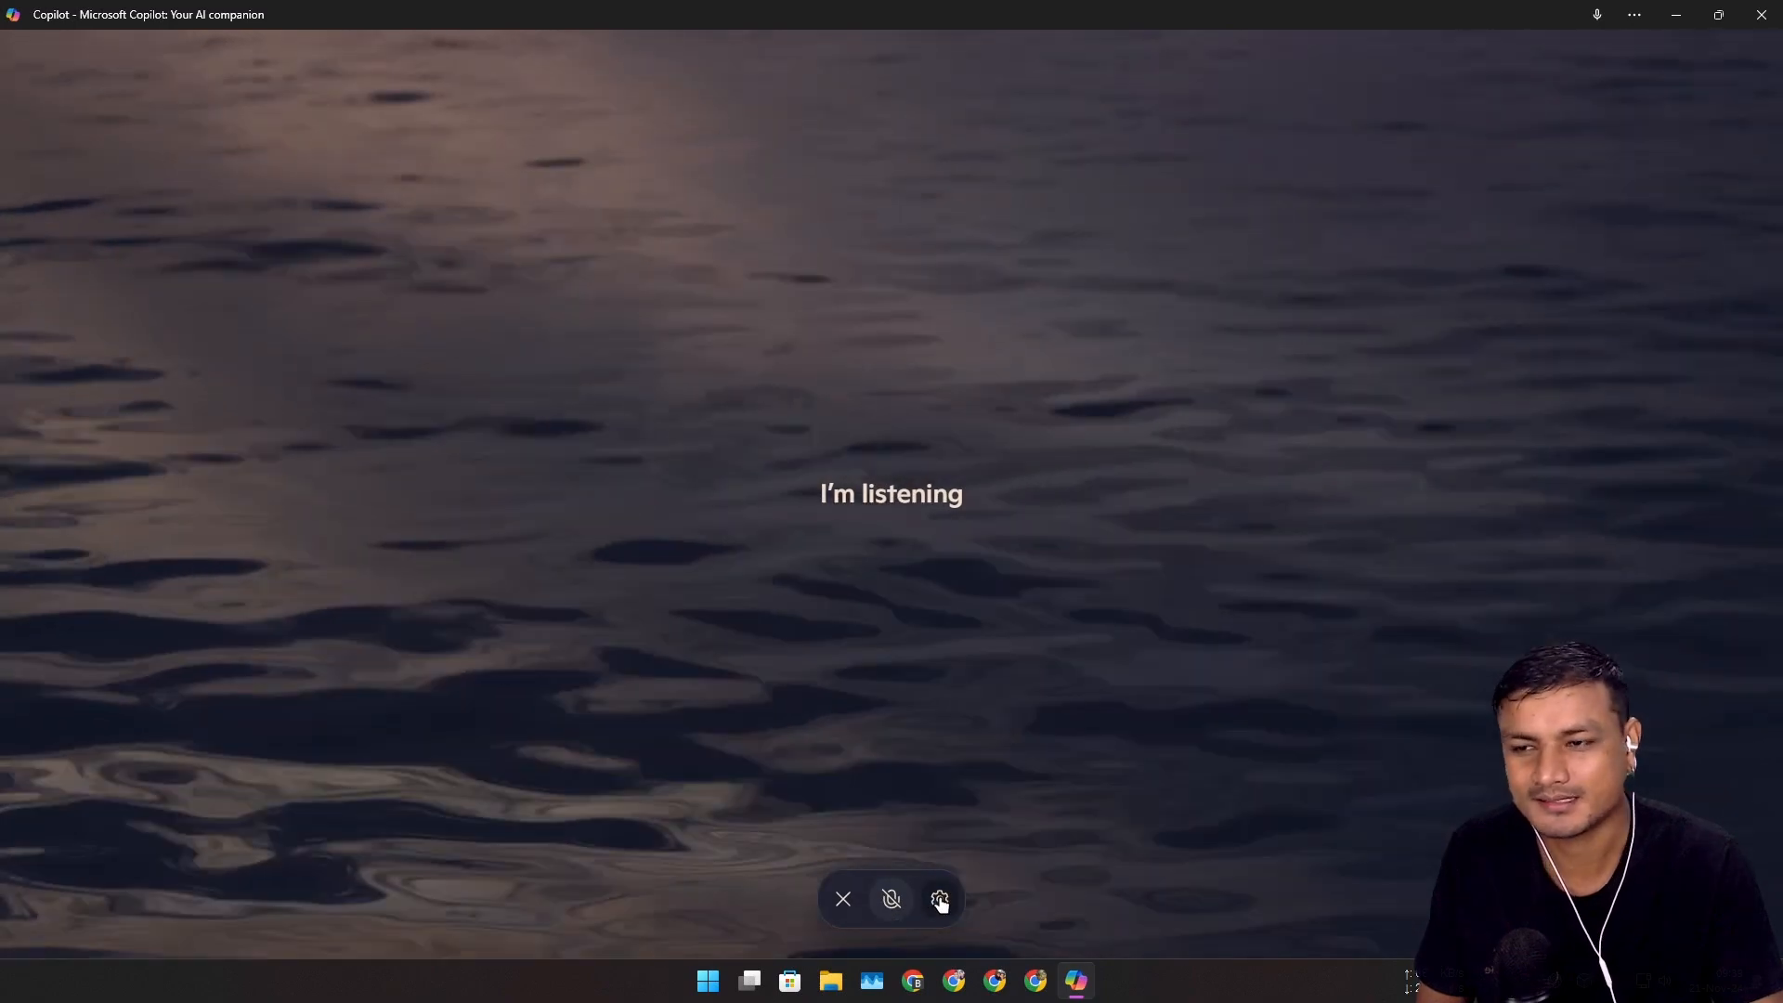
- Switch to the Canyon voice, unmute the mic, talk about exercising, and end the chat
click(938, 898)
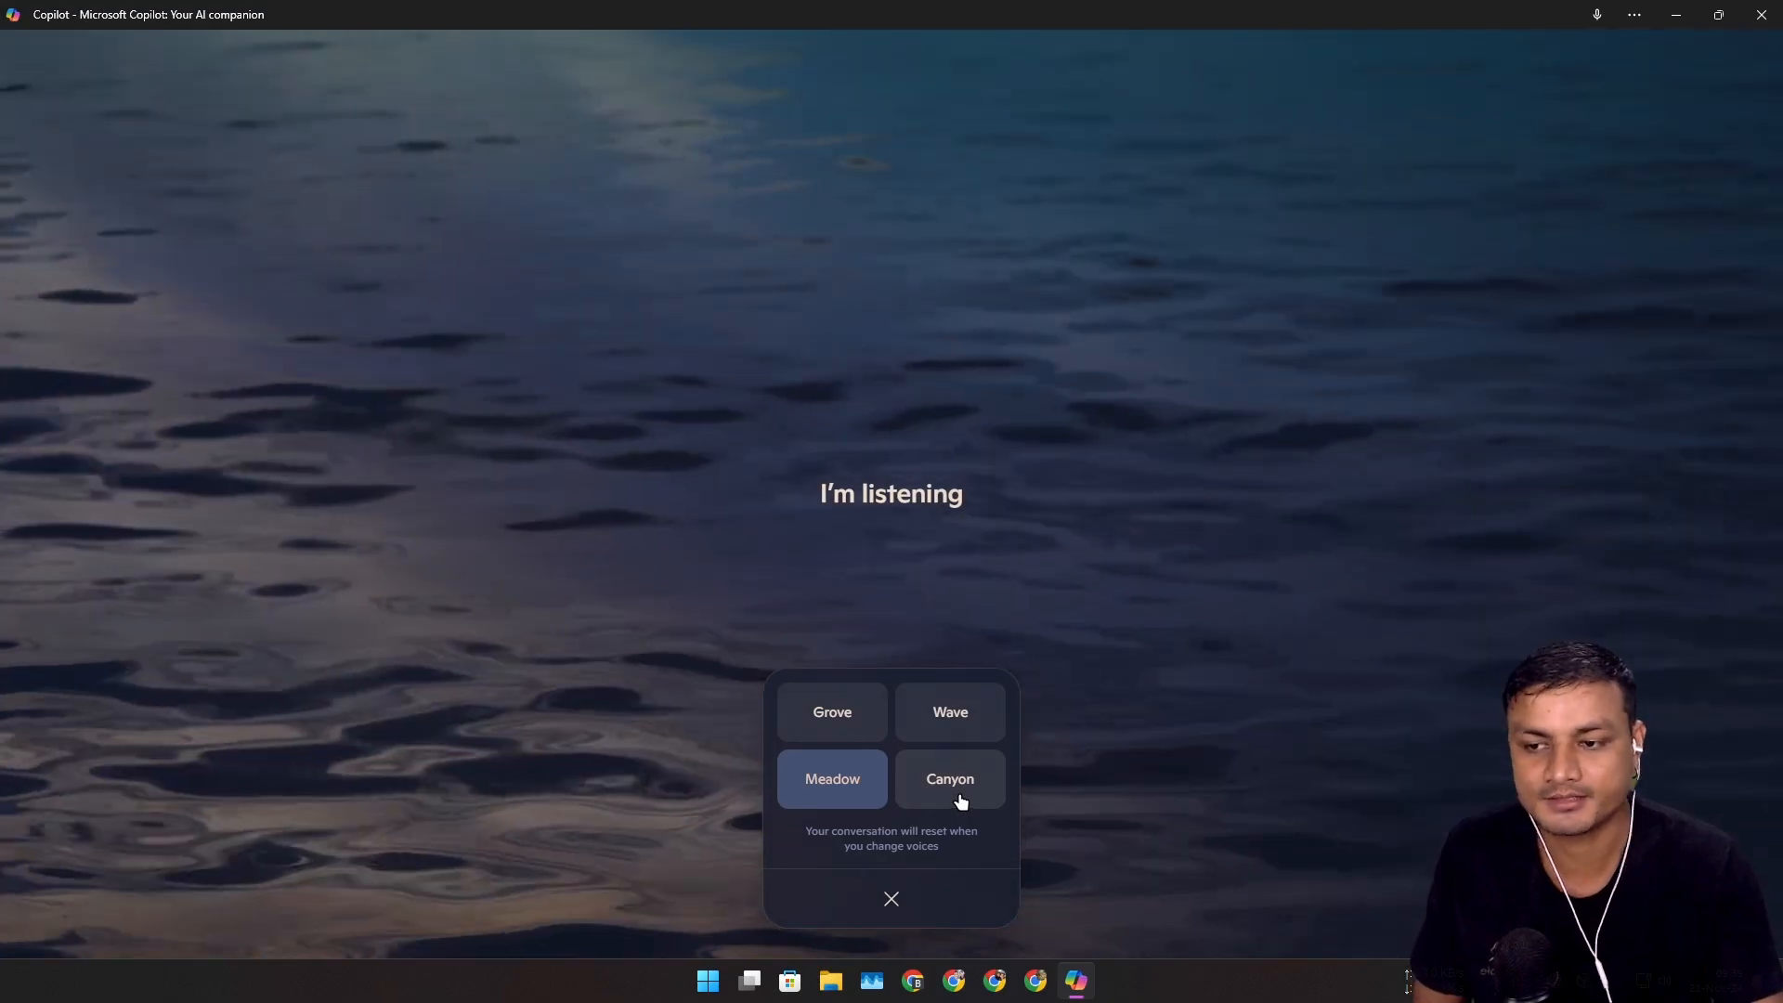
click(939, 898)
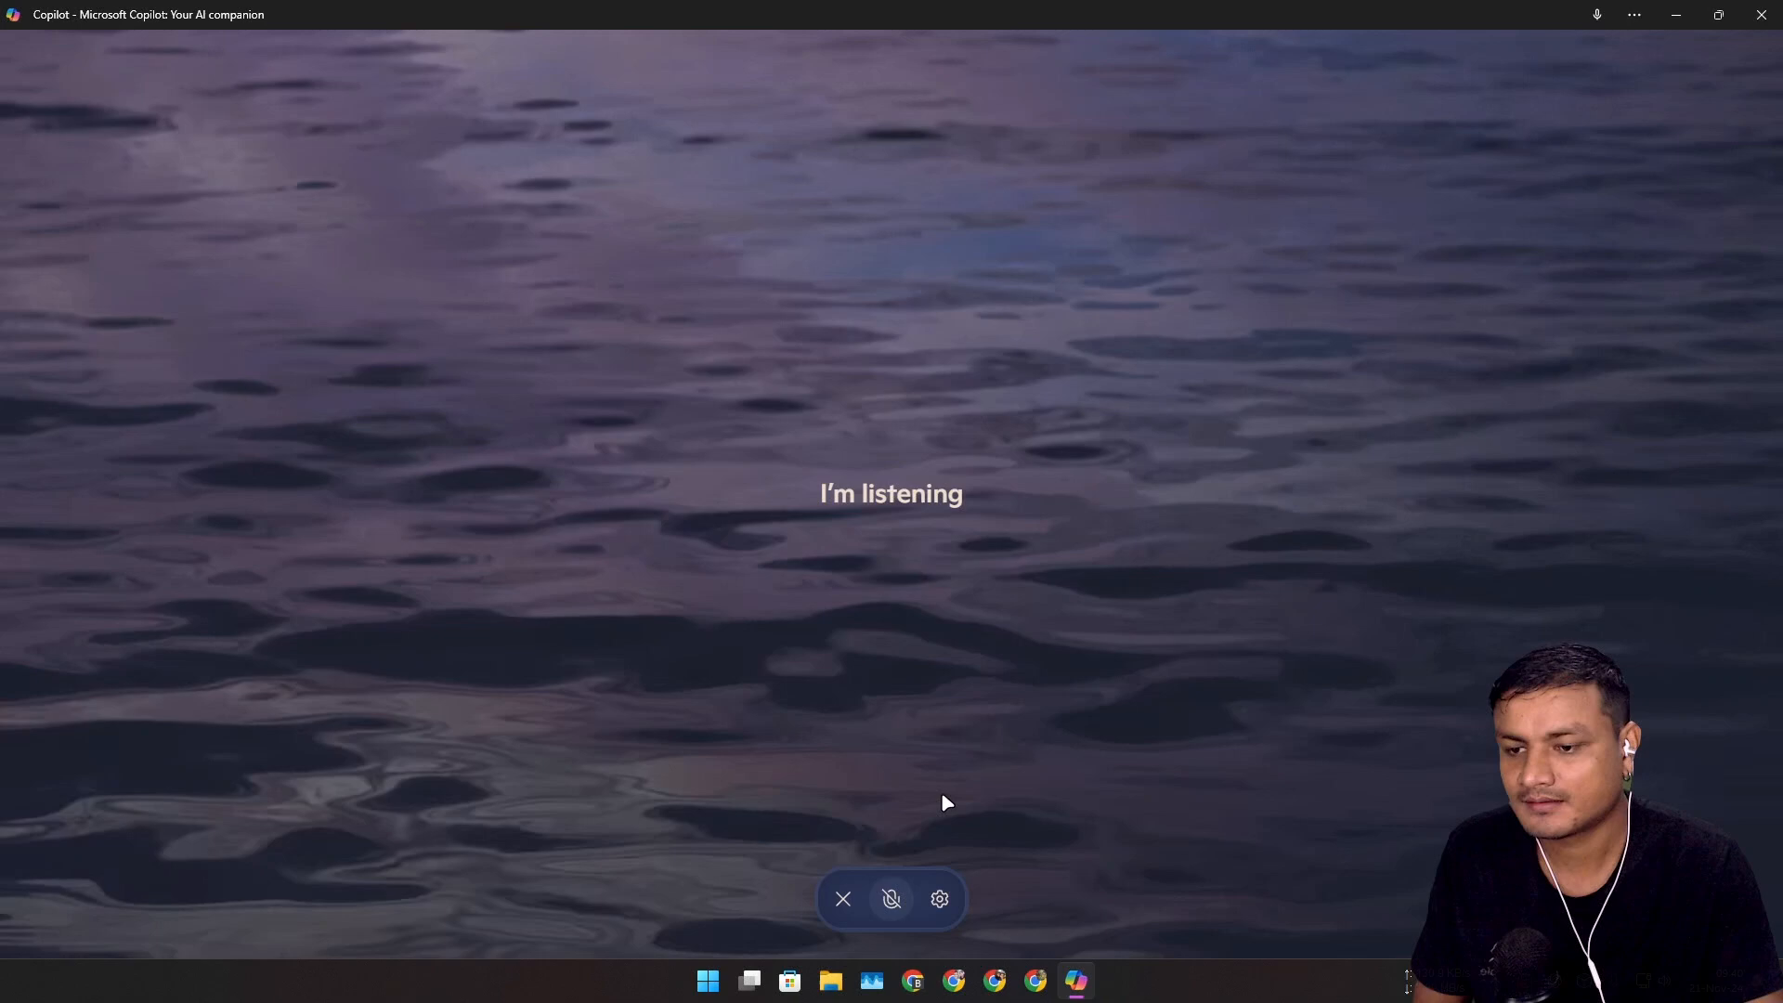
click(891, 898)
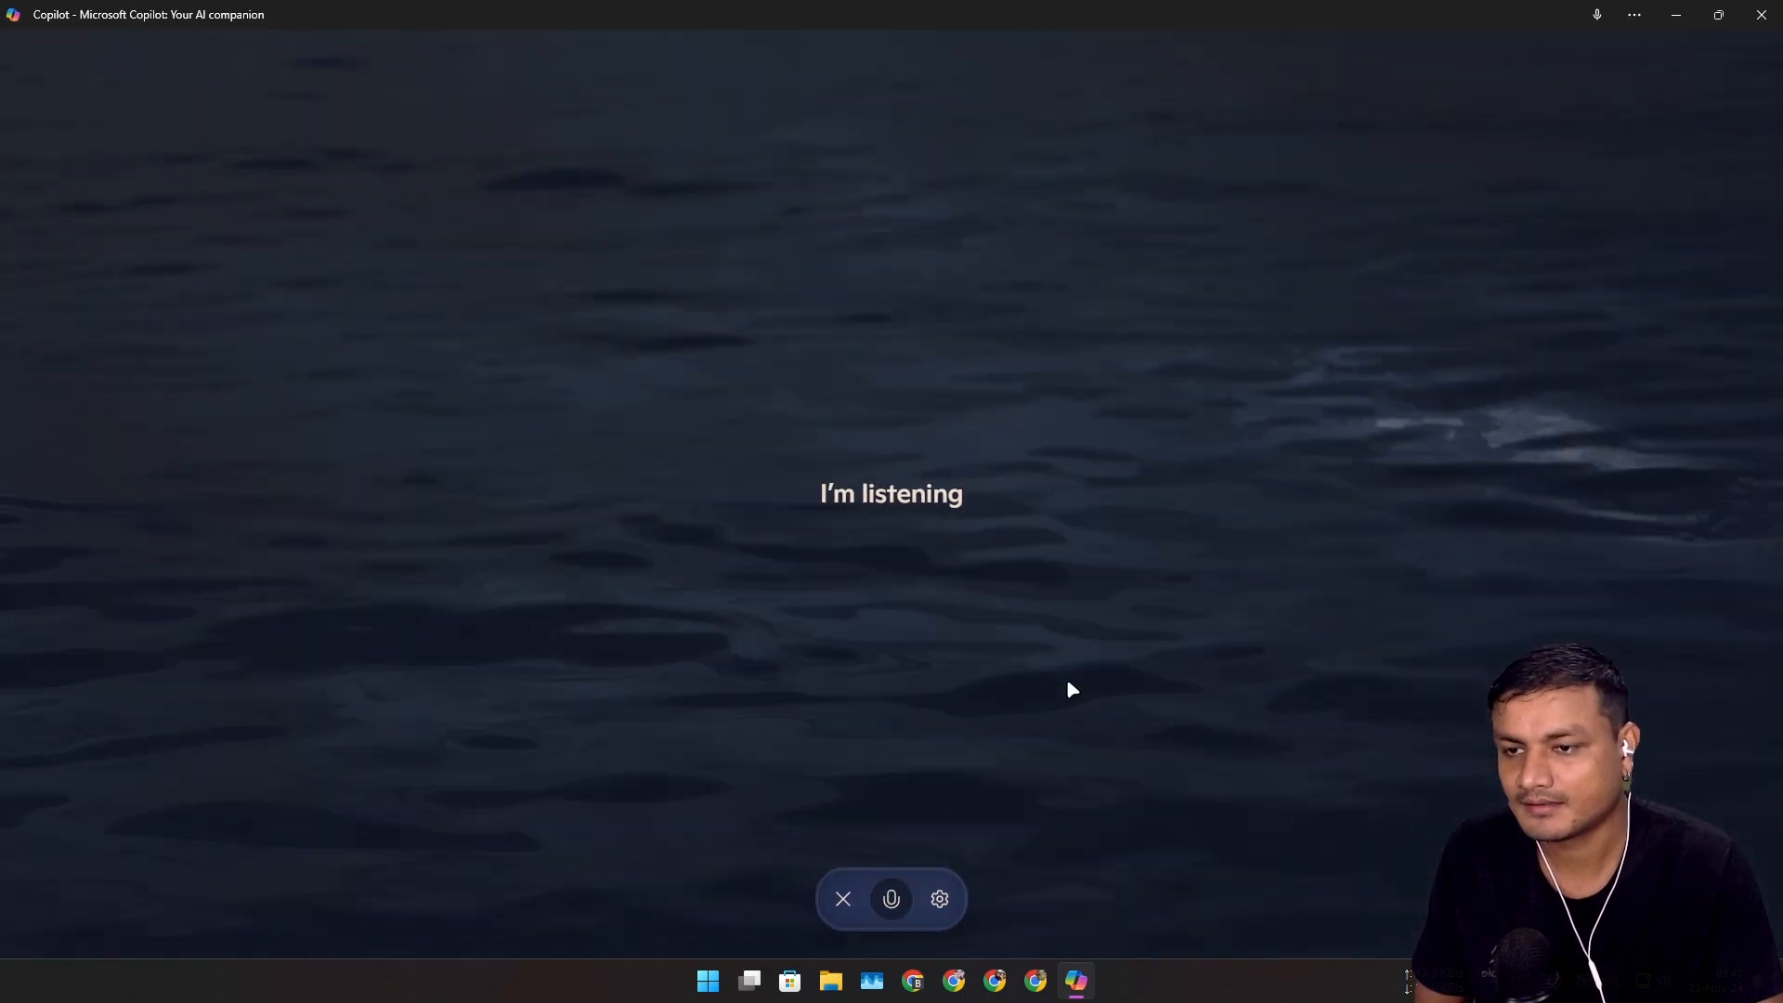
click(892, 898)
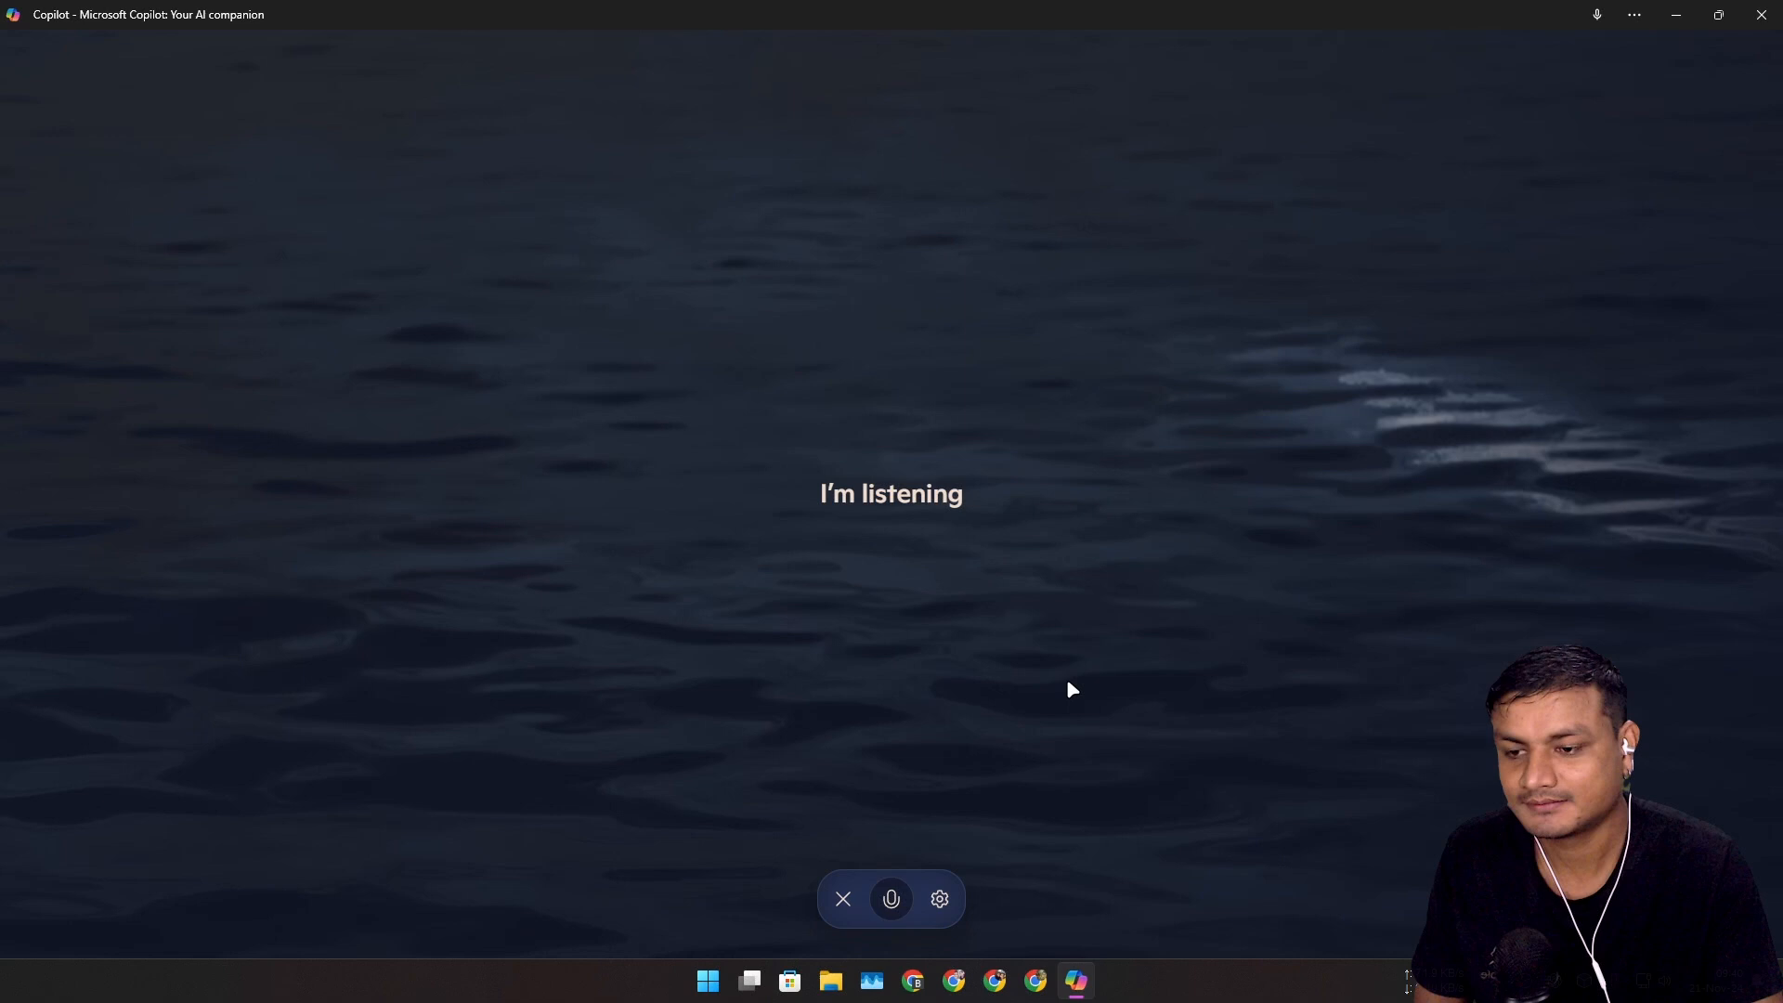
click(842, 898)
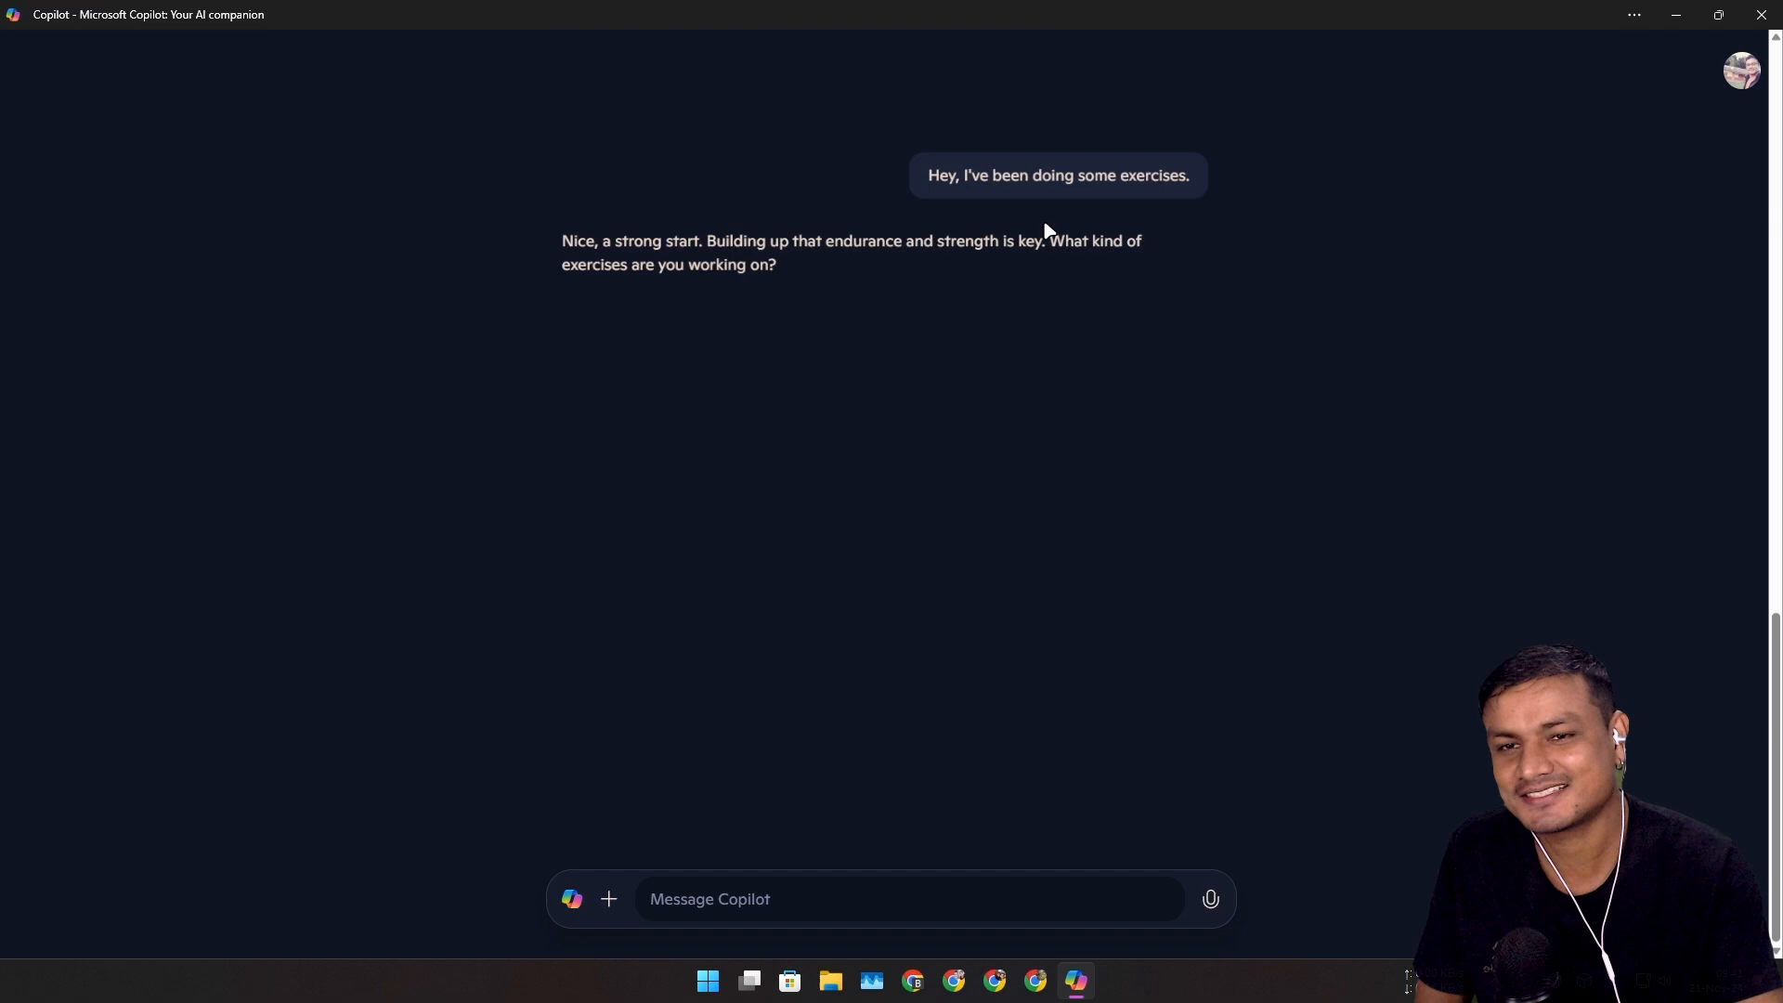
mouse_move(1220, 388)
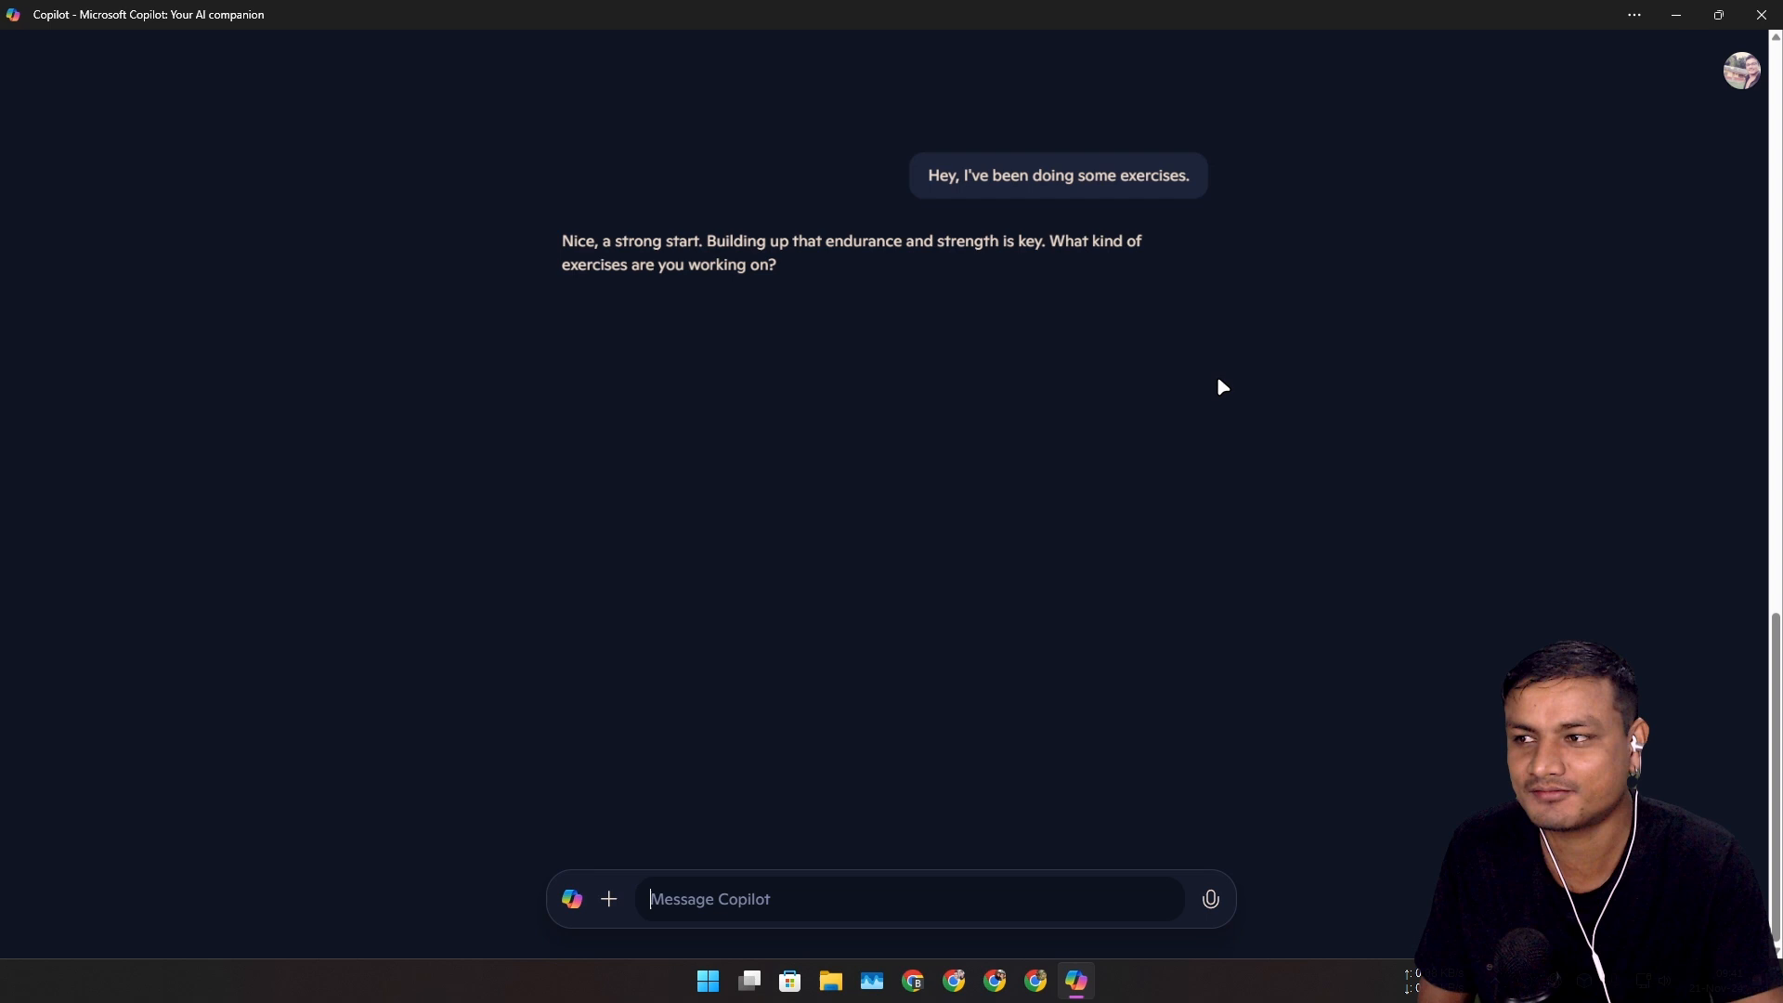
mouse_move(1179, 452)
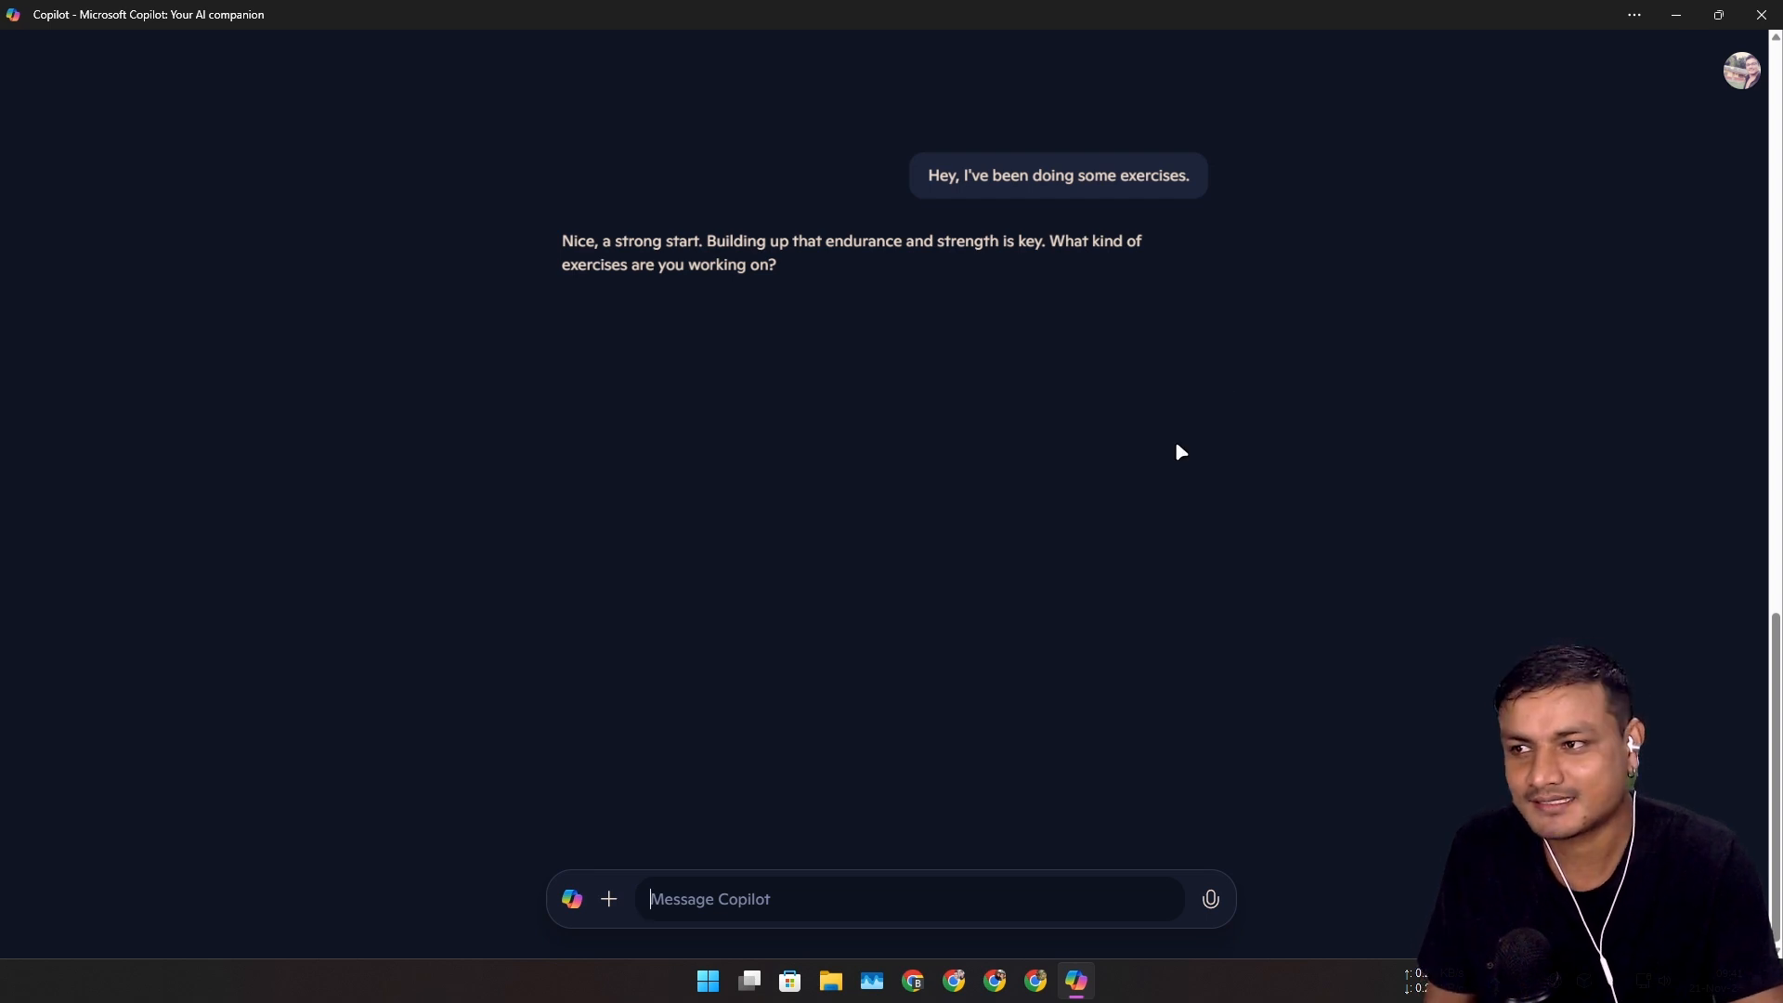
mouse_move(1427, 343)
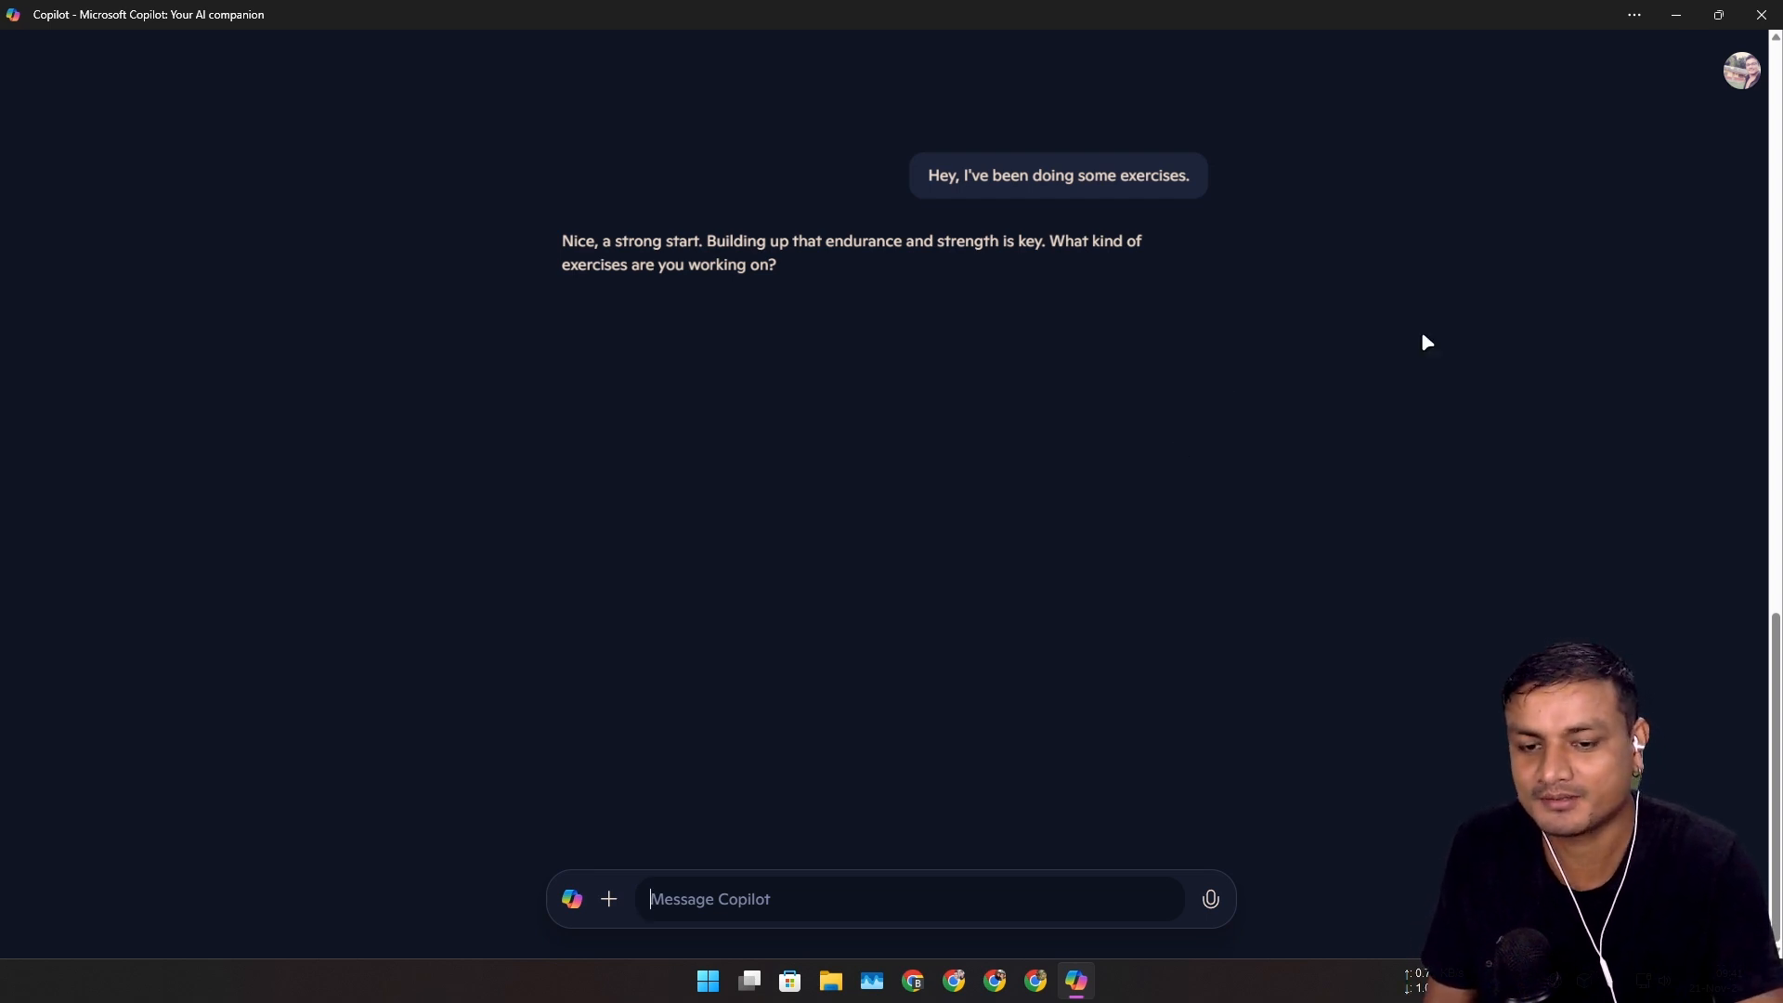
mouse_move(1762, 14)
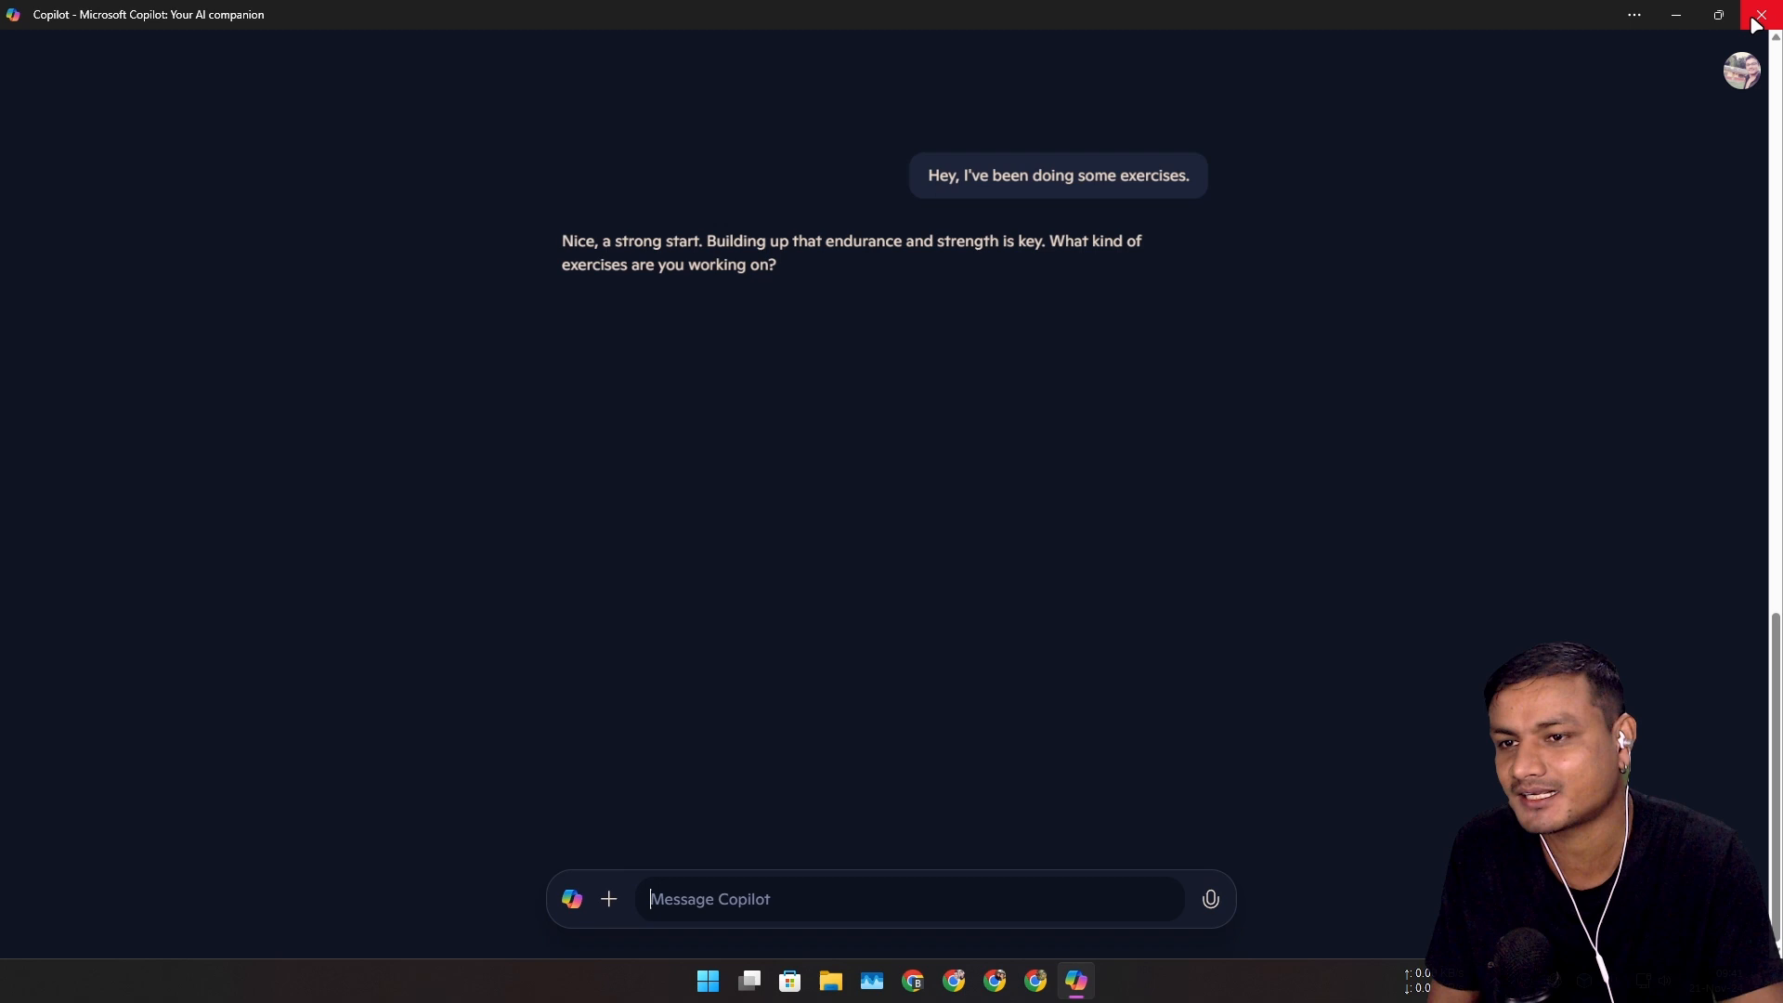
mouse_move(1165, 673)
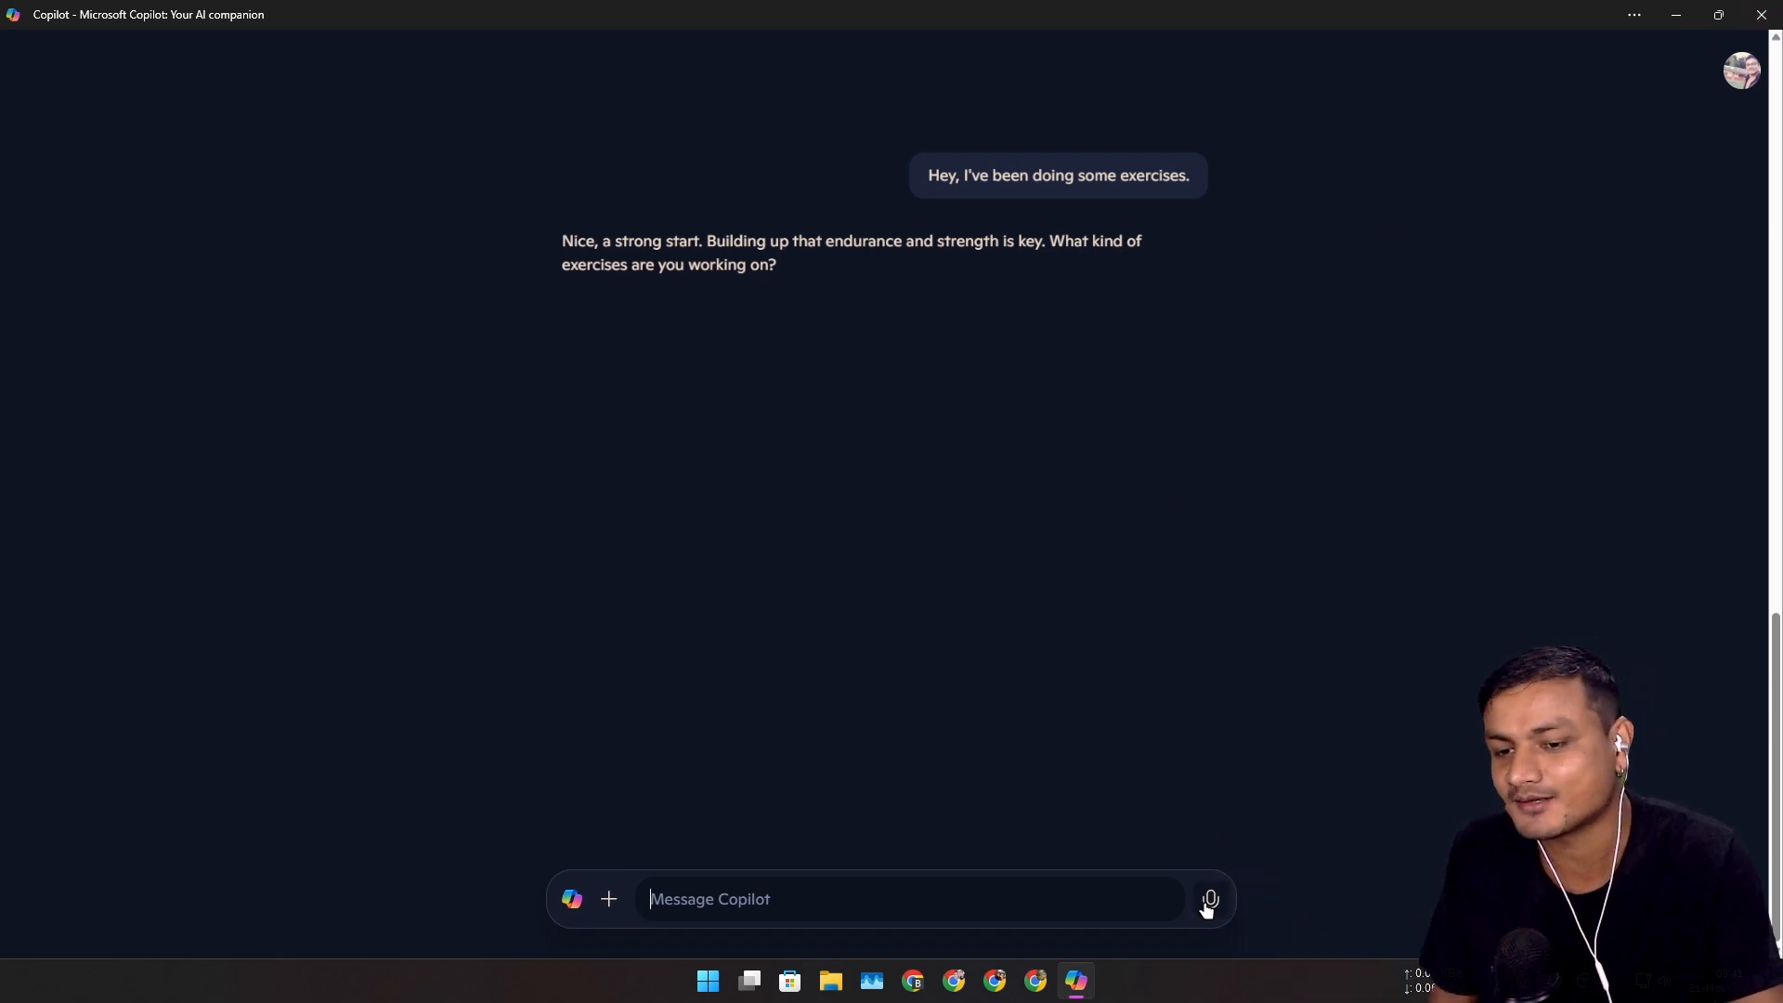
mouse_move(1209, 903)
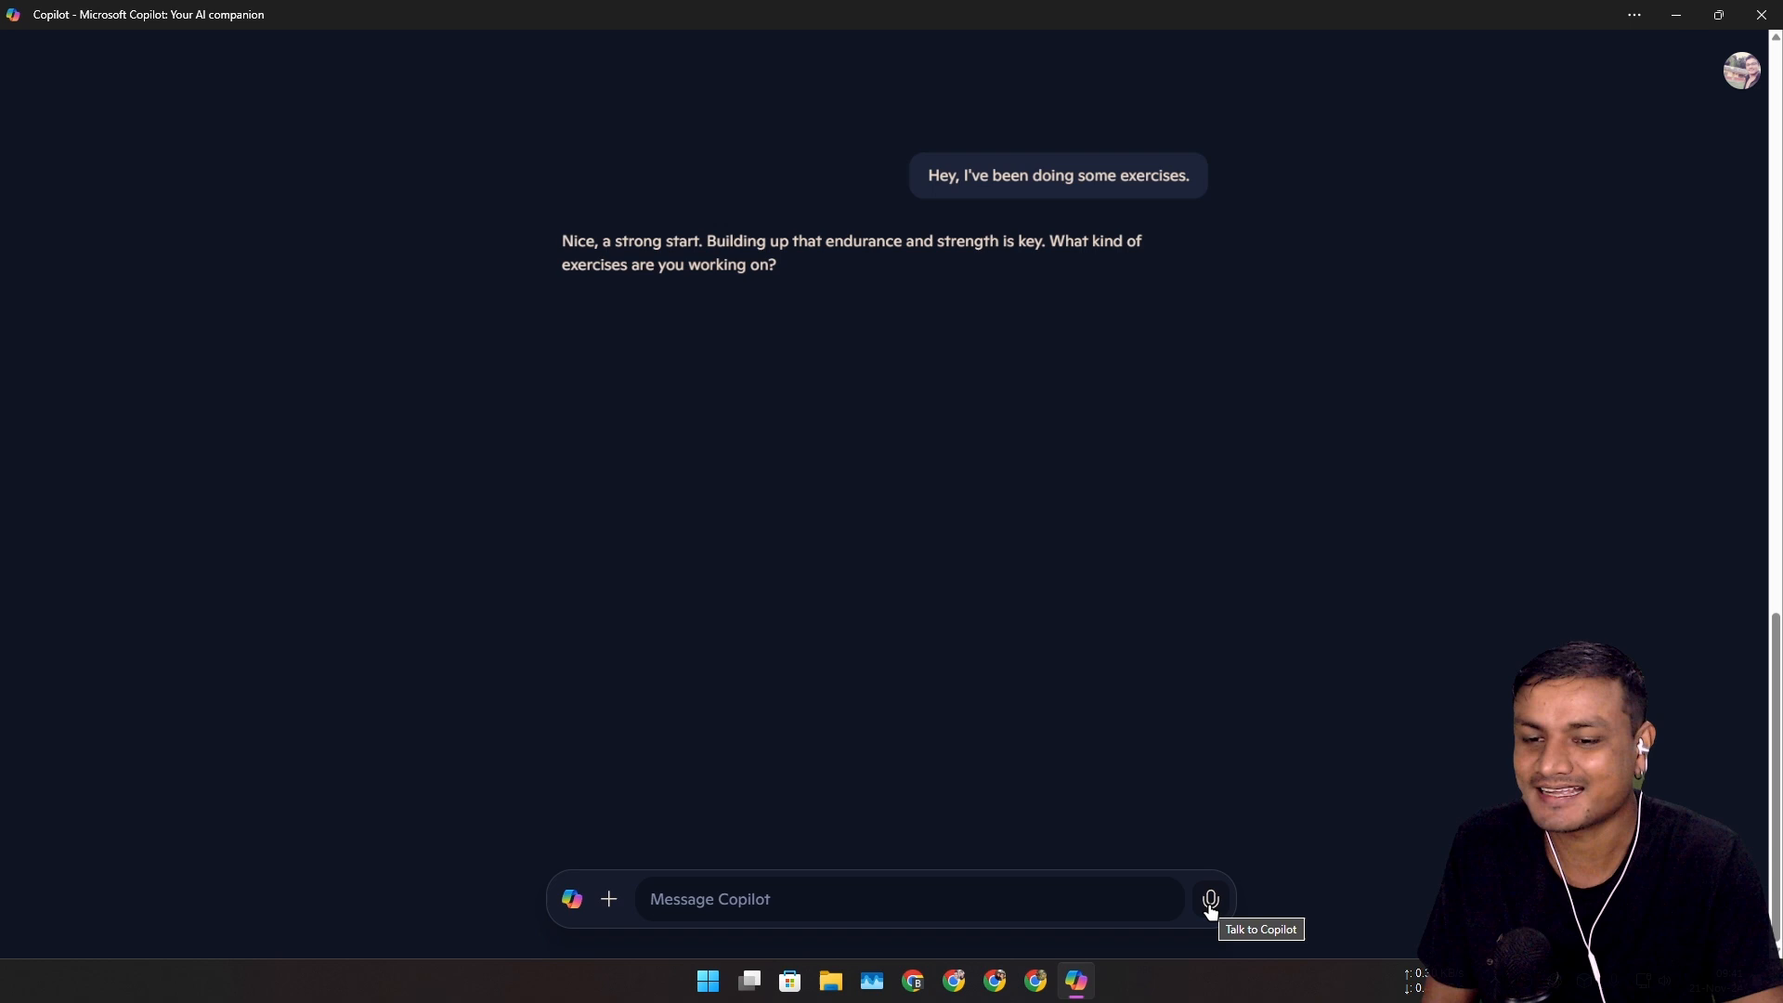
mouse_move(1417, 693)
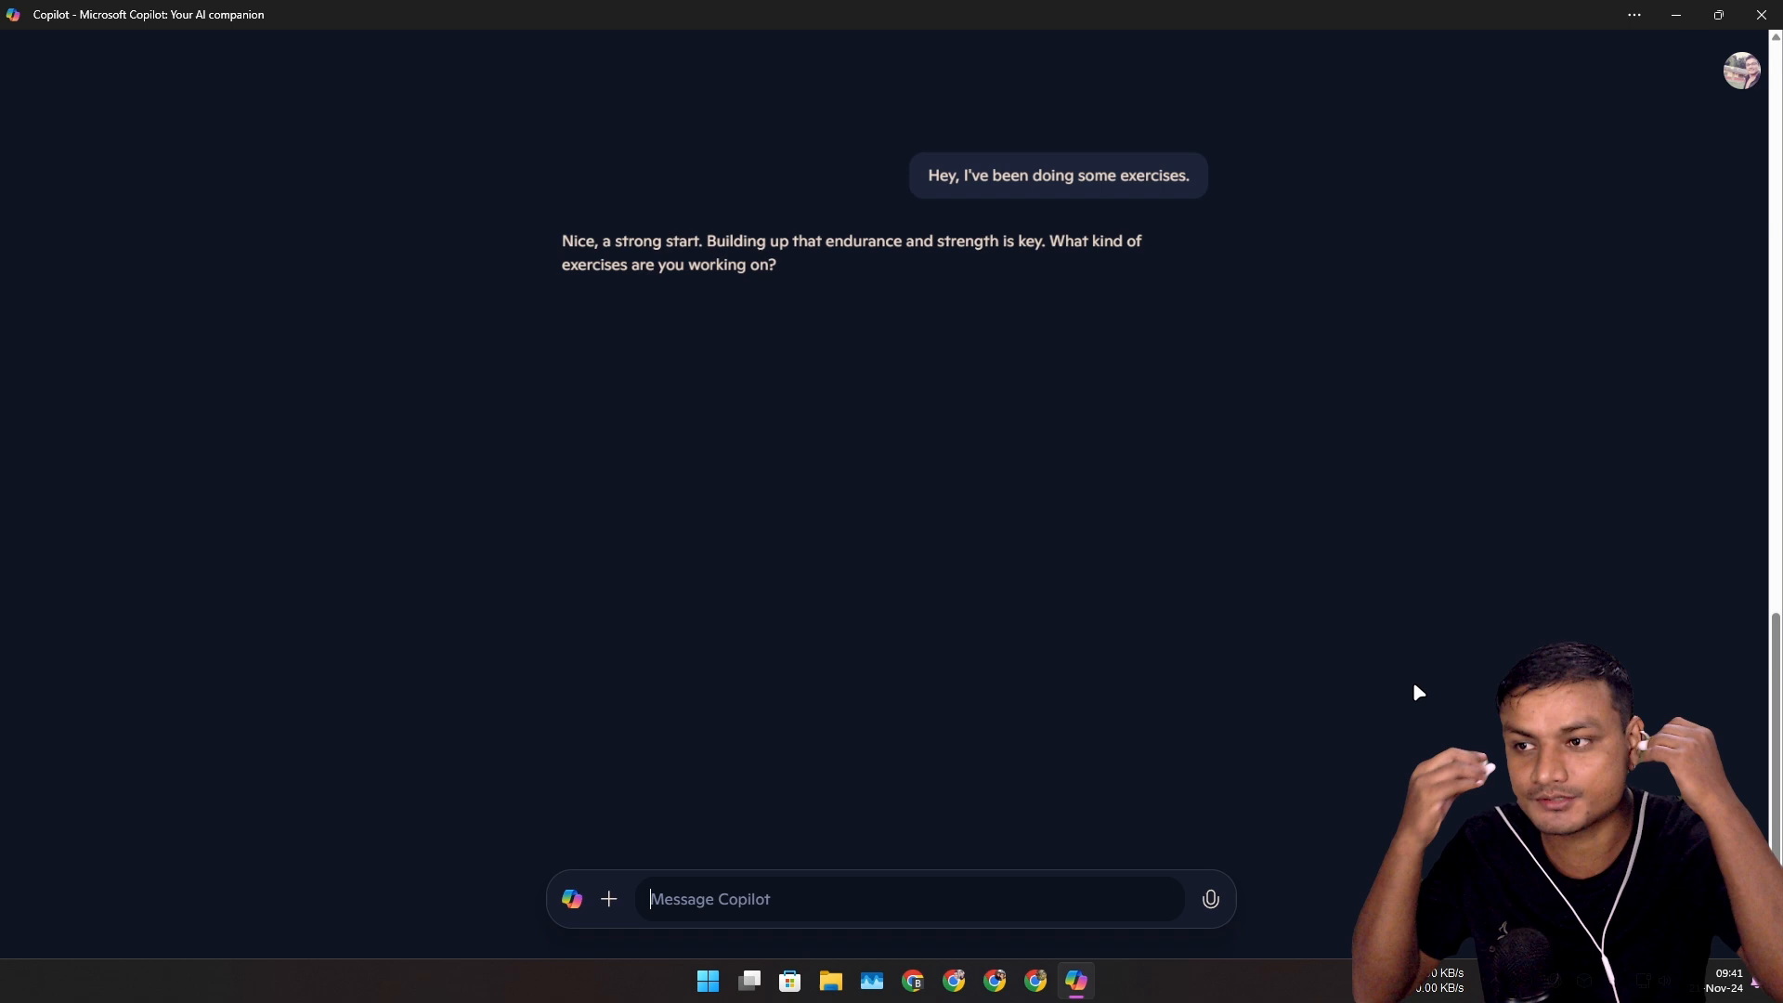
mouse_move(1300, 679)
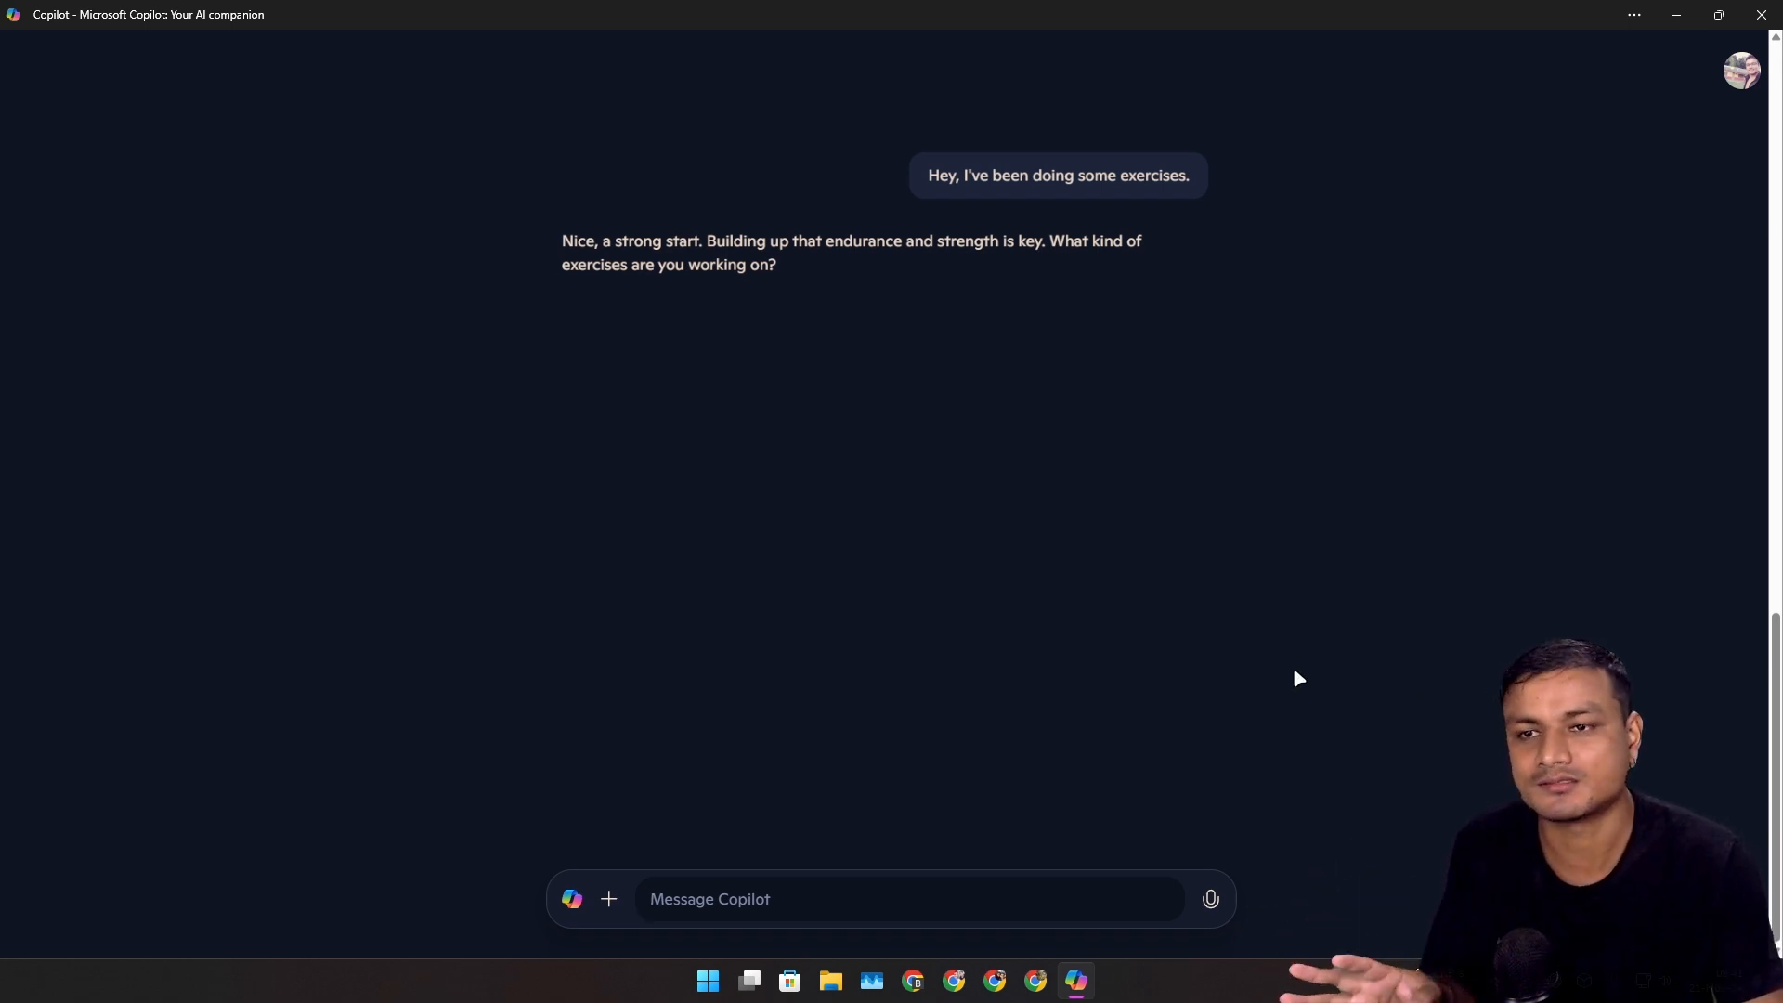
- Restart Copilot voice mode from the microphone button beside the message box
click(1209, 898)
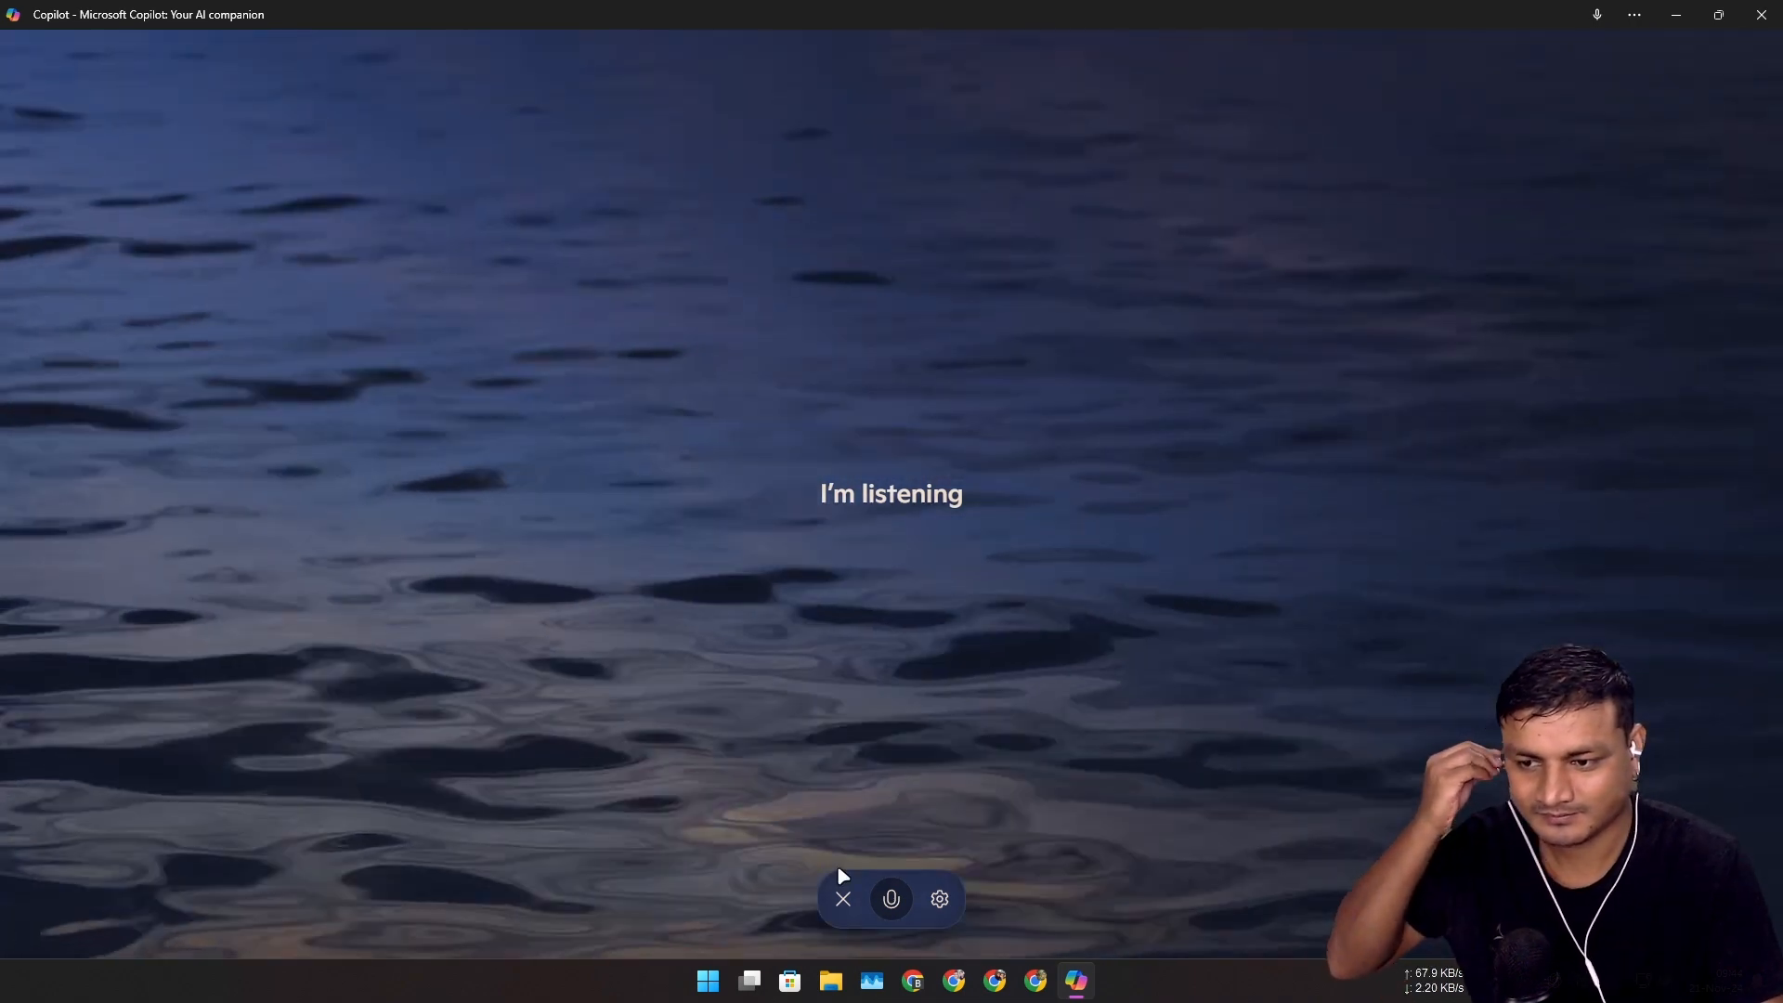
- Leave voice mode using the X in Copilot's voice controls bar
click(843, 898)
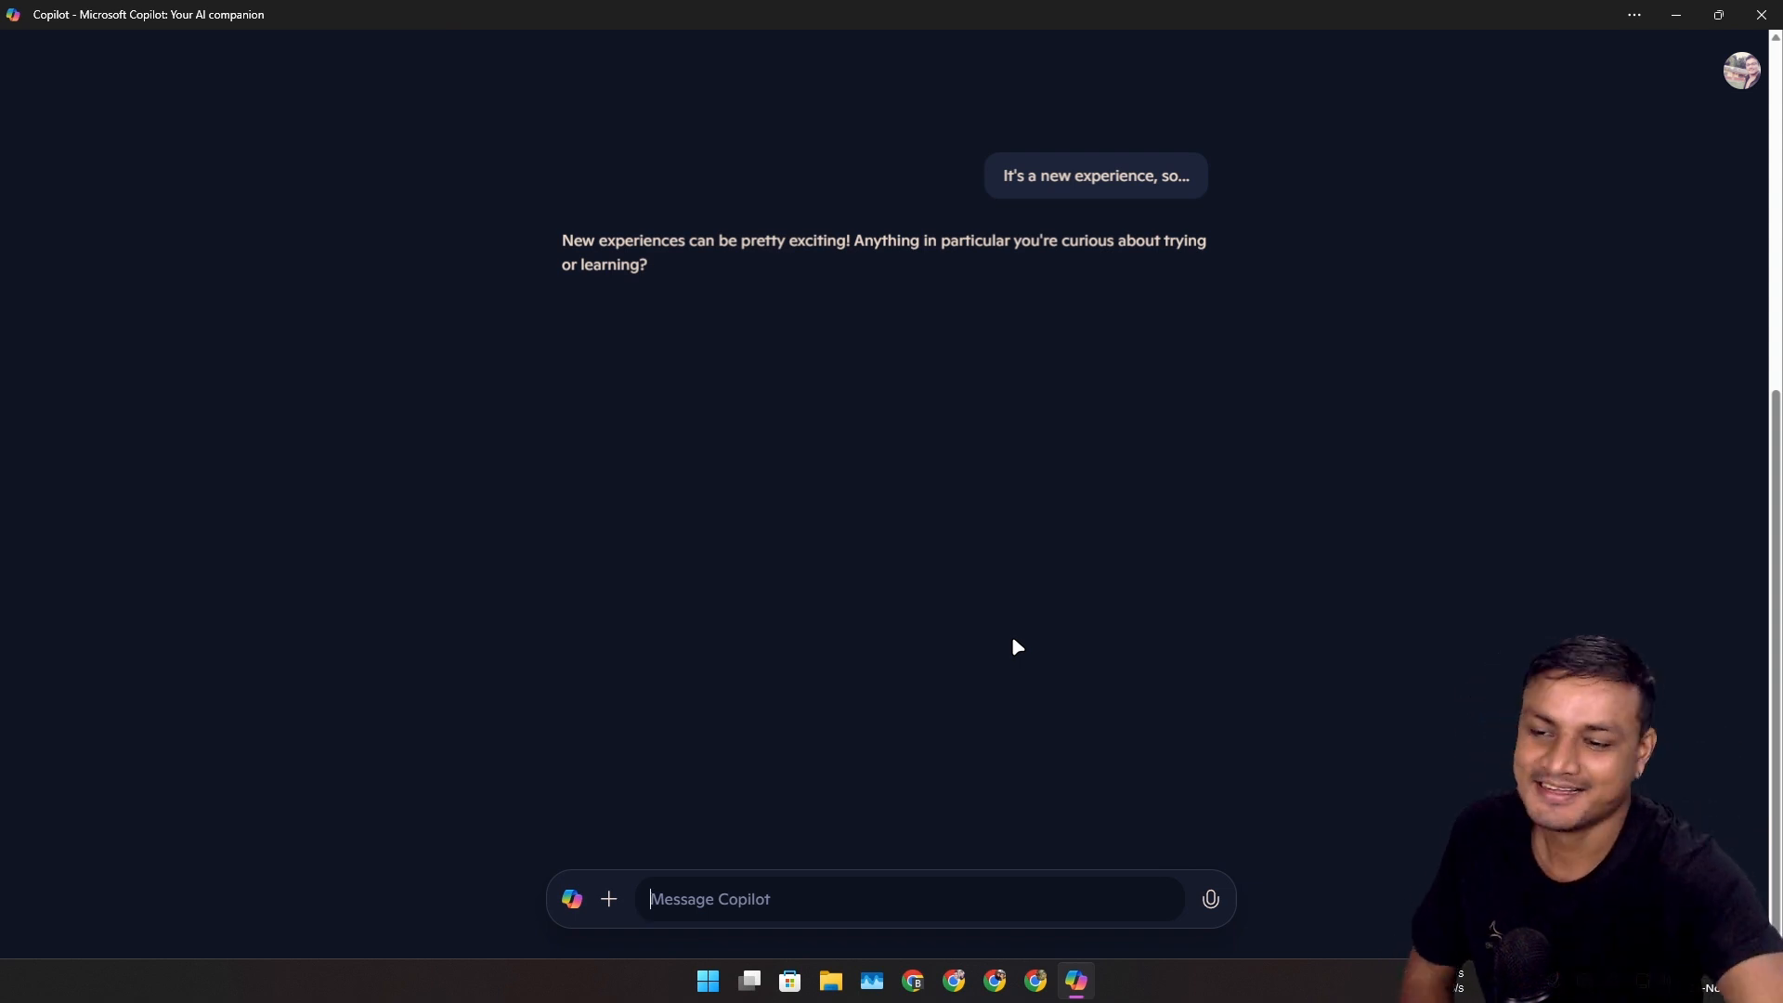
mouse_move(921, 574)
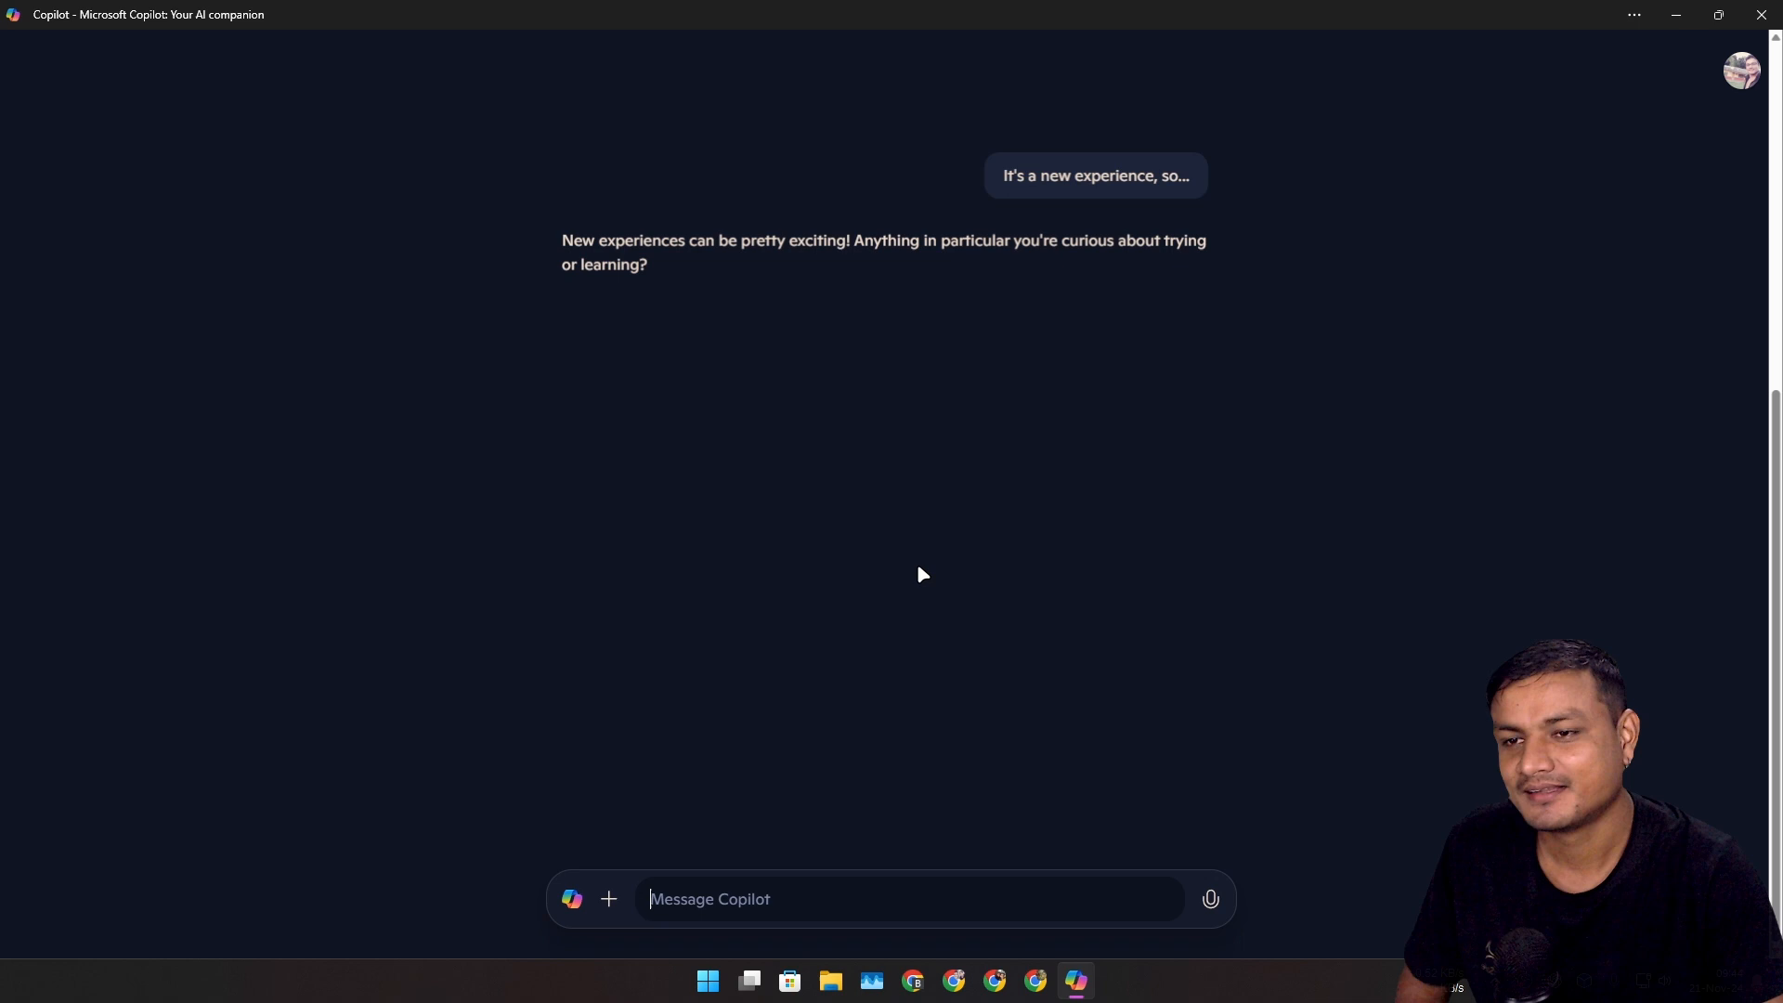
mouse_move(1137, 470)
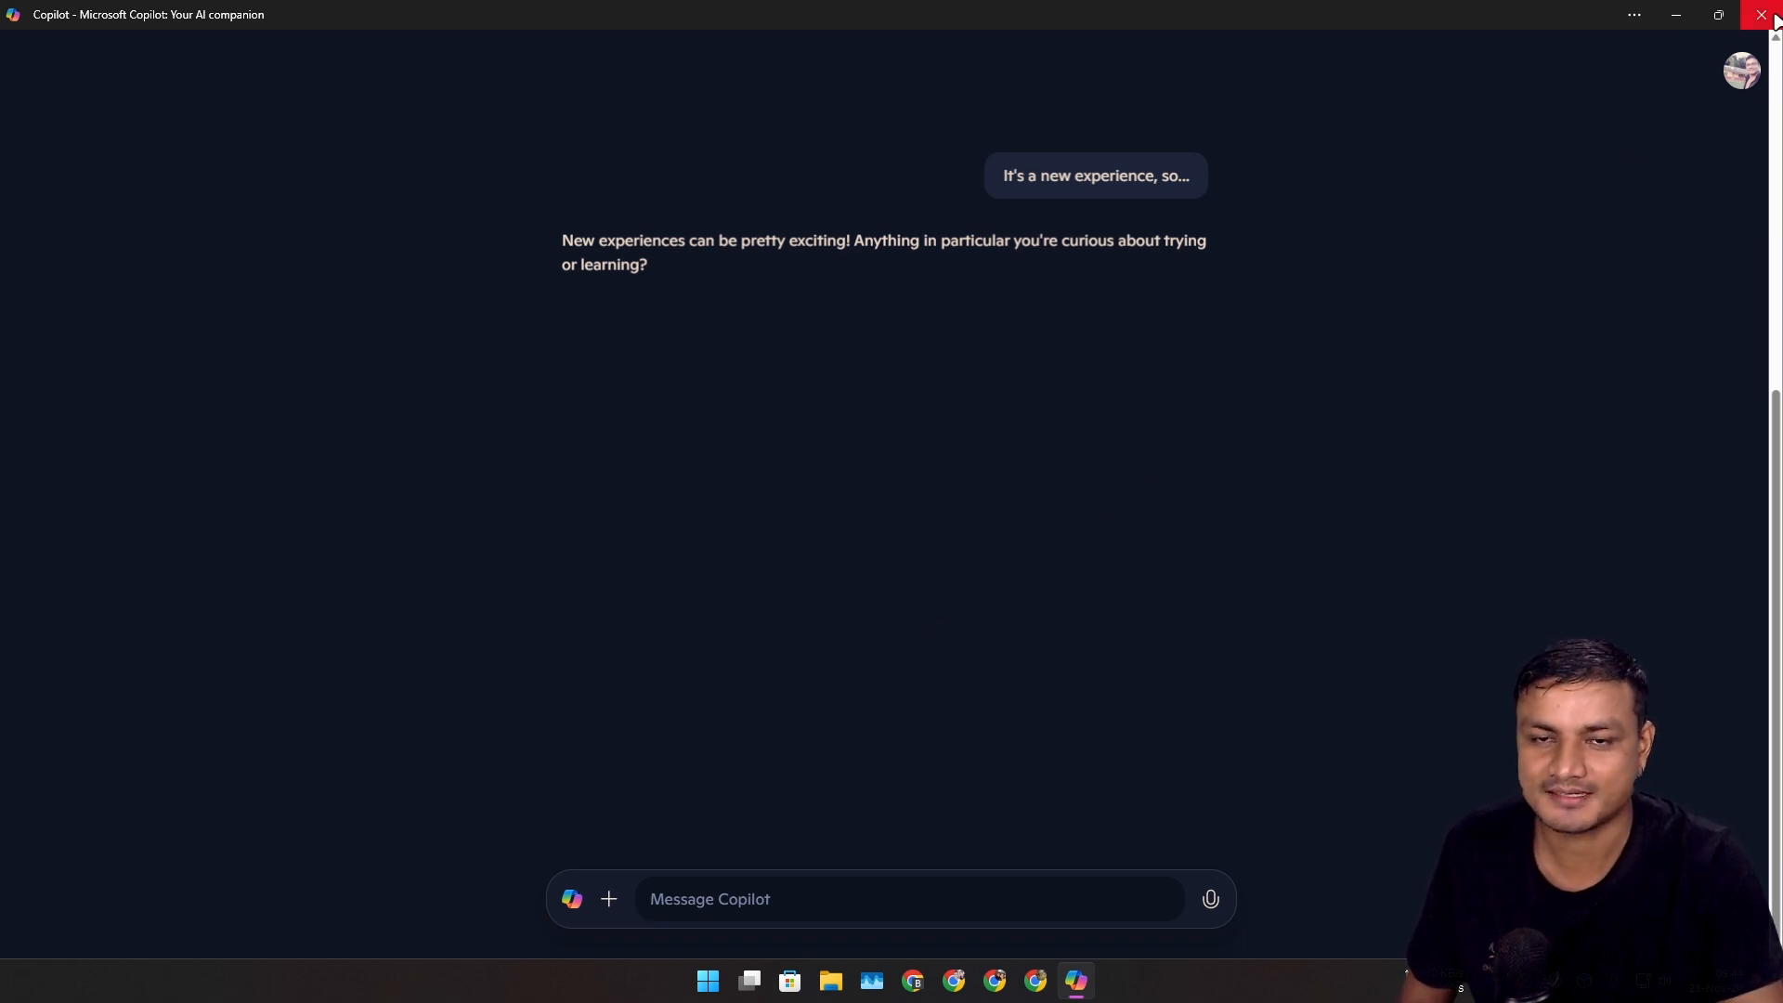
mouse_move(1766, 15)
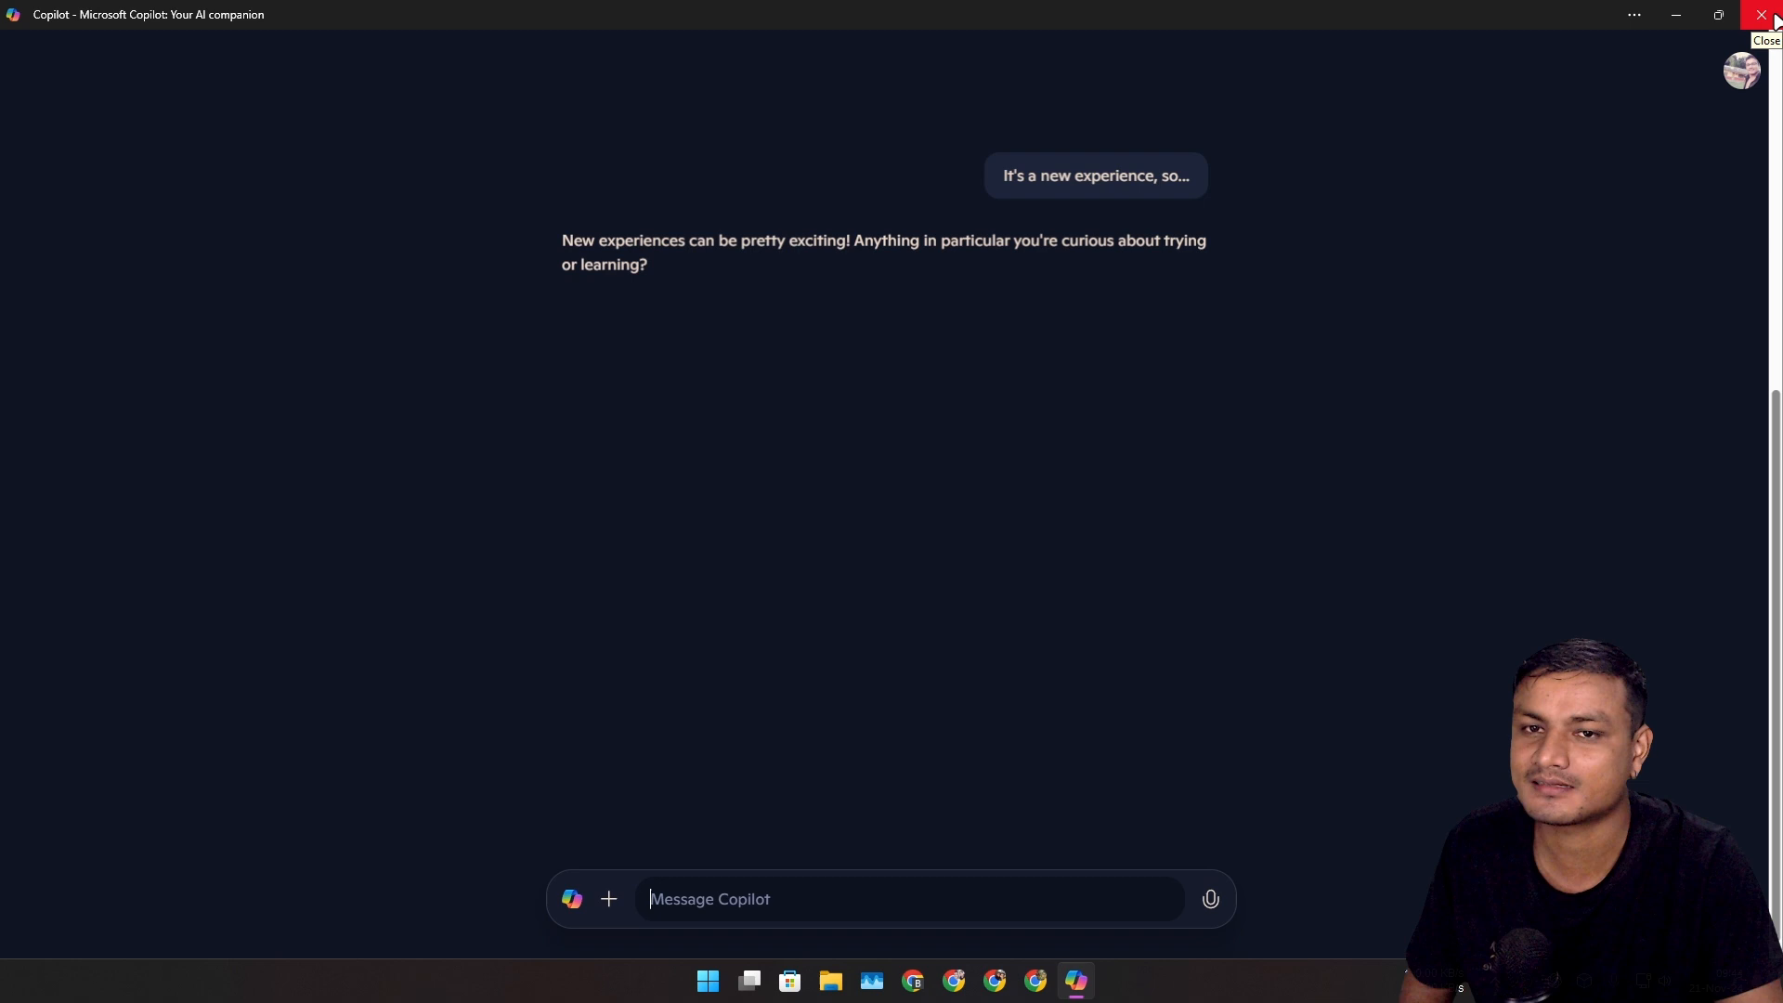
- Close the Copilot window and the compact ChatGPT companion window, leaving the bare desktop
click(1769, 15)
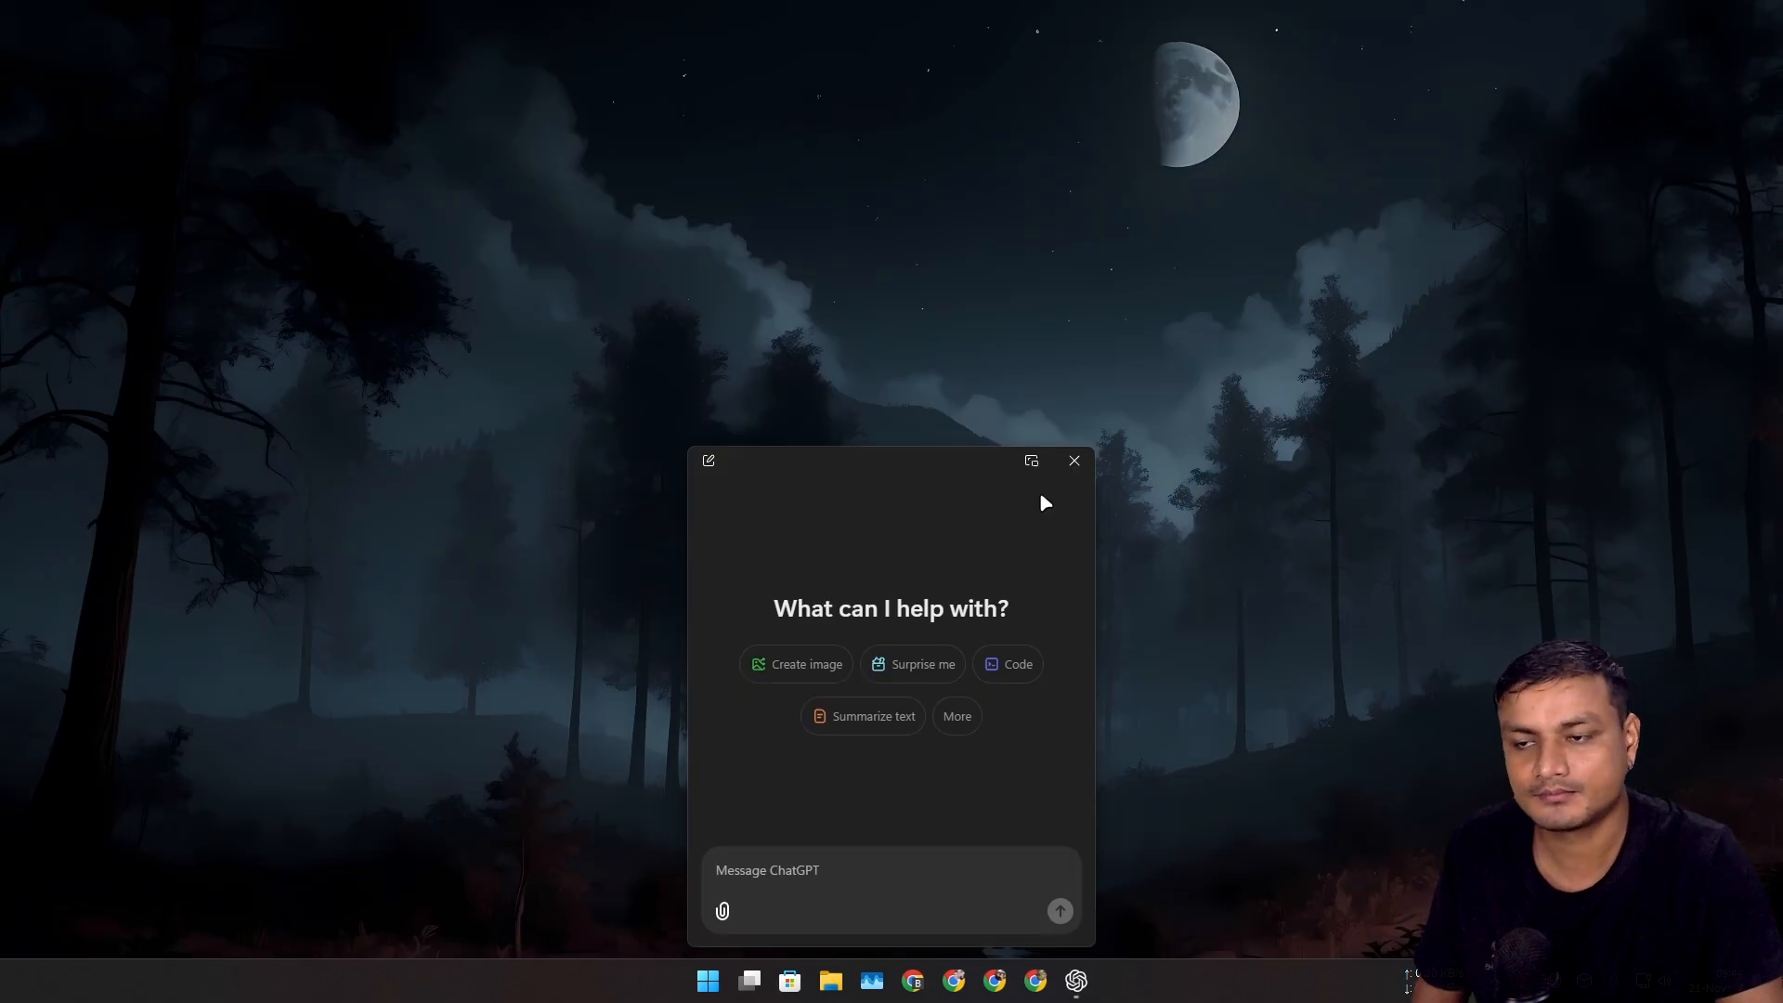
click(1030, 460)
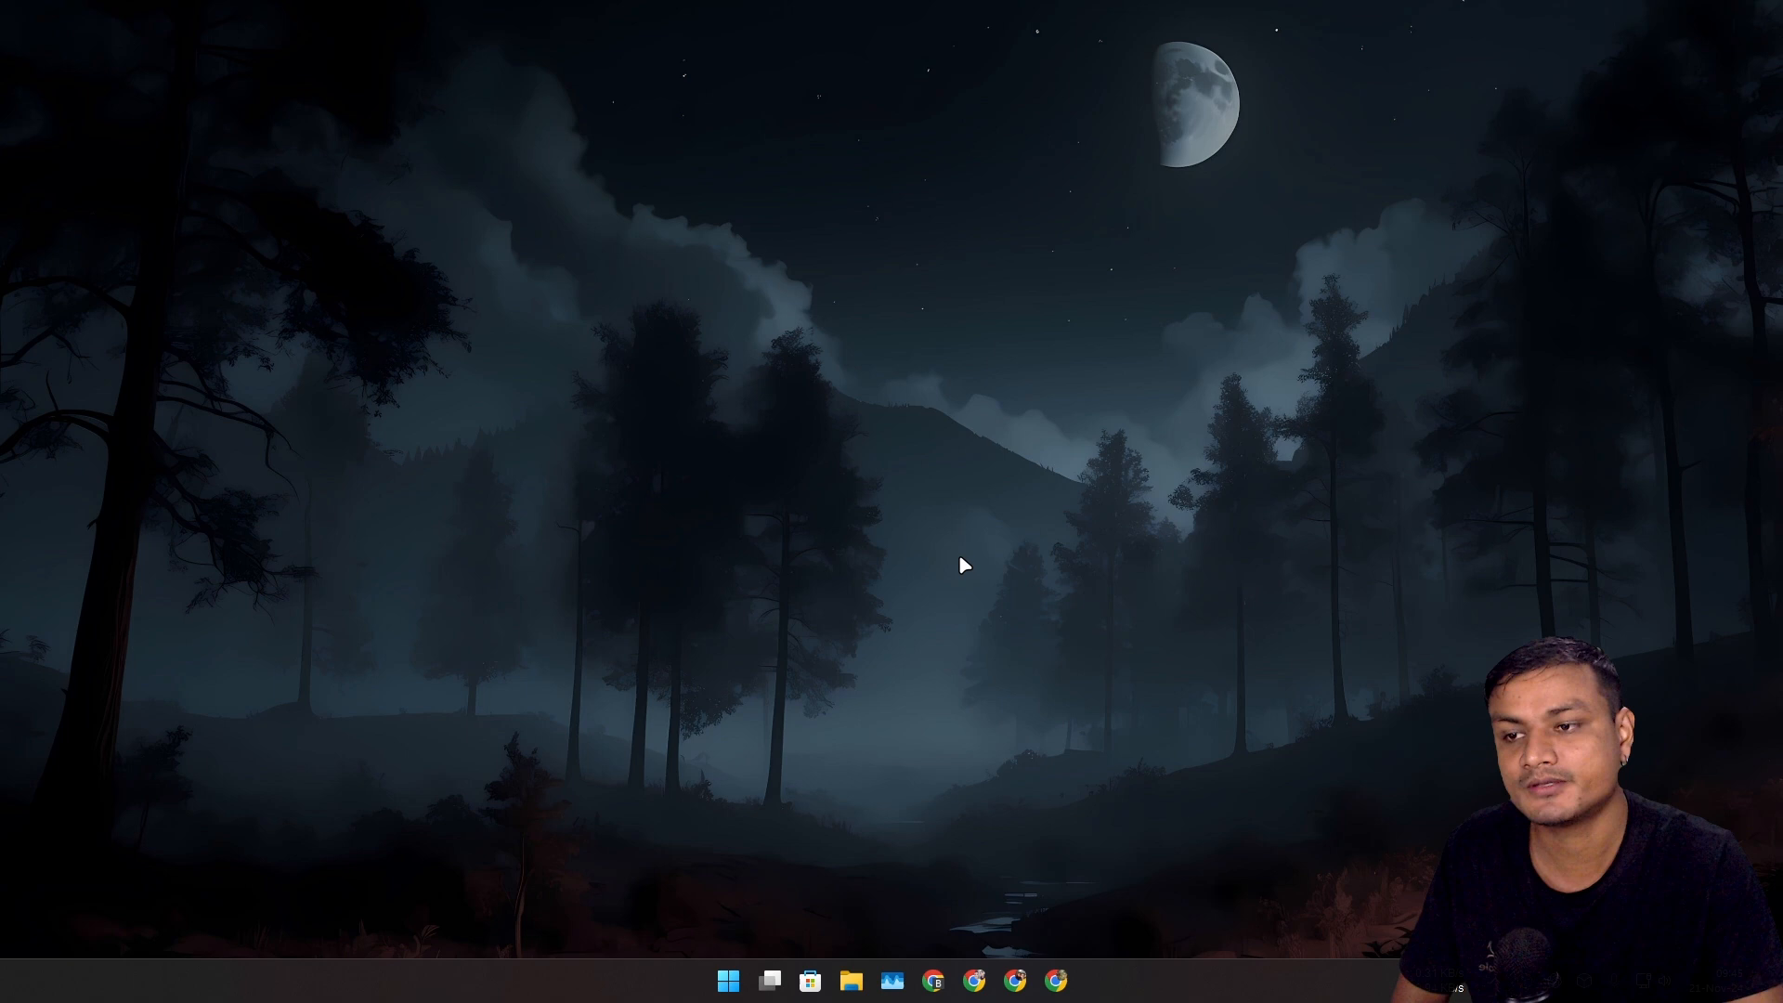
mouse_move(892, 614)
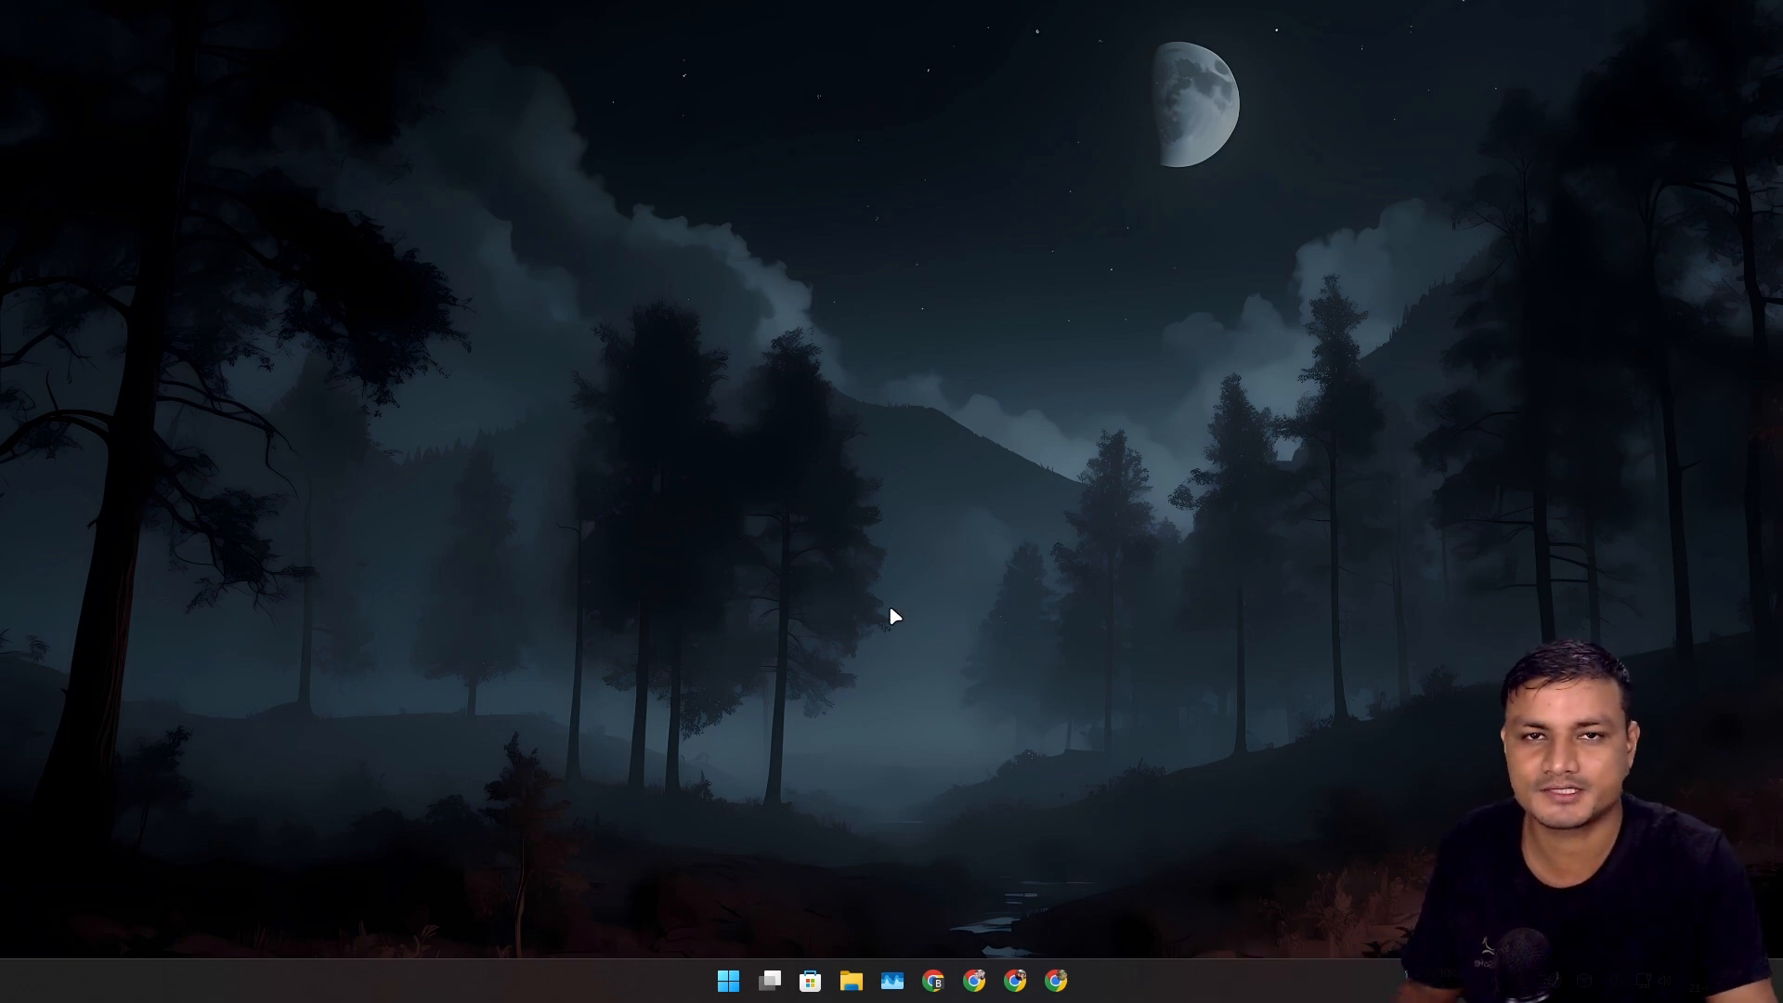
mouse_move(867, 740)
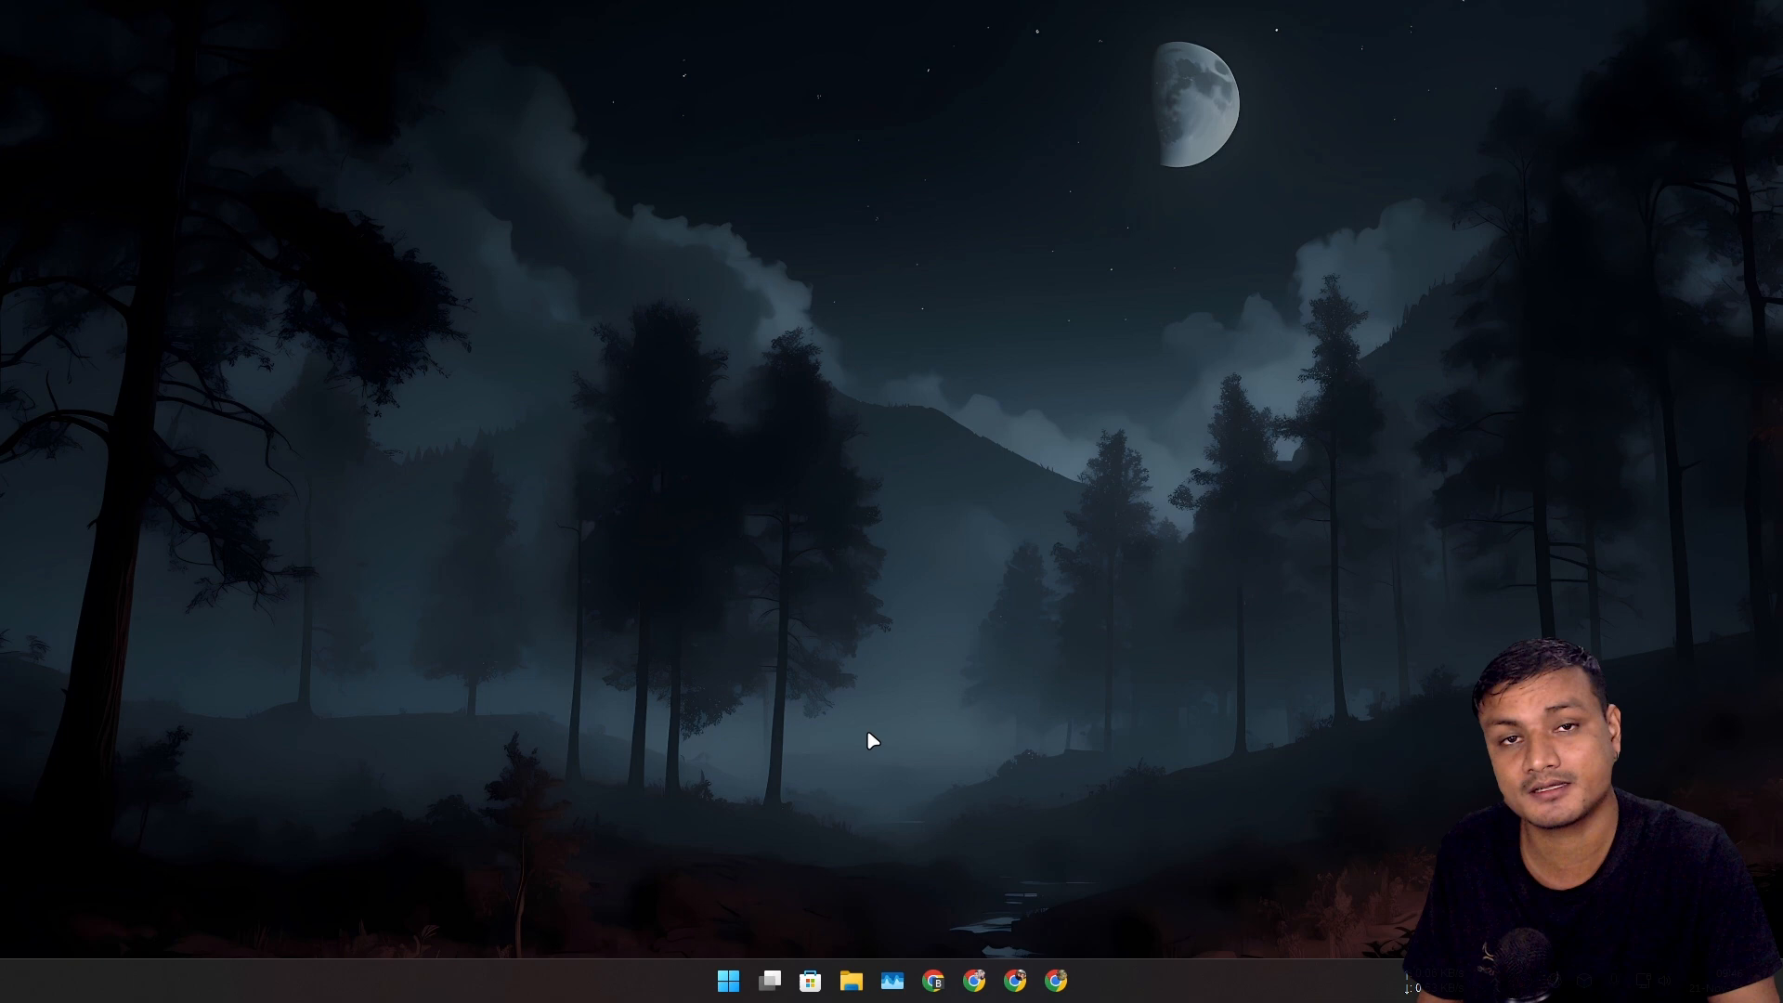